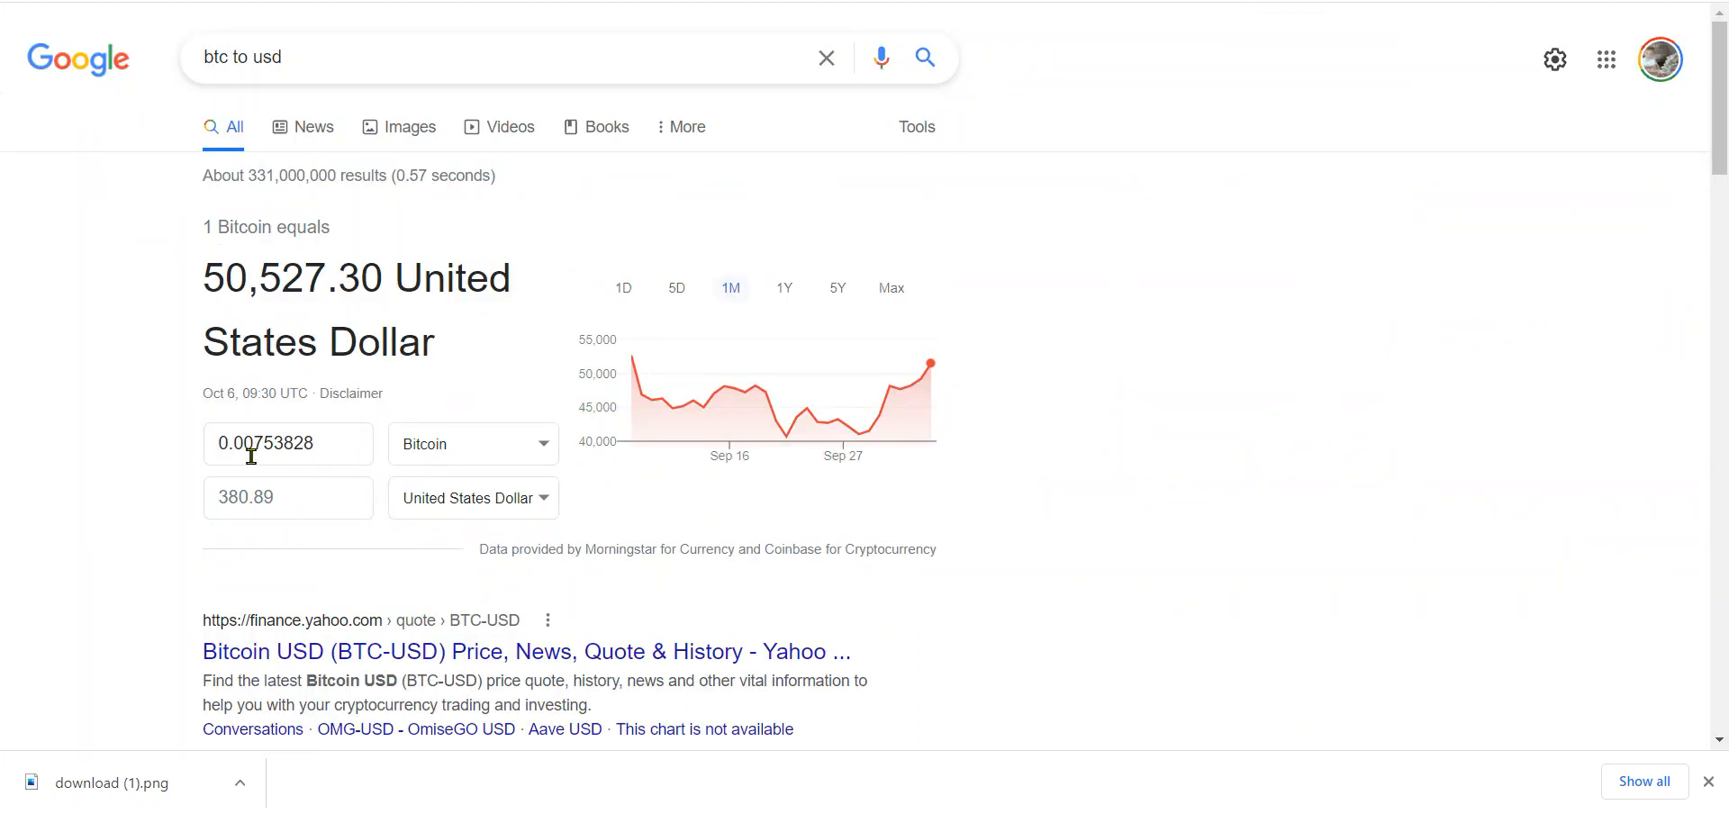
mouse_move(836, 419)
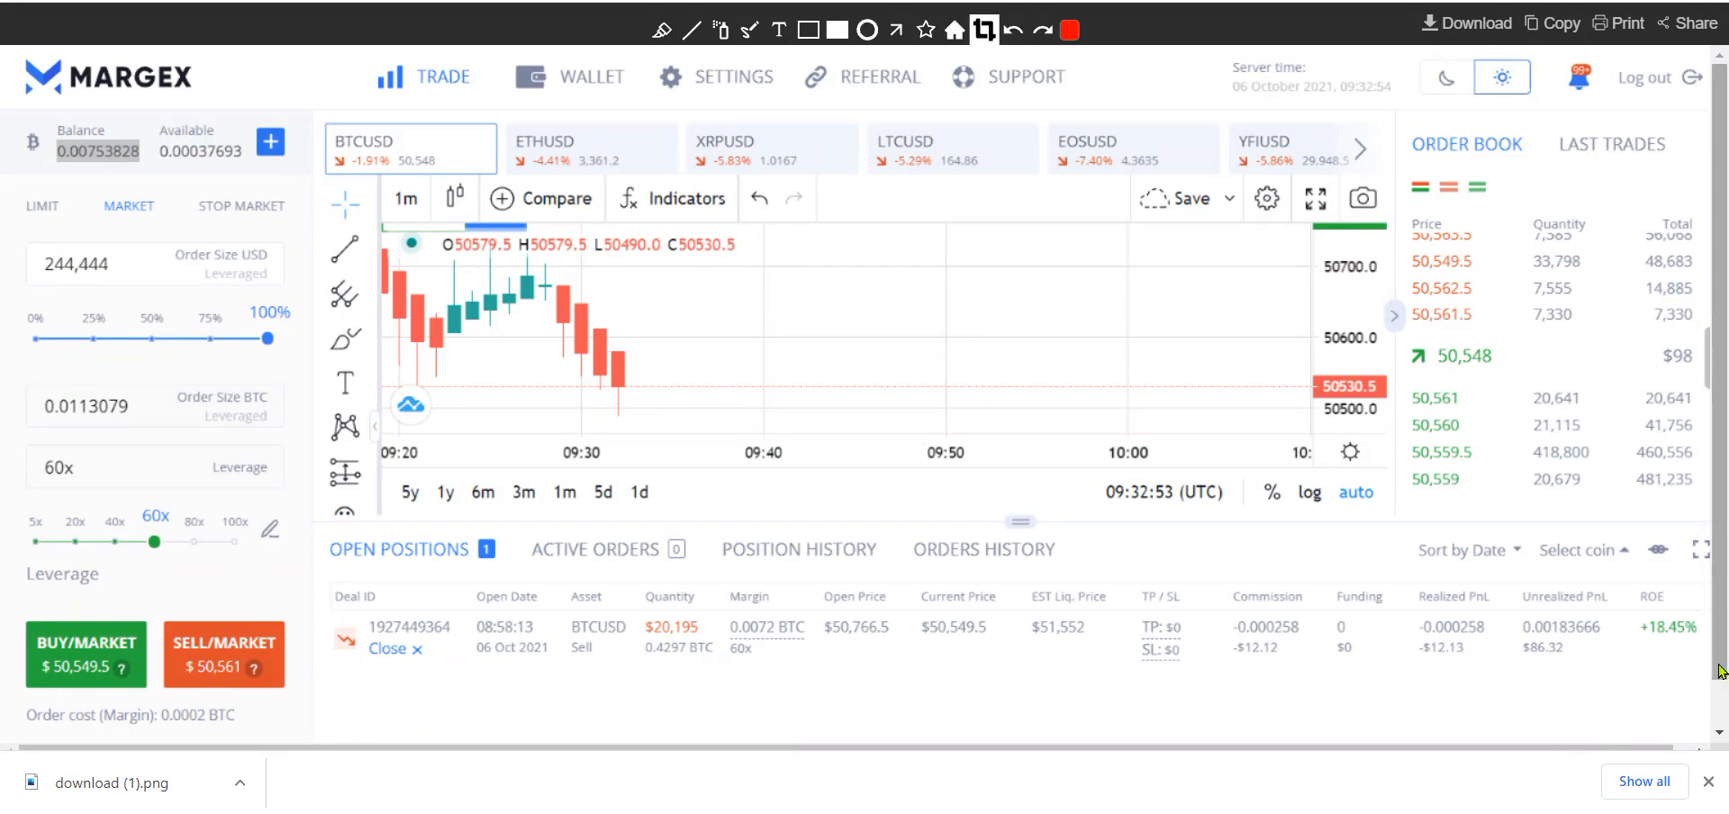
mouse_move(1709, 676)
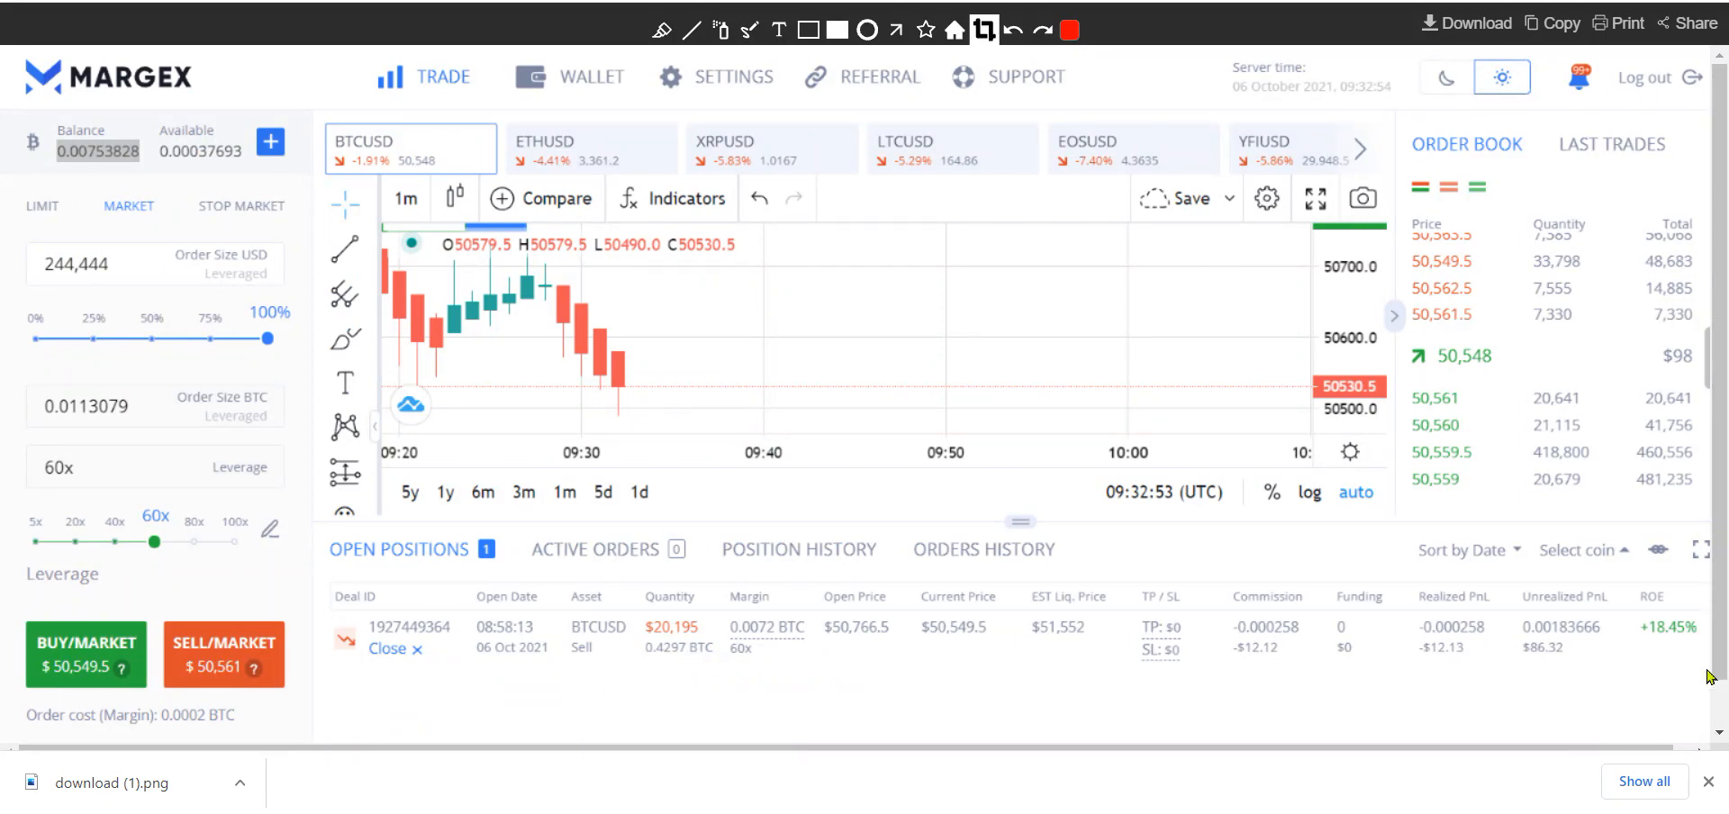
Return to the live account and close the BTCUSD long at market, locking in about 35% ROE
click(394, 648)
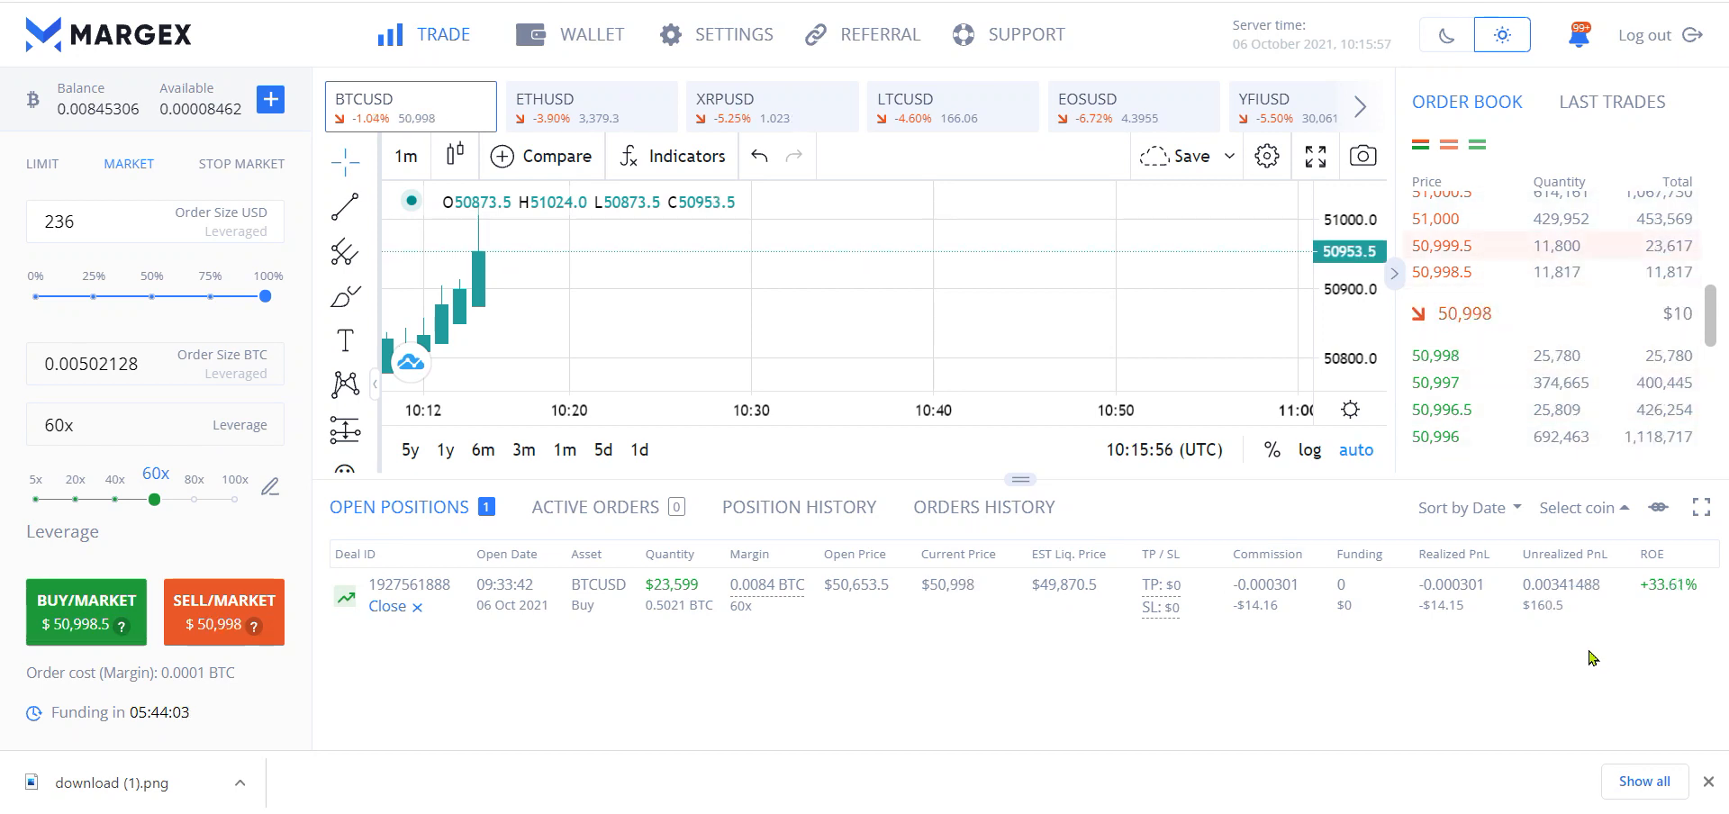
mouse_move(776, 739)
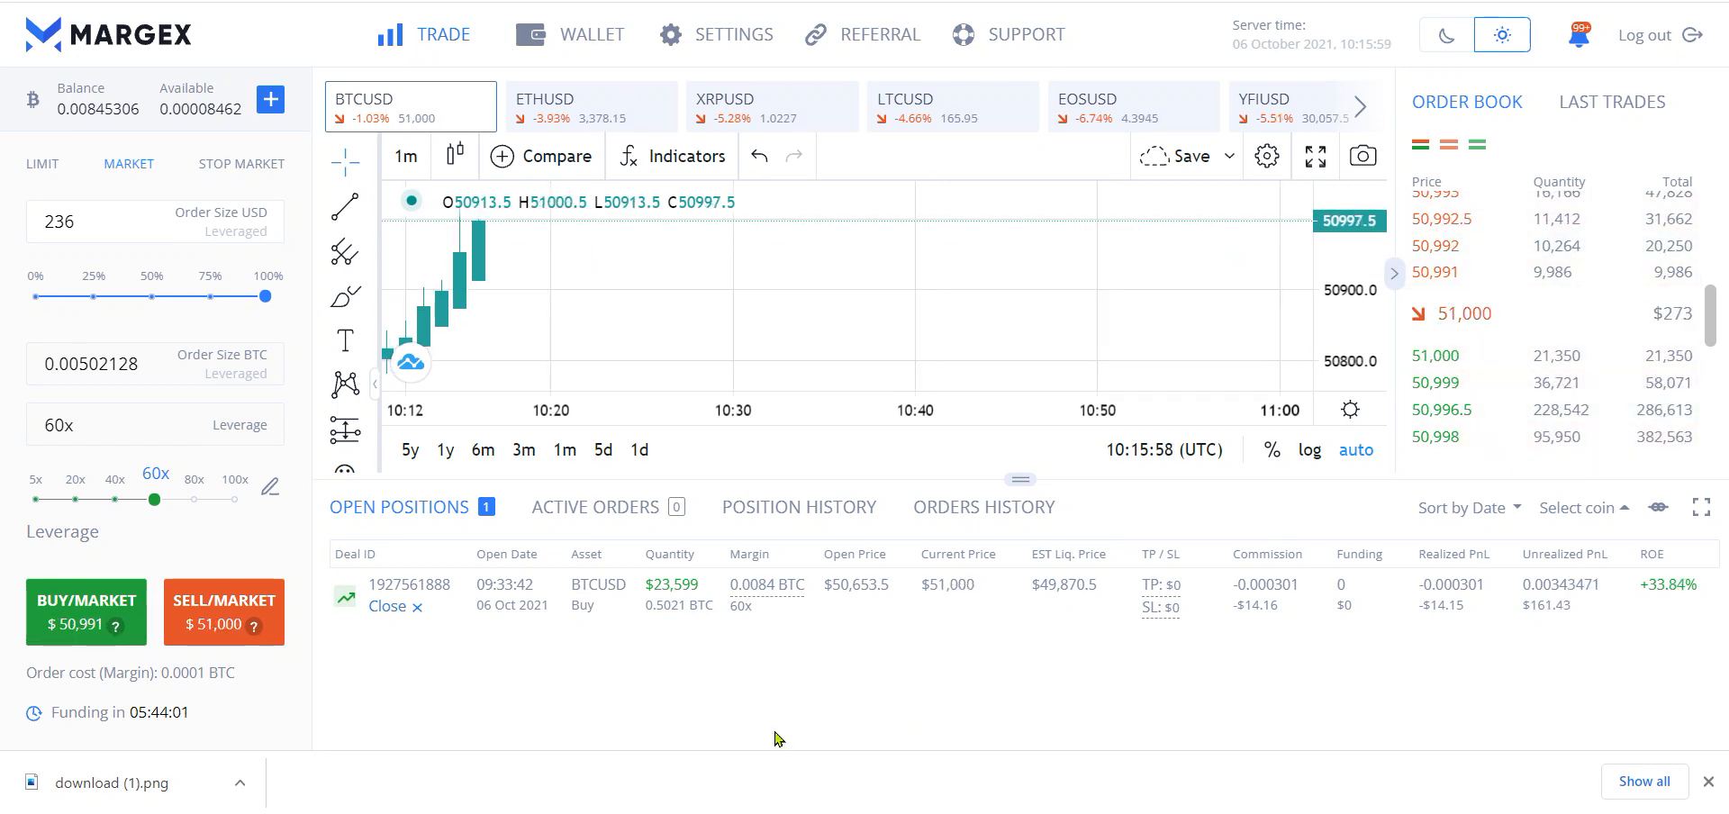
click(387, 607)
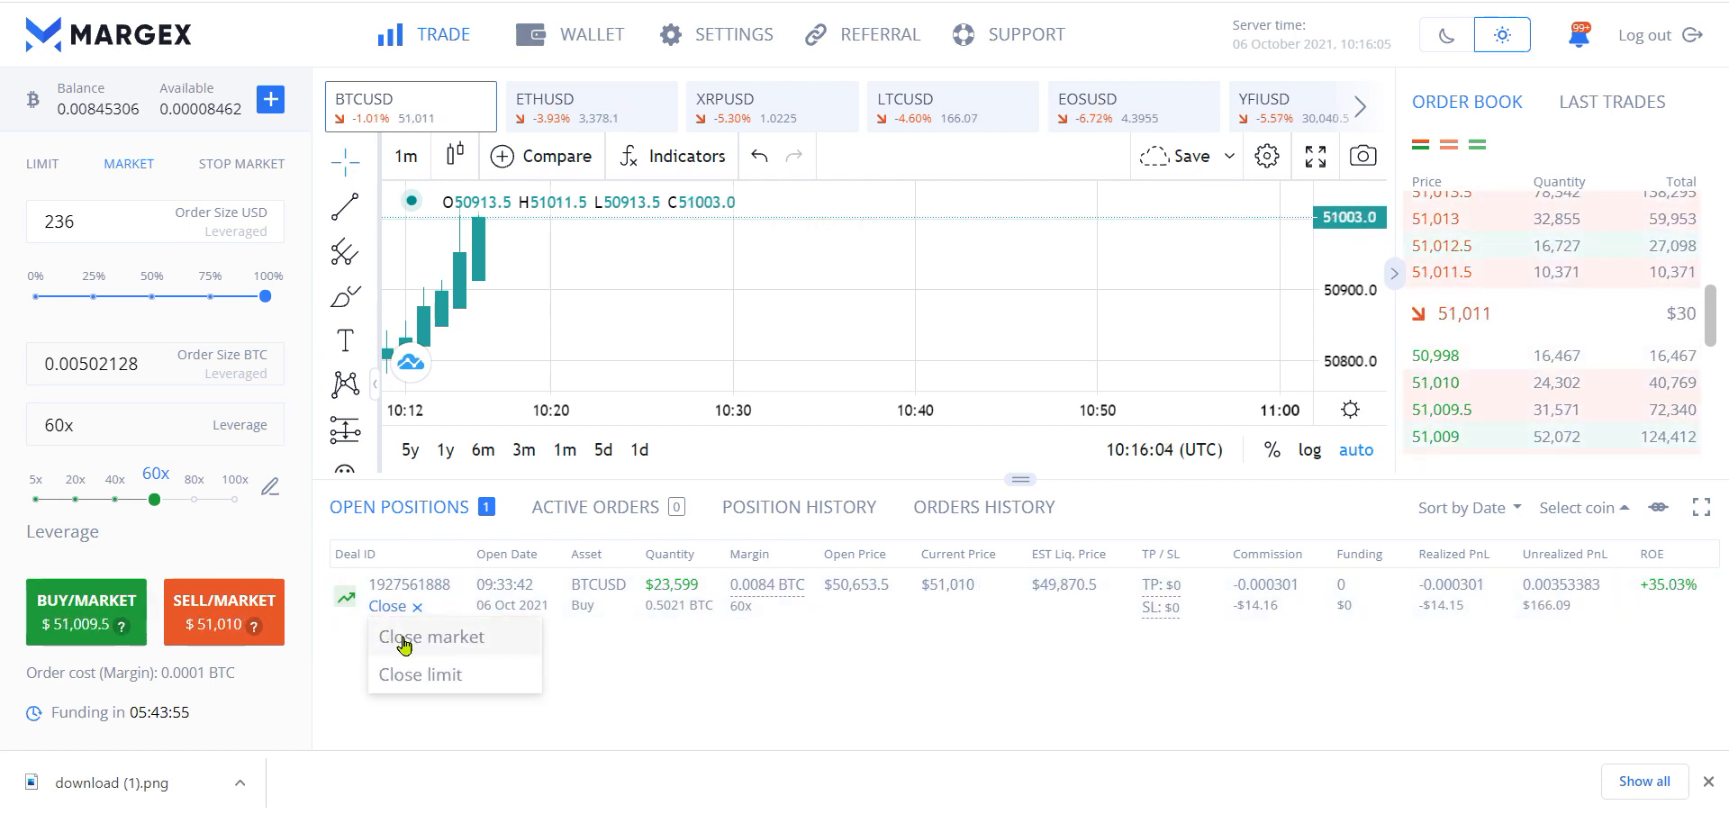
click(431, 635)
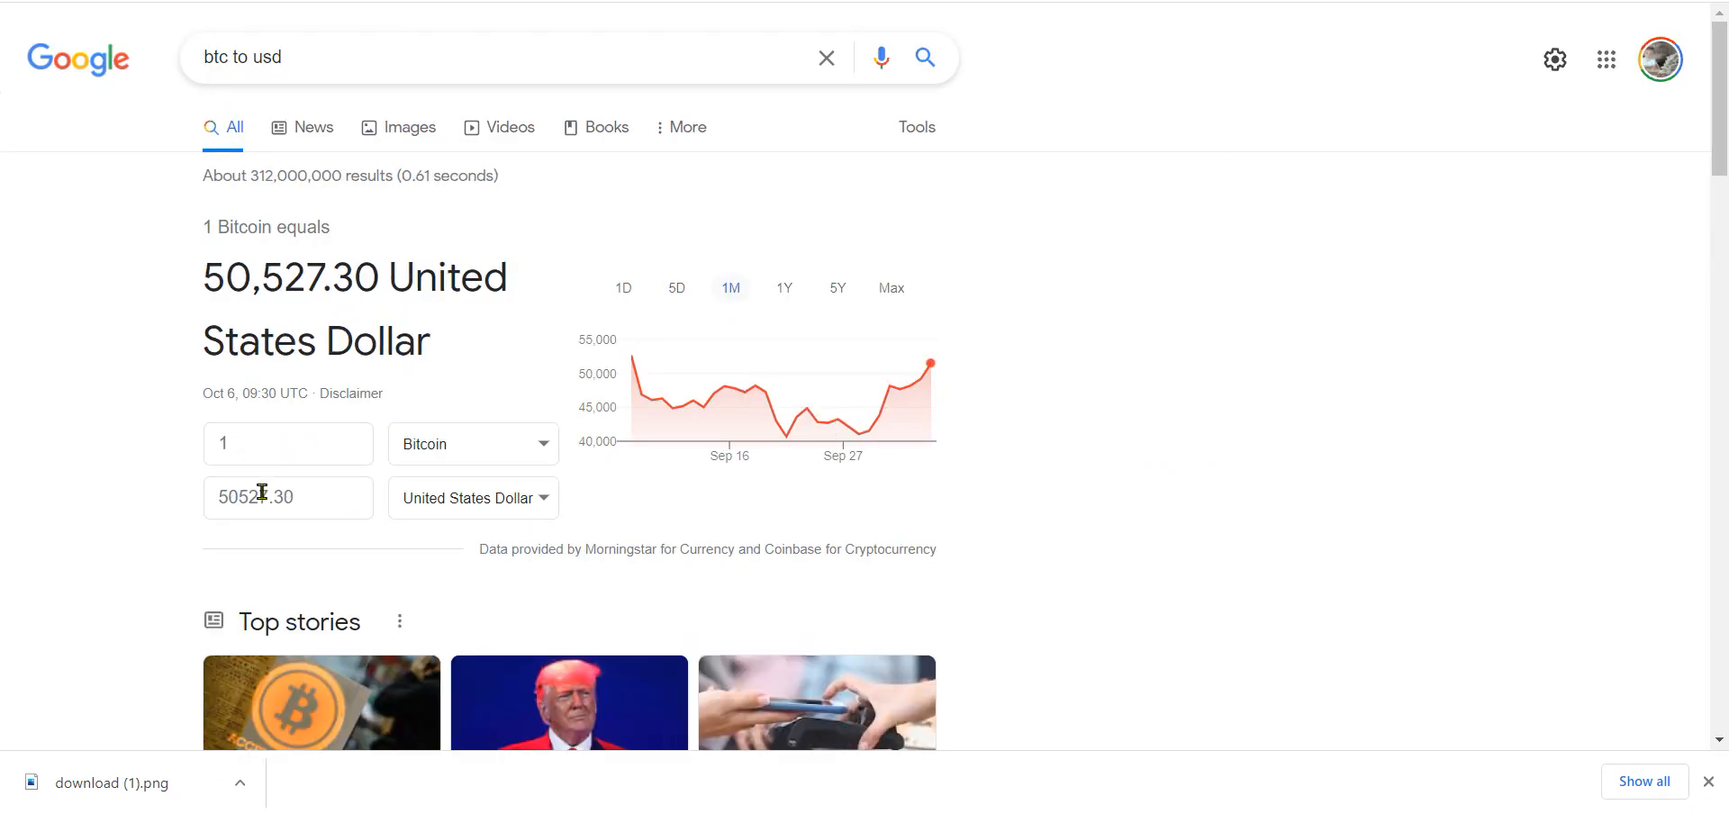
Read the Google converter showing 1 Bitcoin at 50,527.30 US dollars
right_click(288, 443)
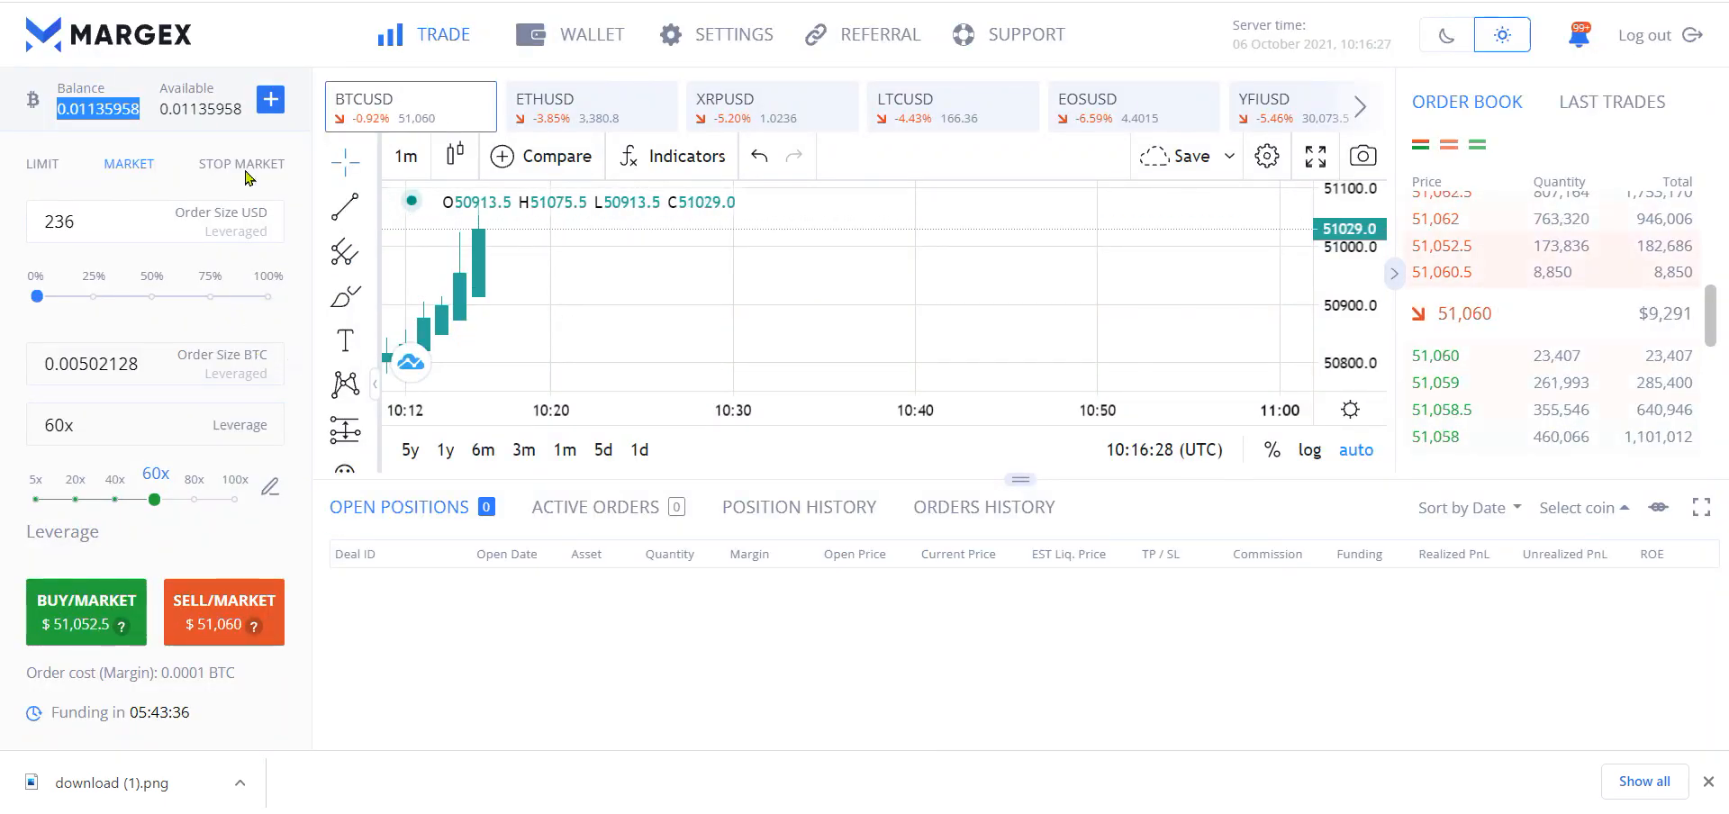
click(84, 612)
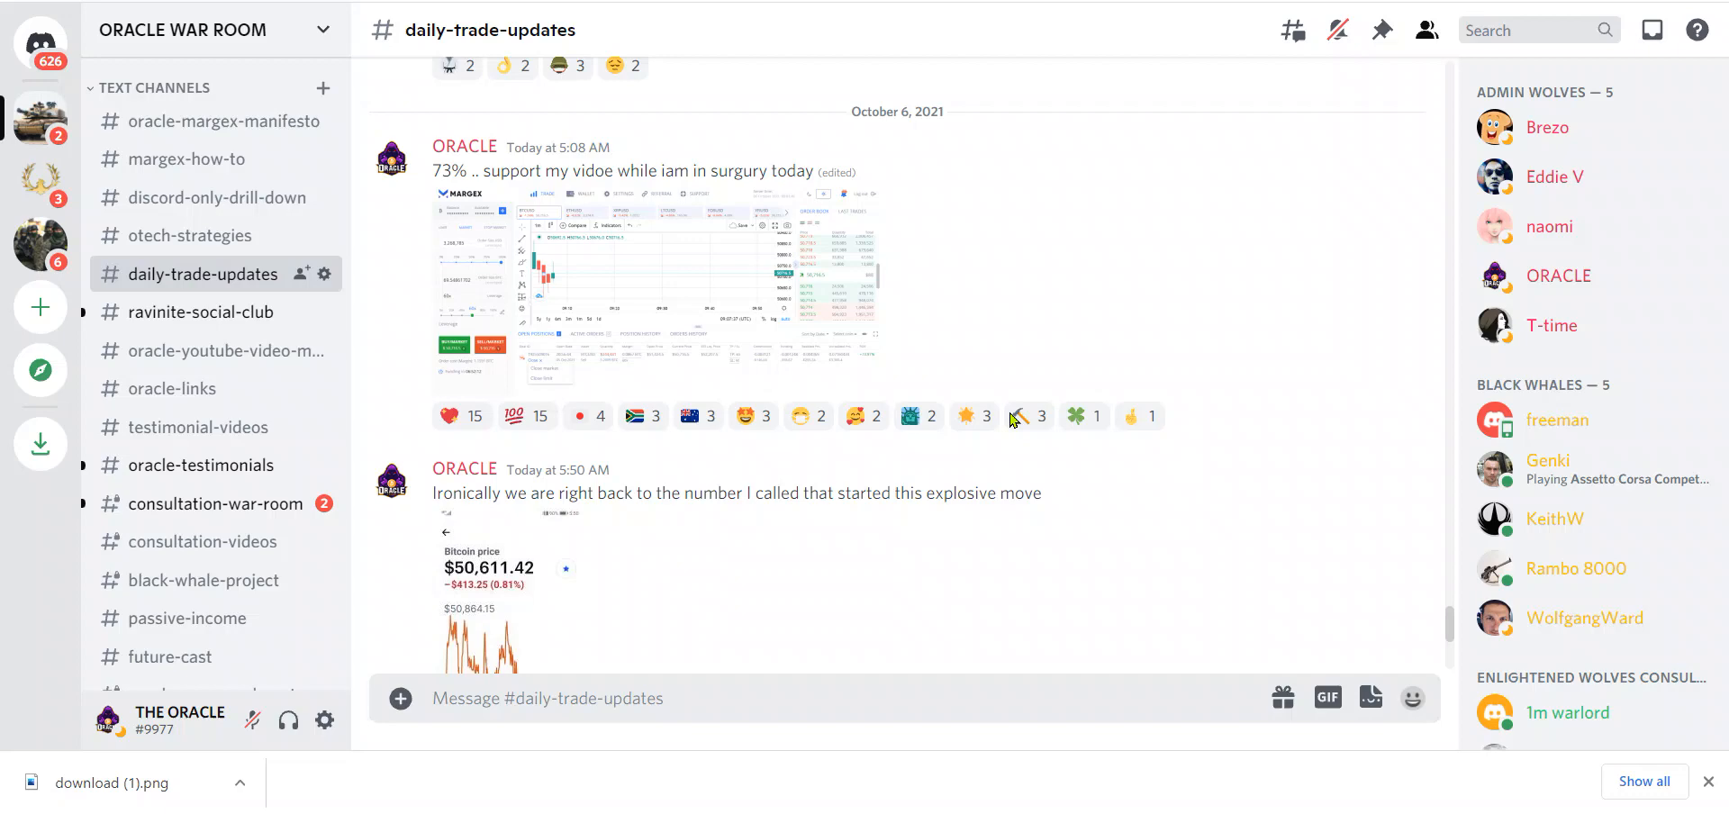
mouse_move(983, 365)
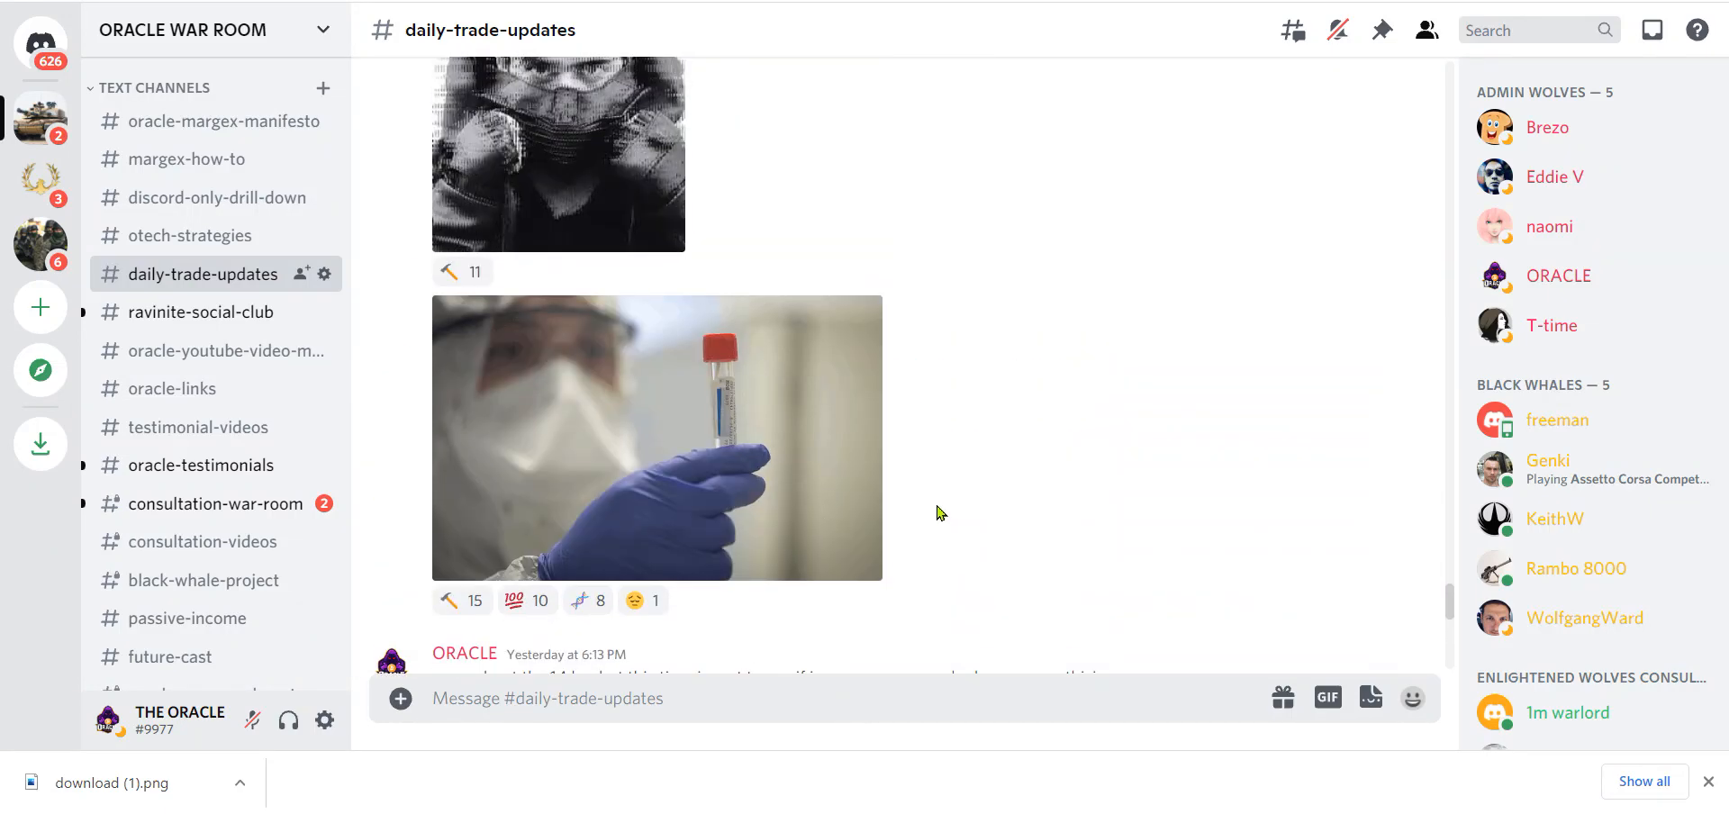
Review earlier Bitcoin price posts in daily-trade-updates, then switch to the future-cast channel
scroll(down, 3)
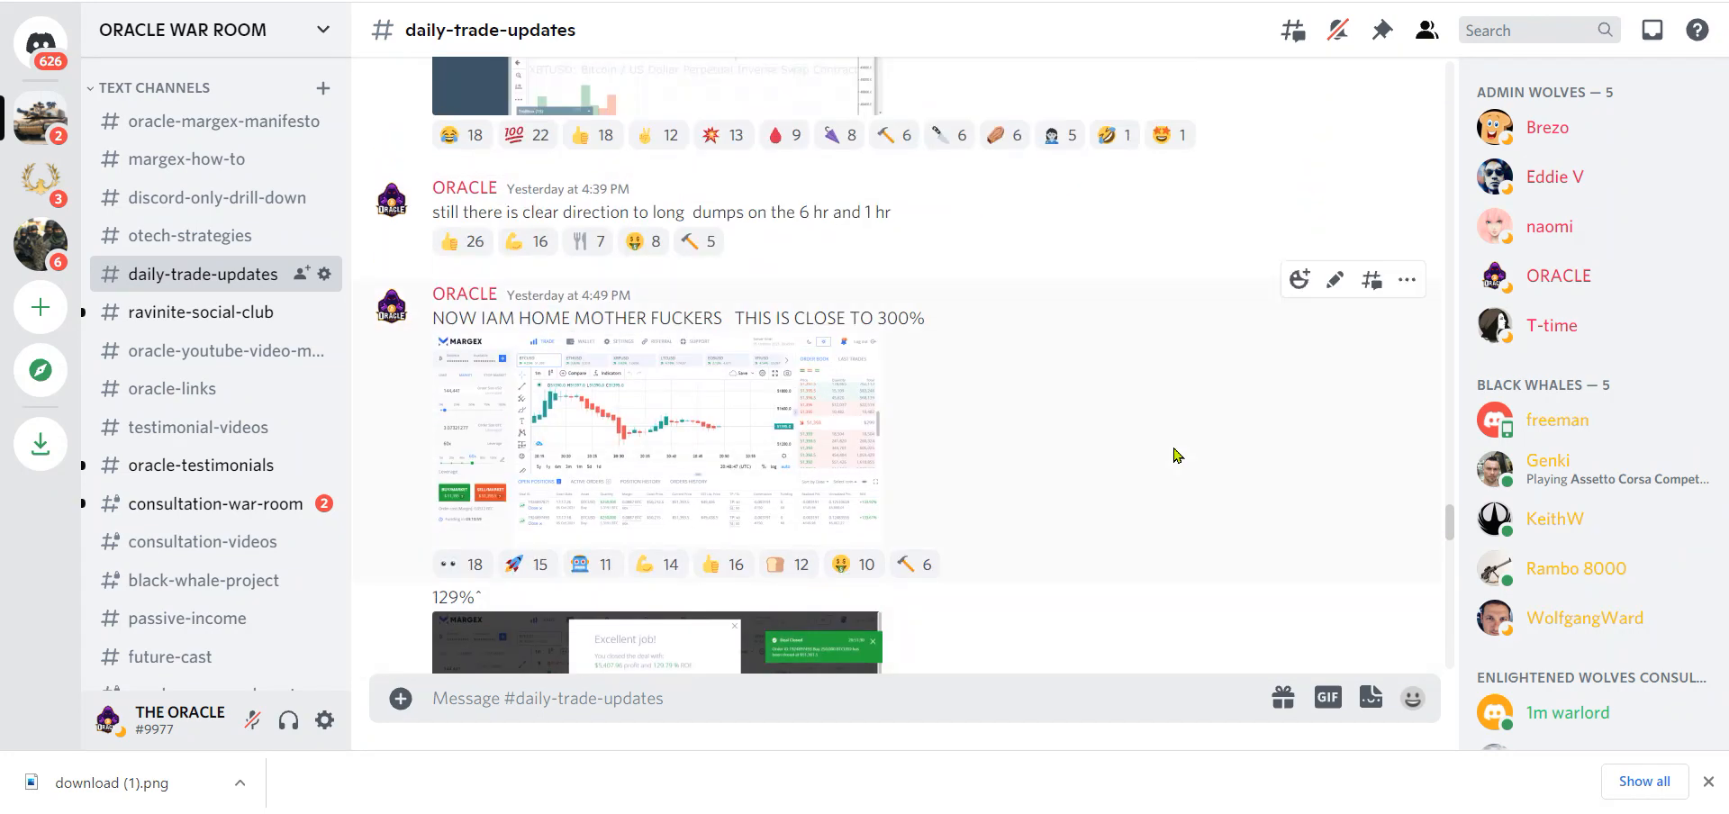
scroll(down, 3)
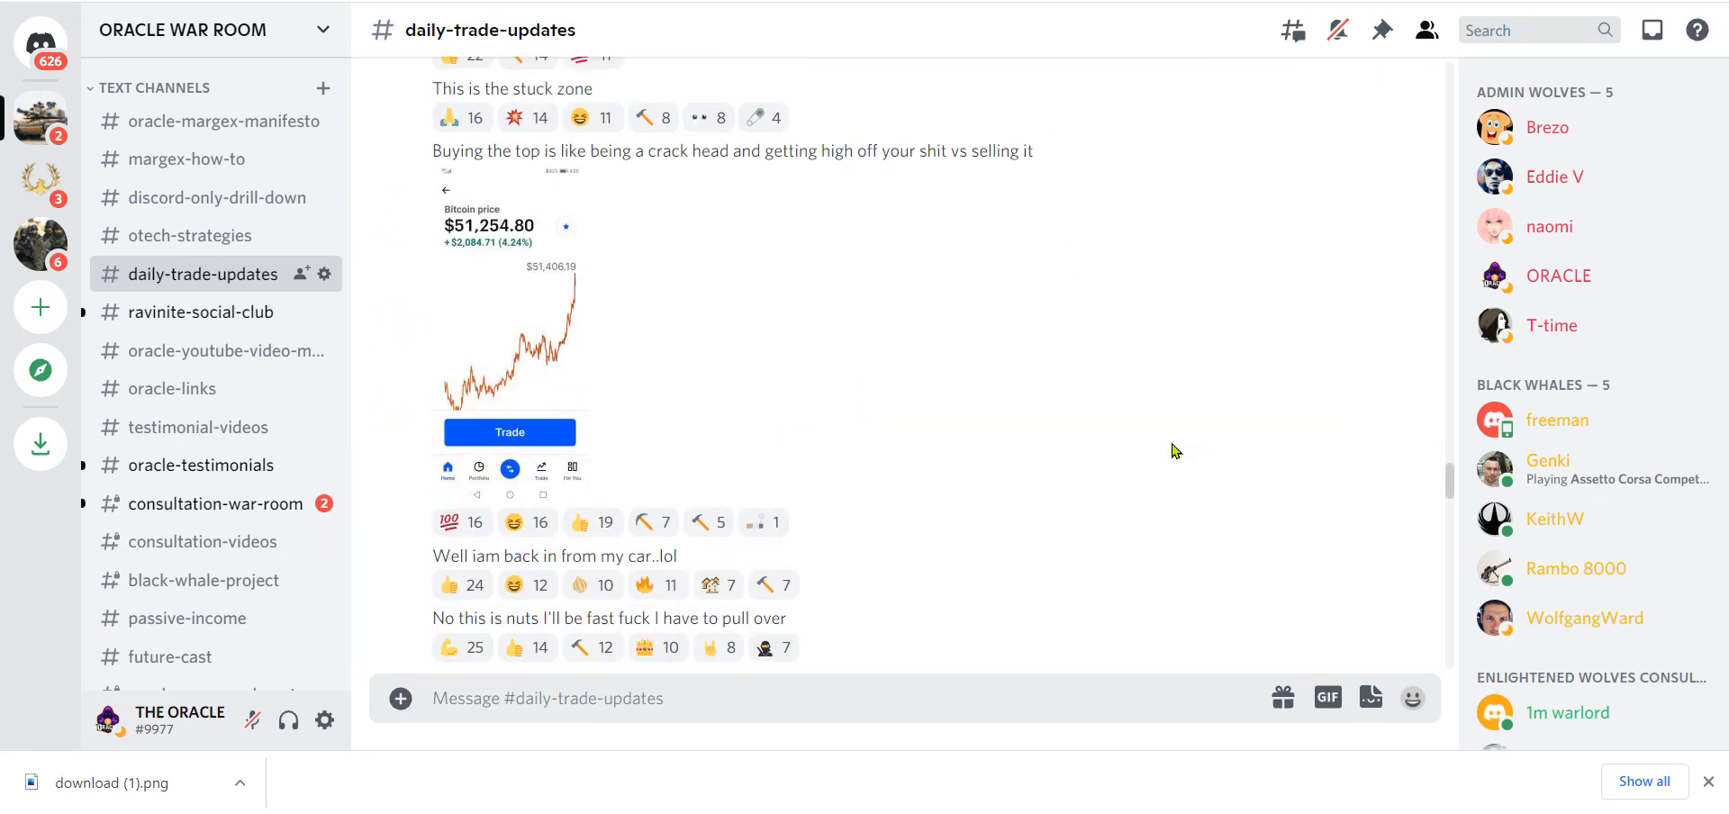
scroll(down, 3)
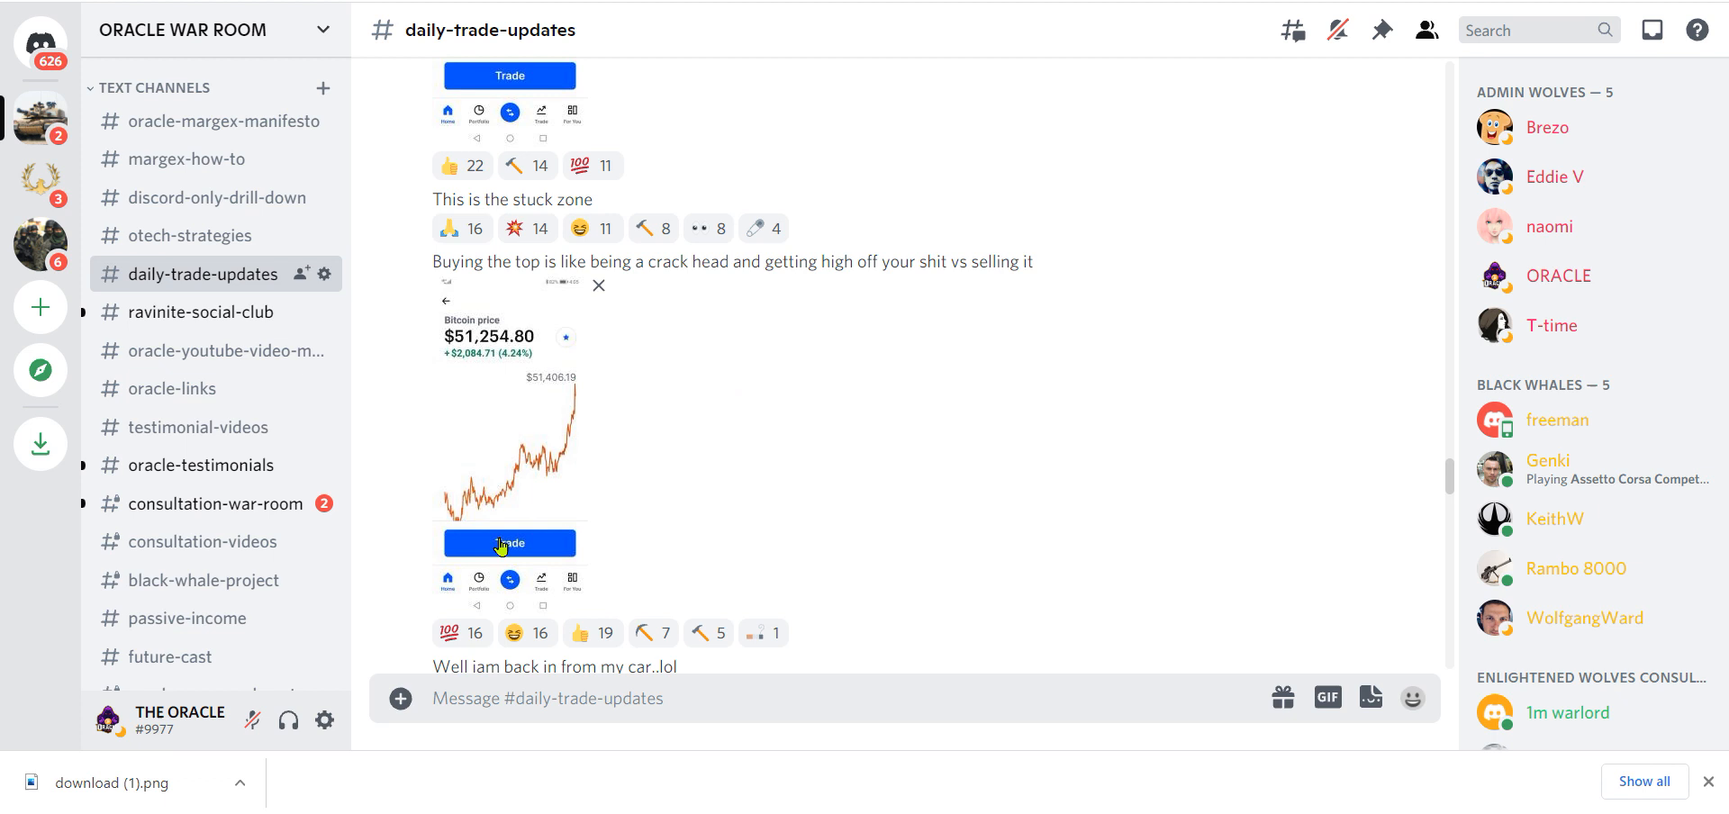
click(169, 656)
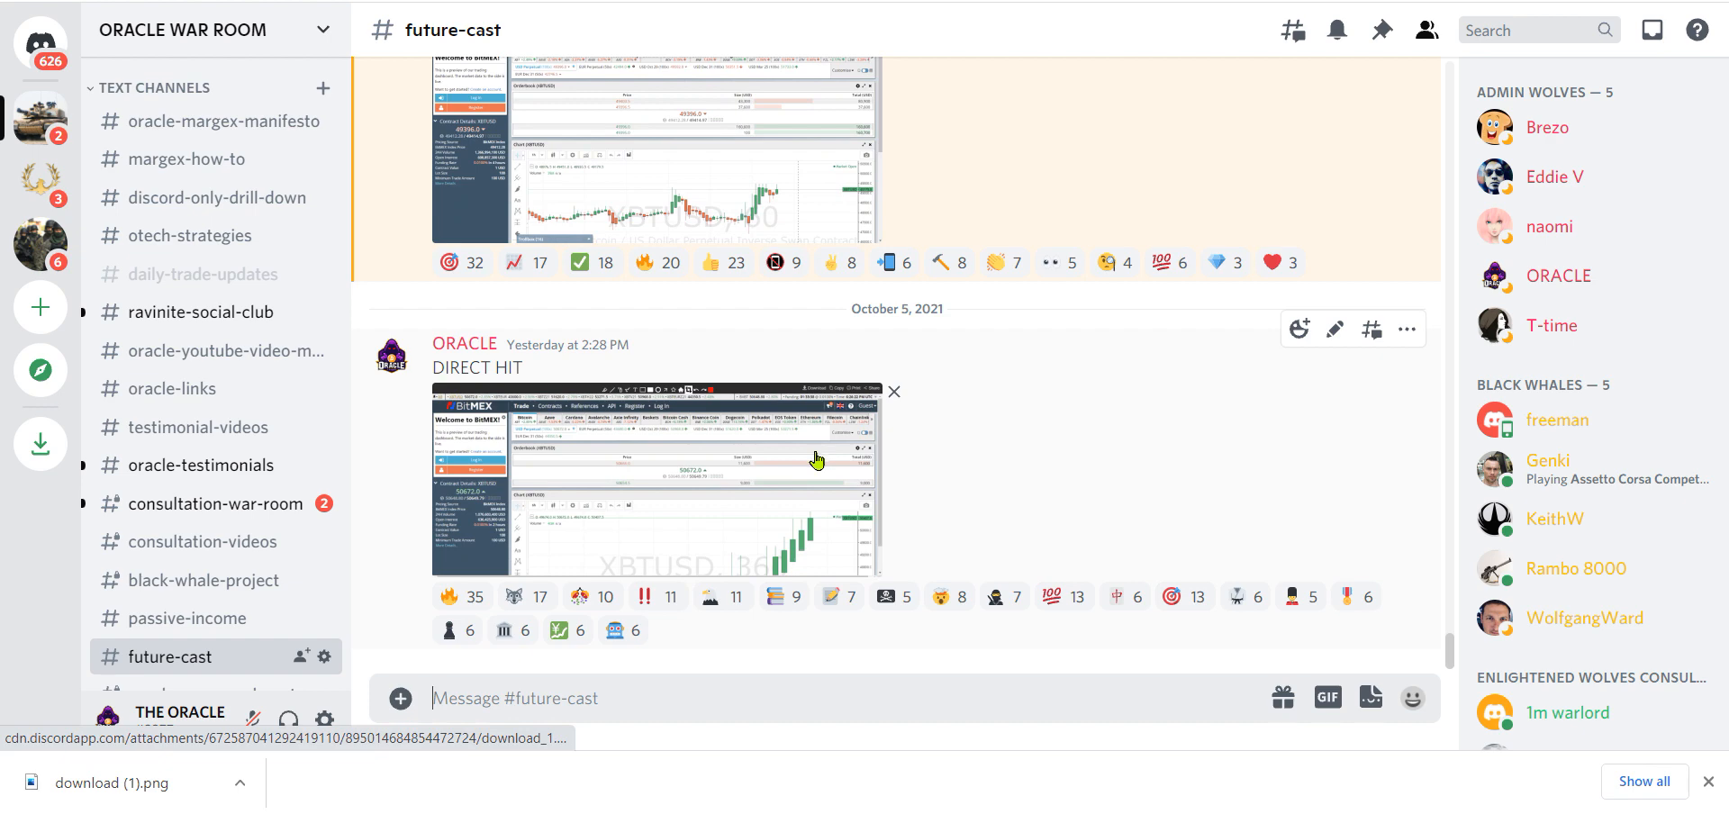
Locate the October 4 post forecasting $50,687.52 and the October 5 DIRECT HIT follow-up
scroll(down, 3)
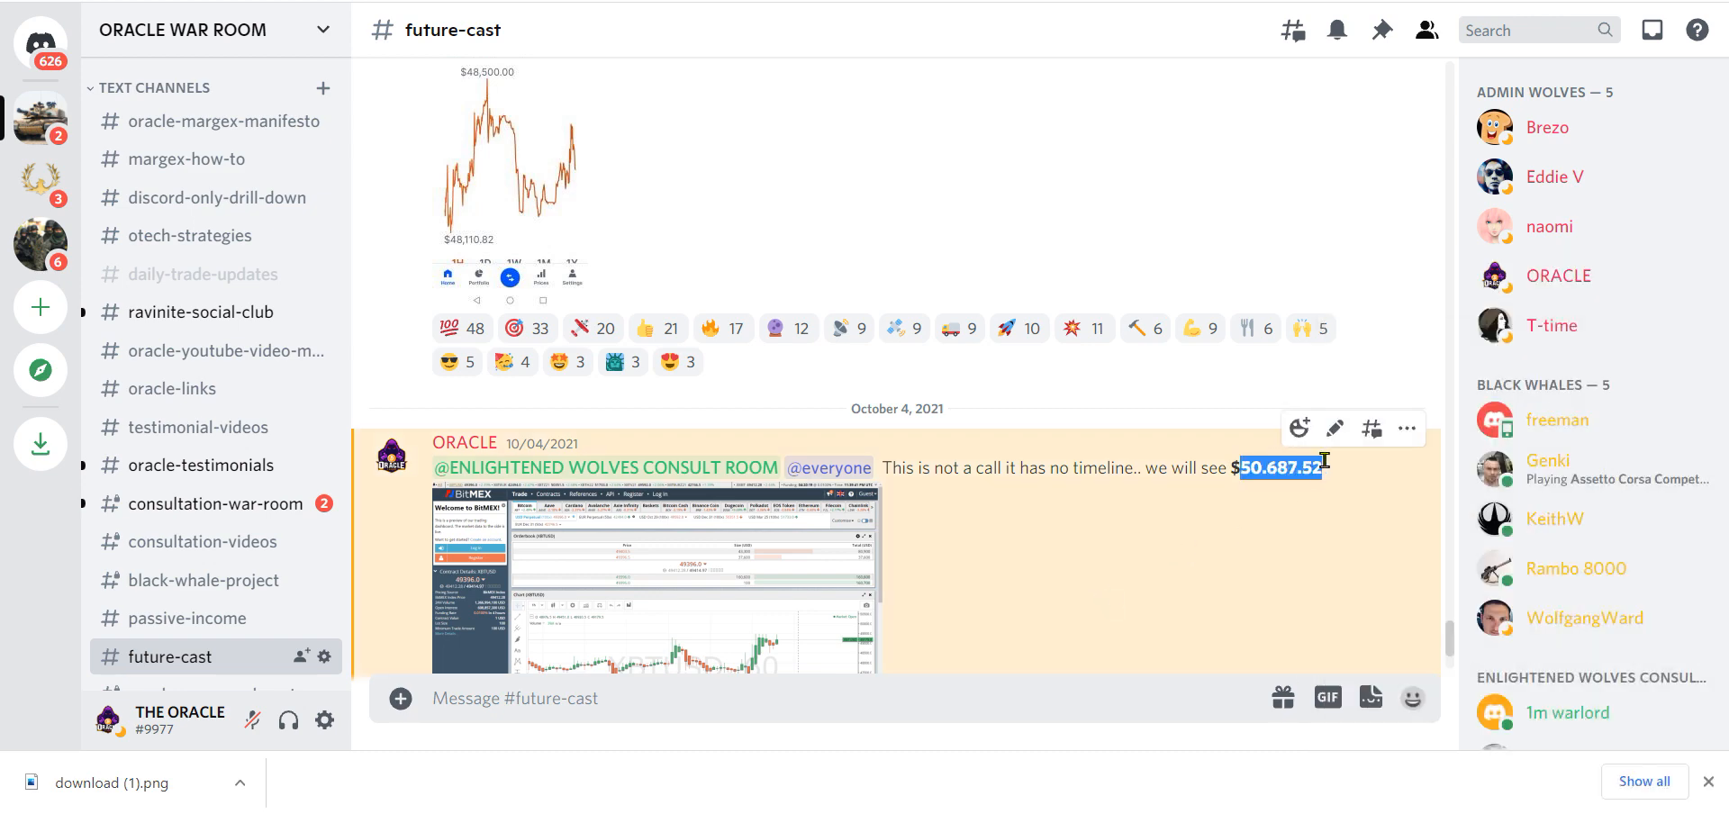
scroll(down, 3)
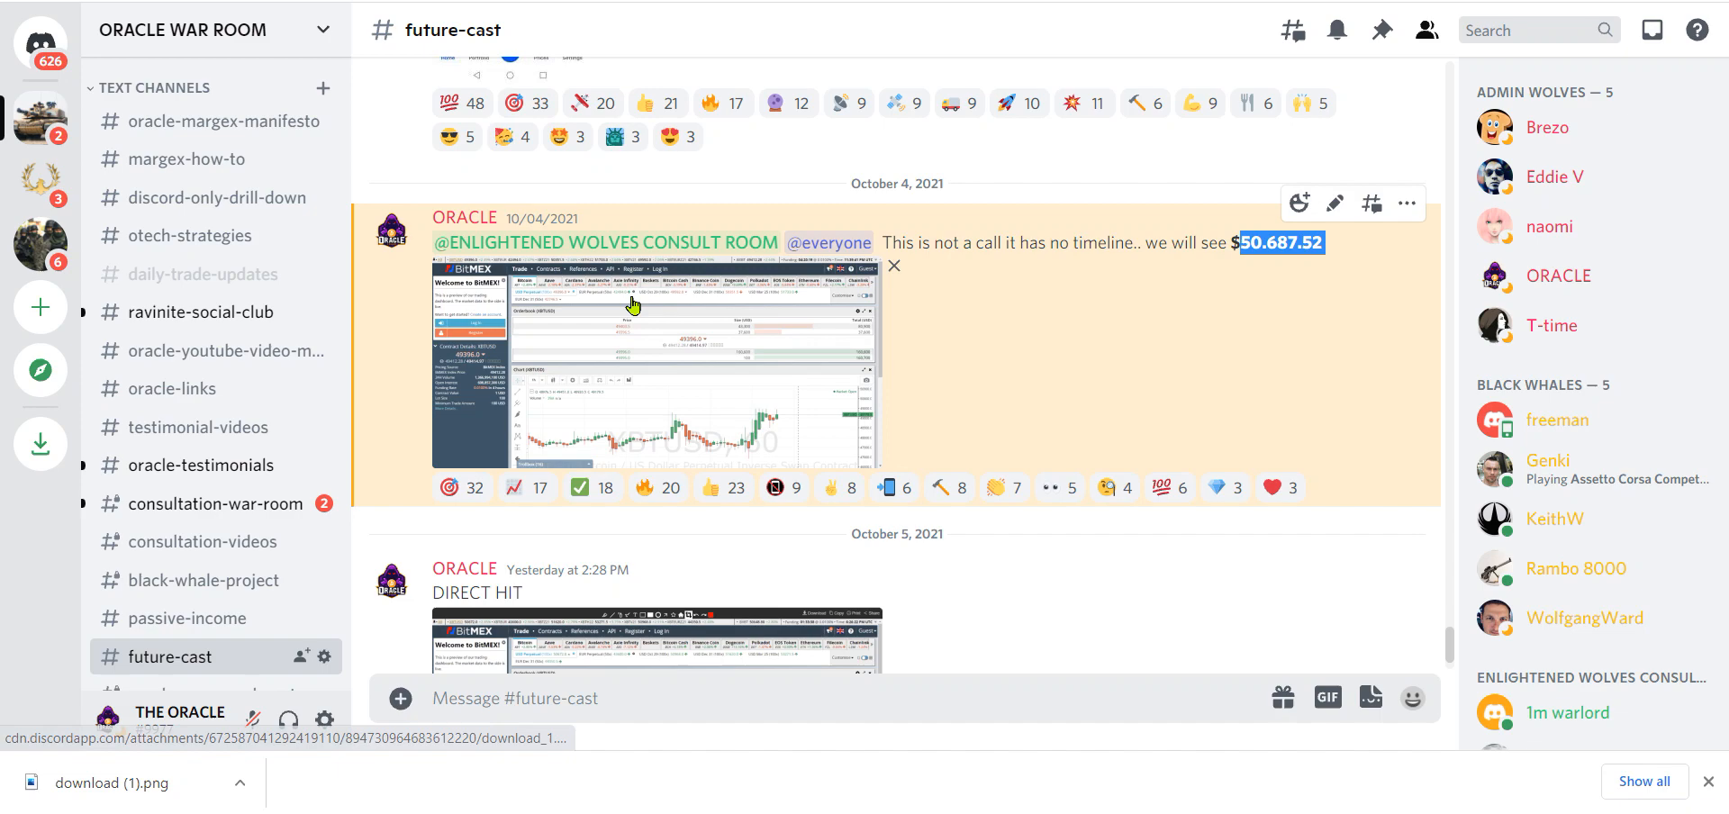
click(655, 364)
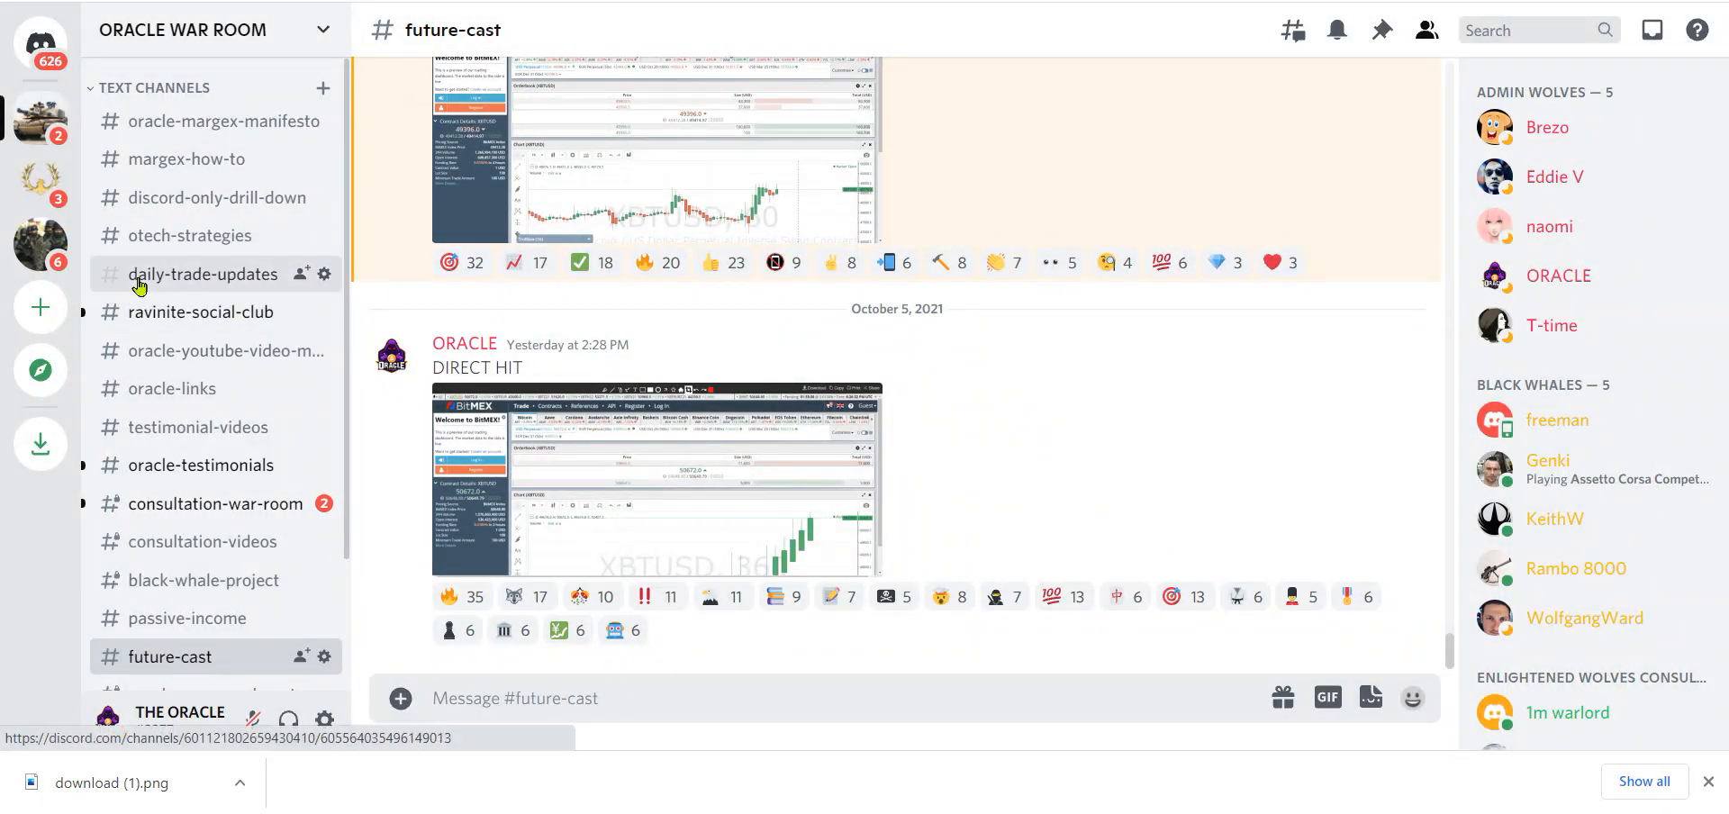
Go back to daily-trade-updates and find today's 5:50 AM post on Bitcoin returning to the called price
click(203, 273)
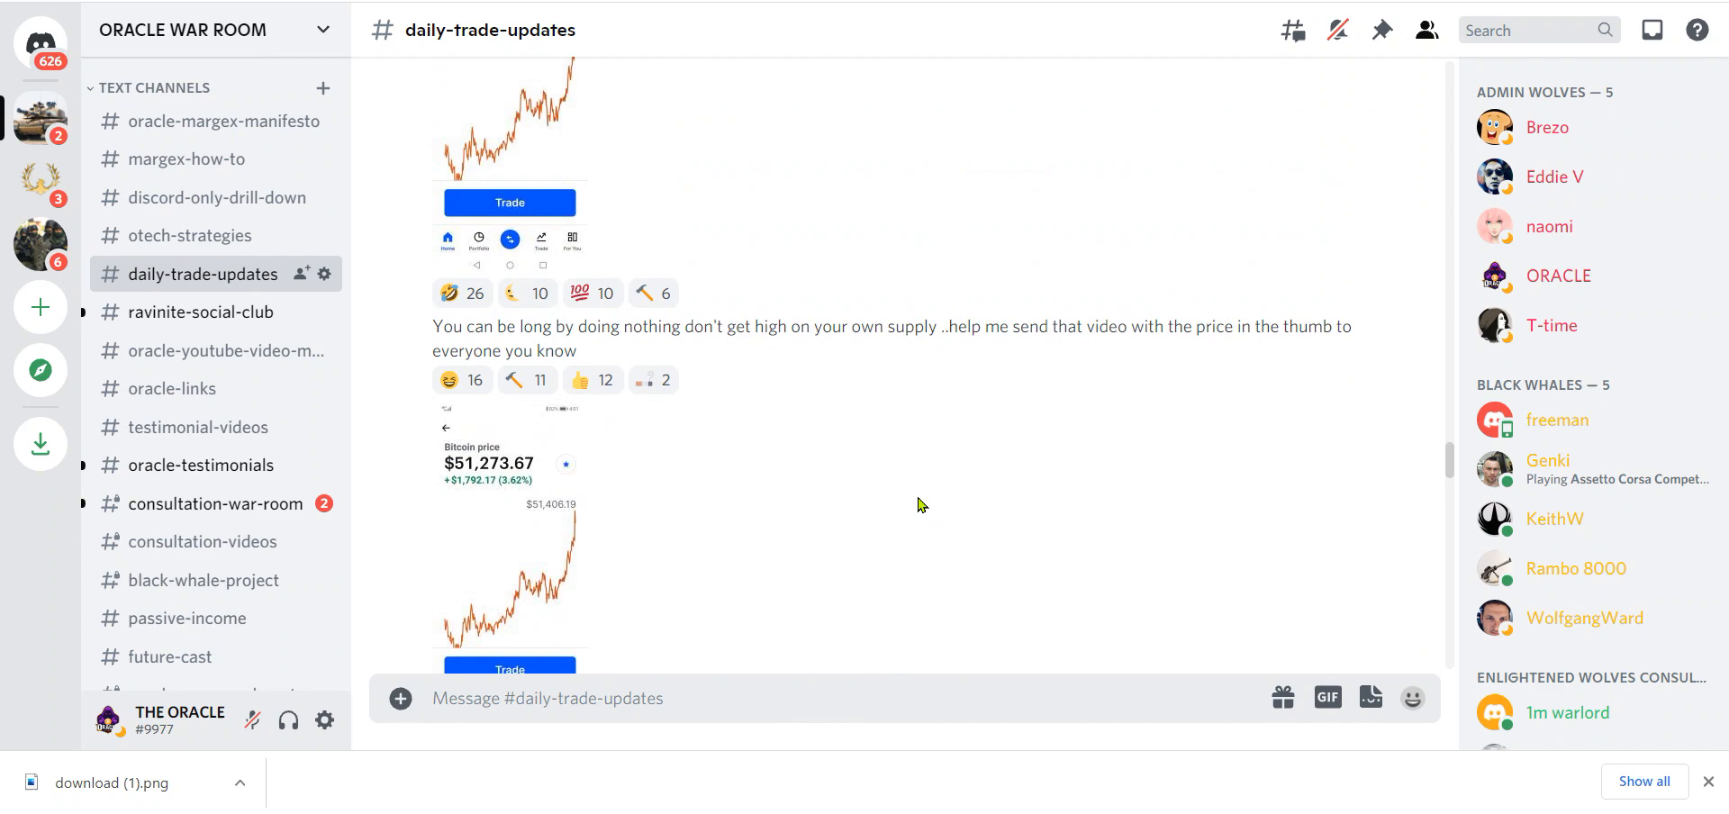
scroll(down, 3)
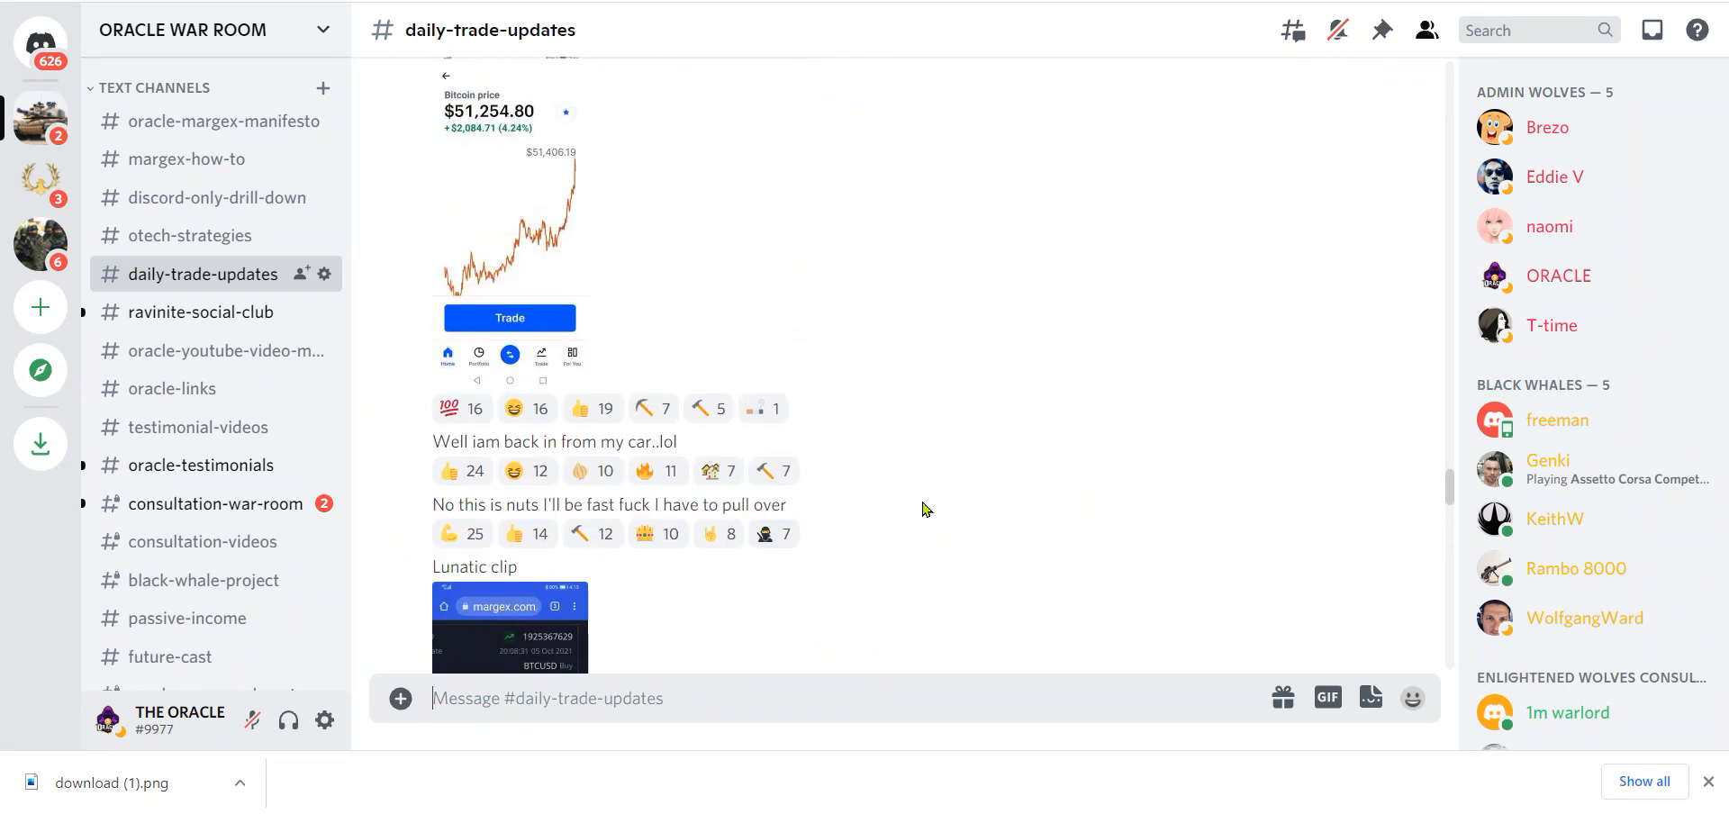
scroll(up, 3)
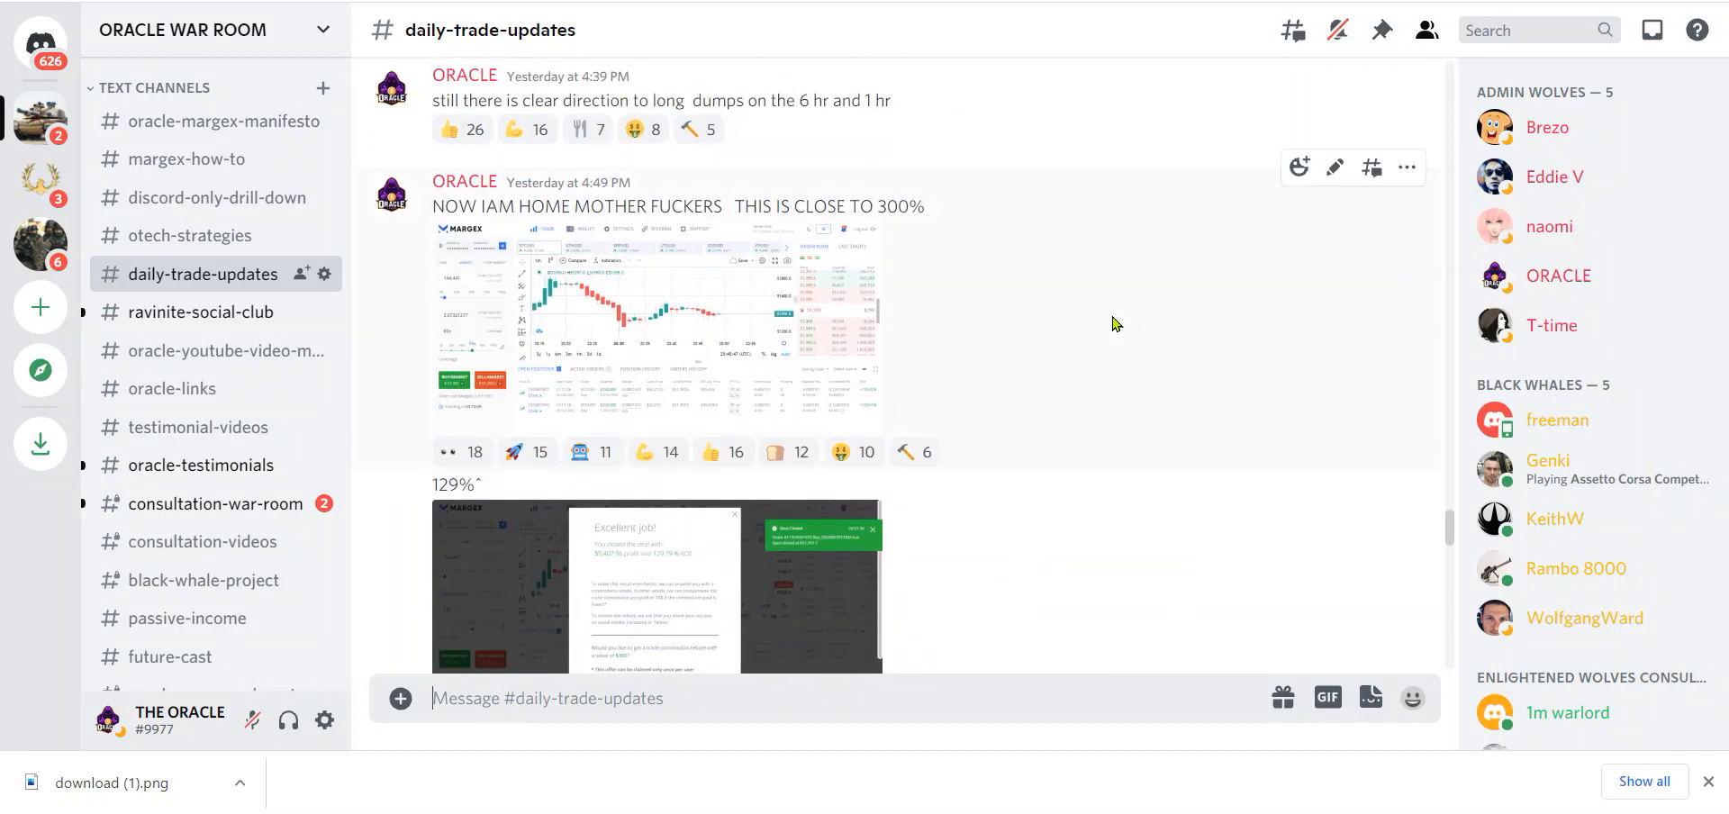
scroll(down, 3)
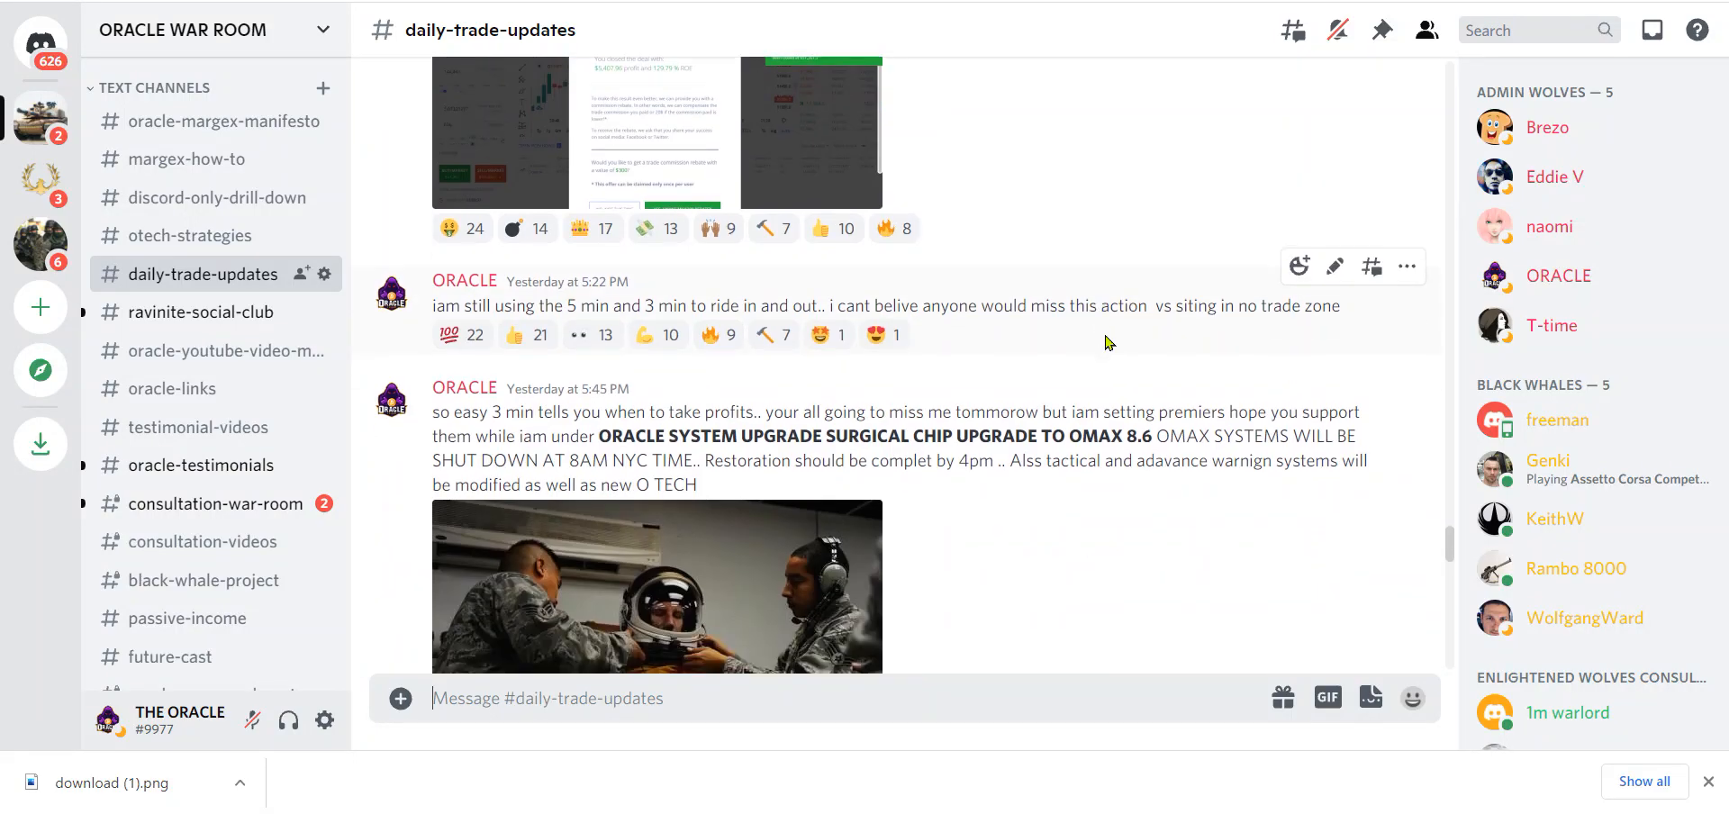
scroll(down, 3)
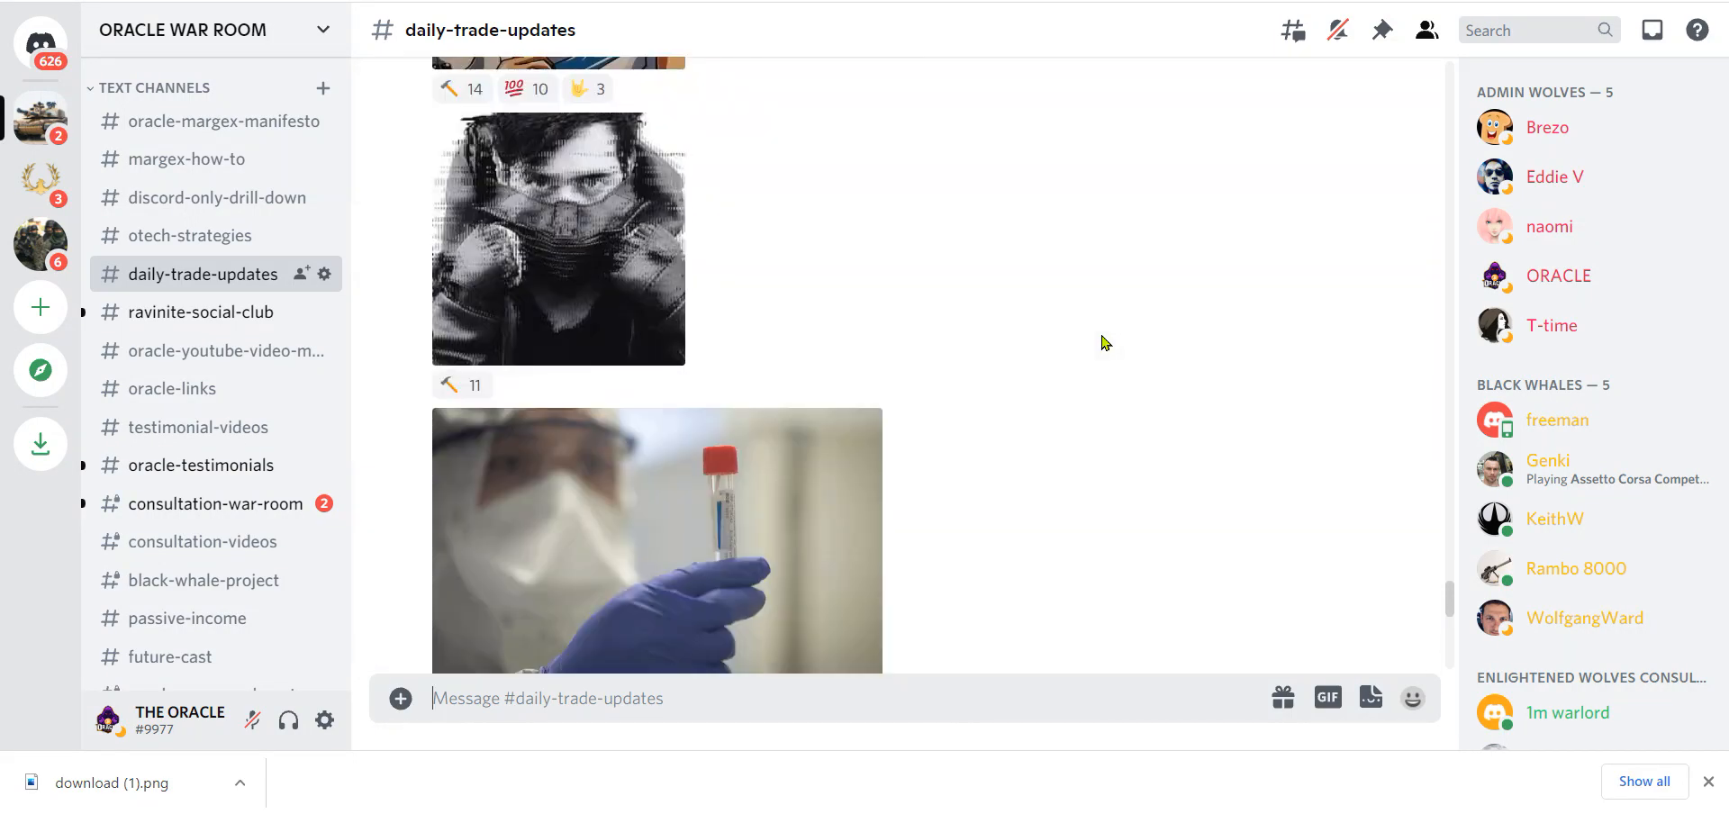
scroll(down, 3)
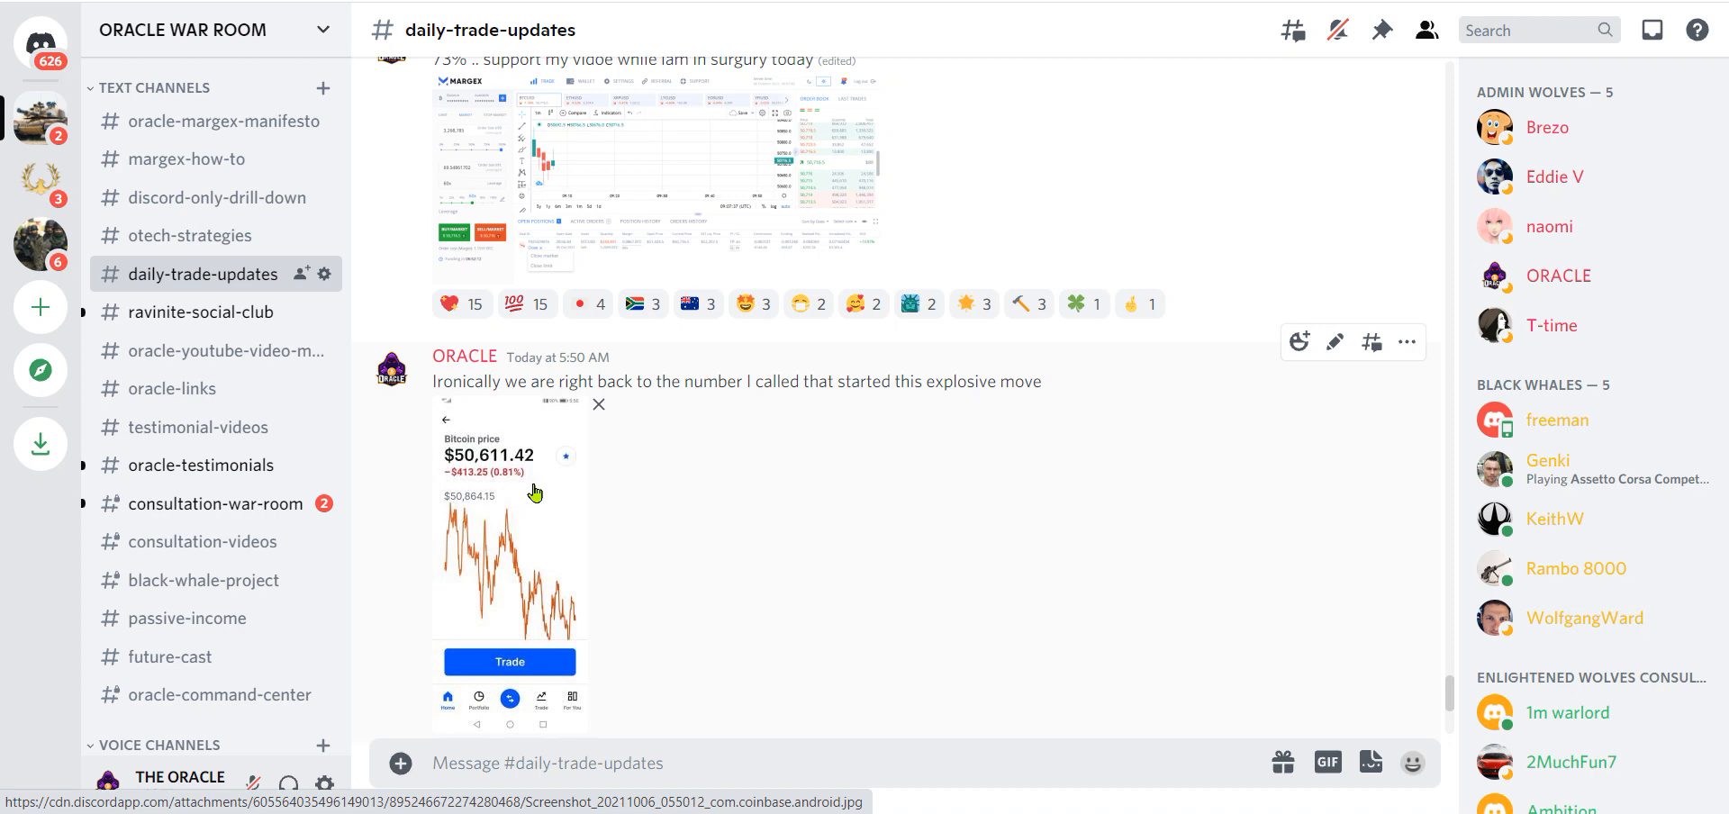
mouse_move(158, 656)
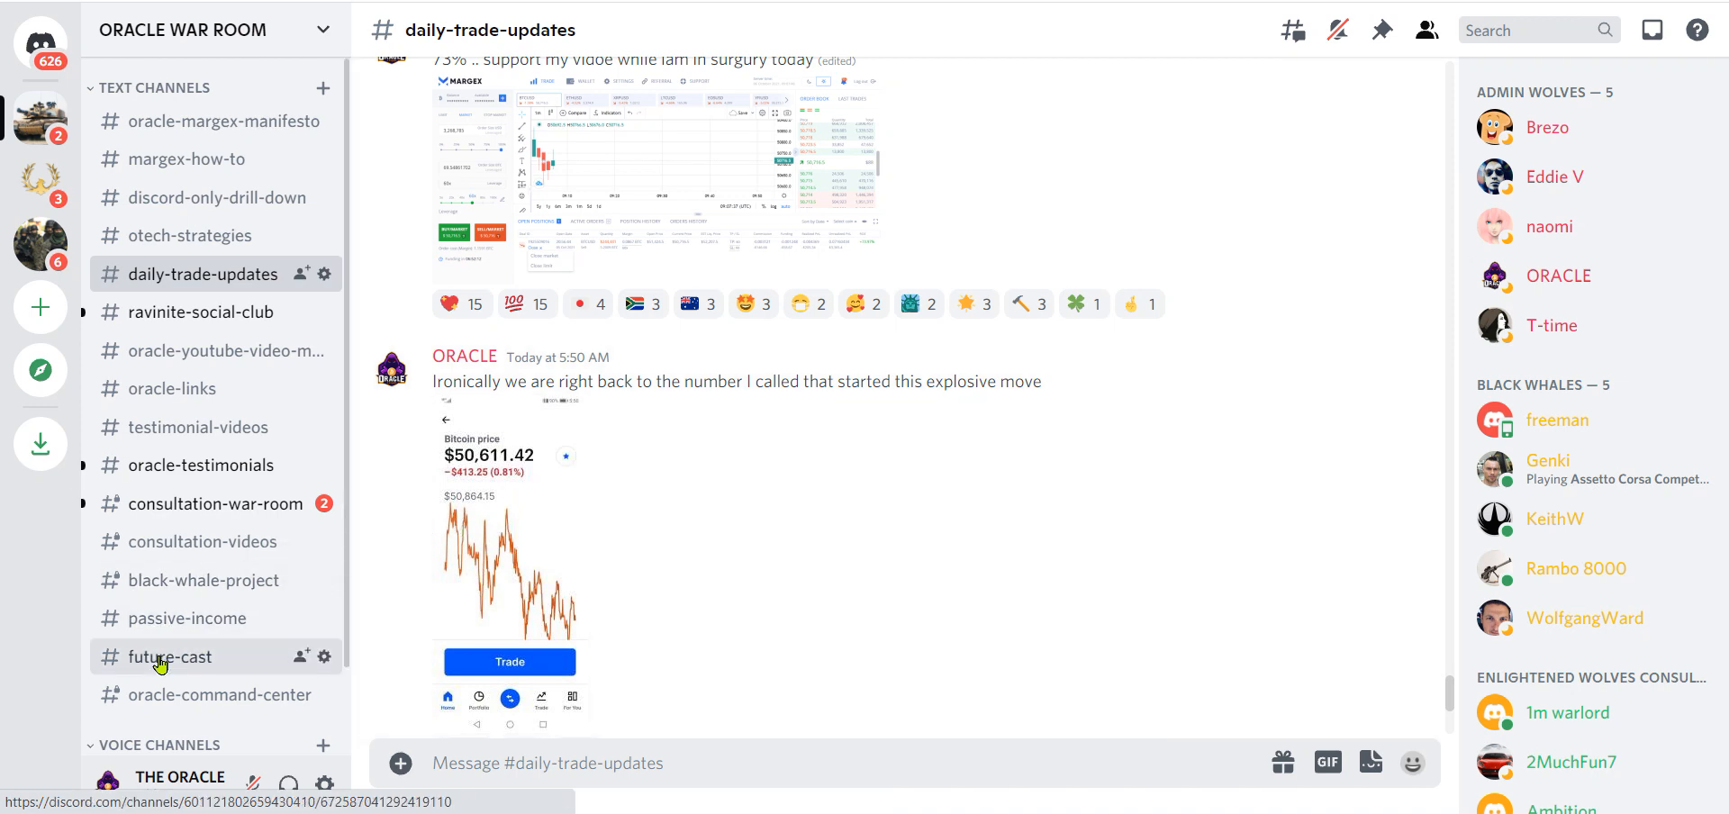
click(171, 656)
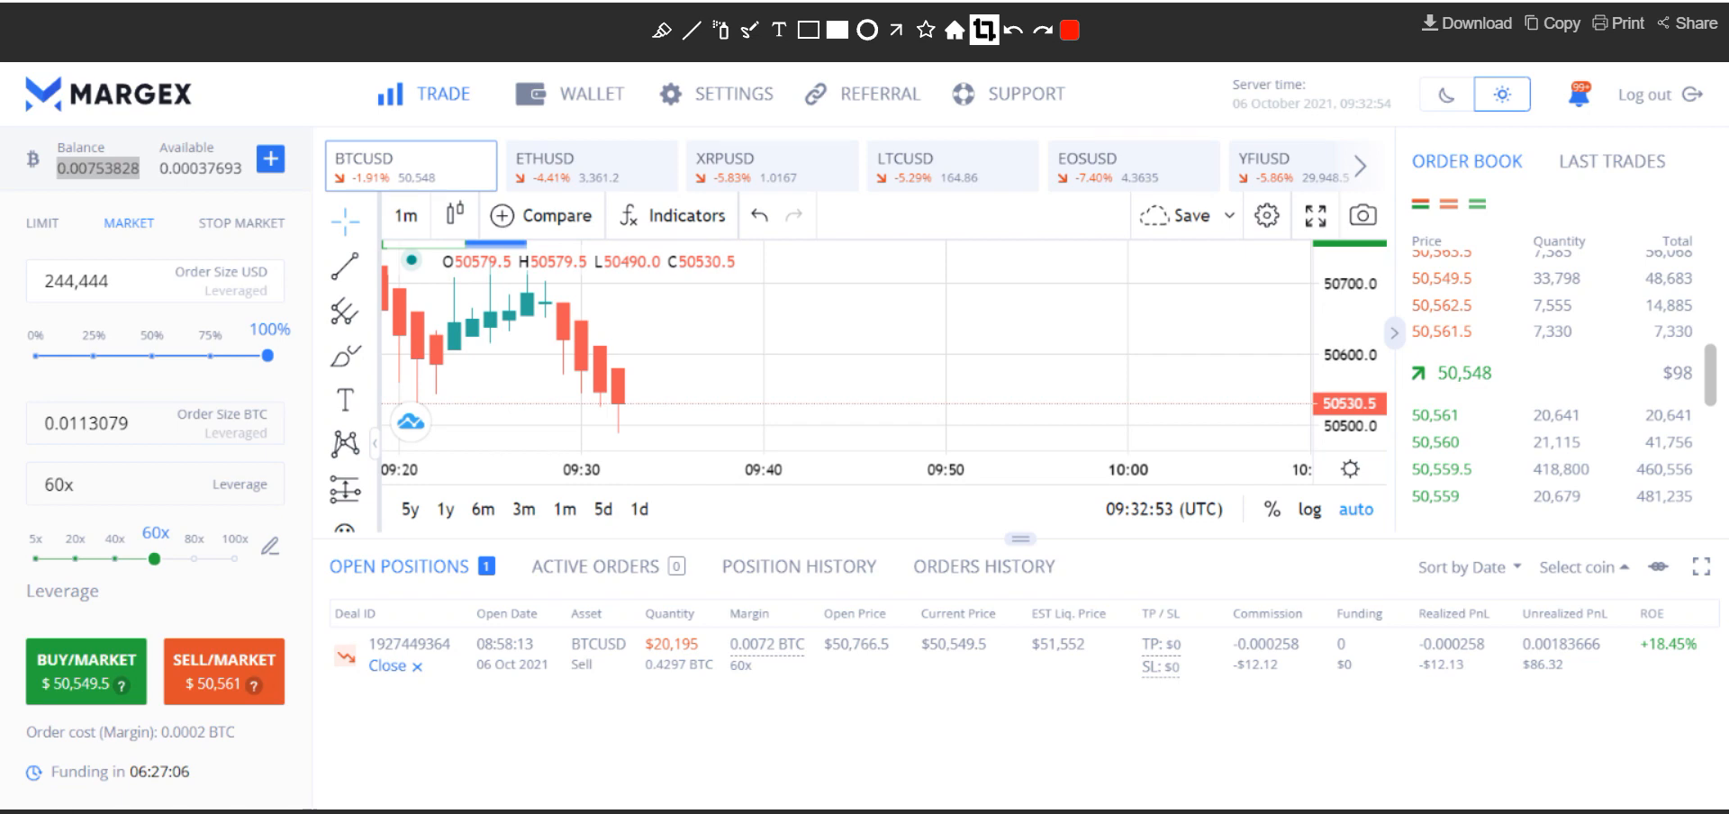
click(395, 667)
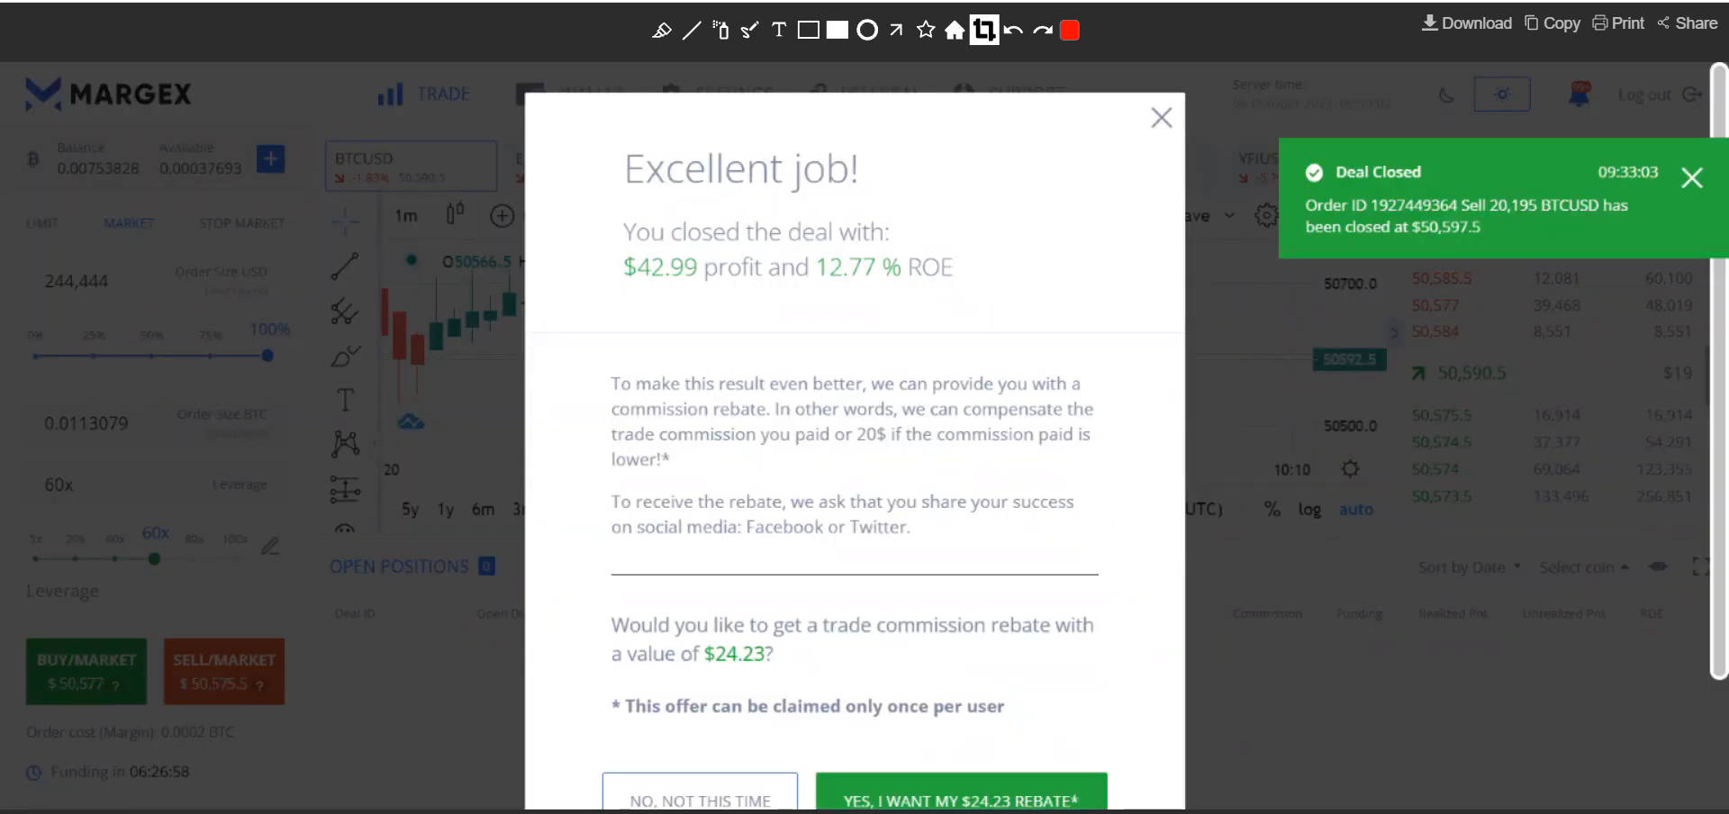
click(1159, 118)
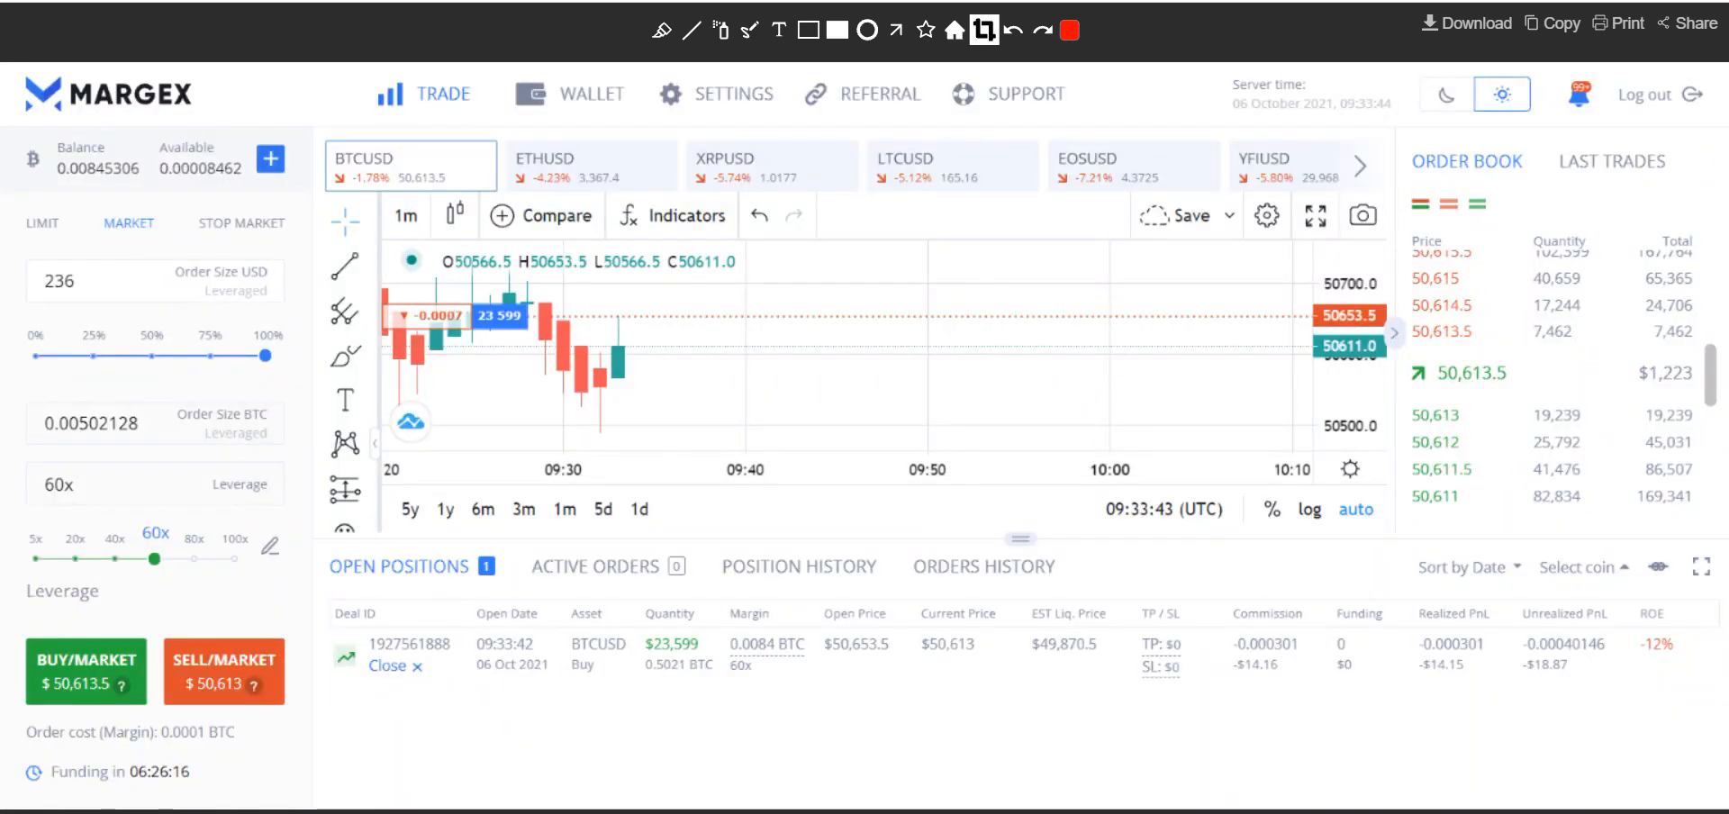
mouse_move(1210, 335)
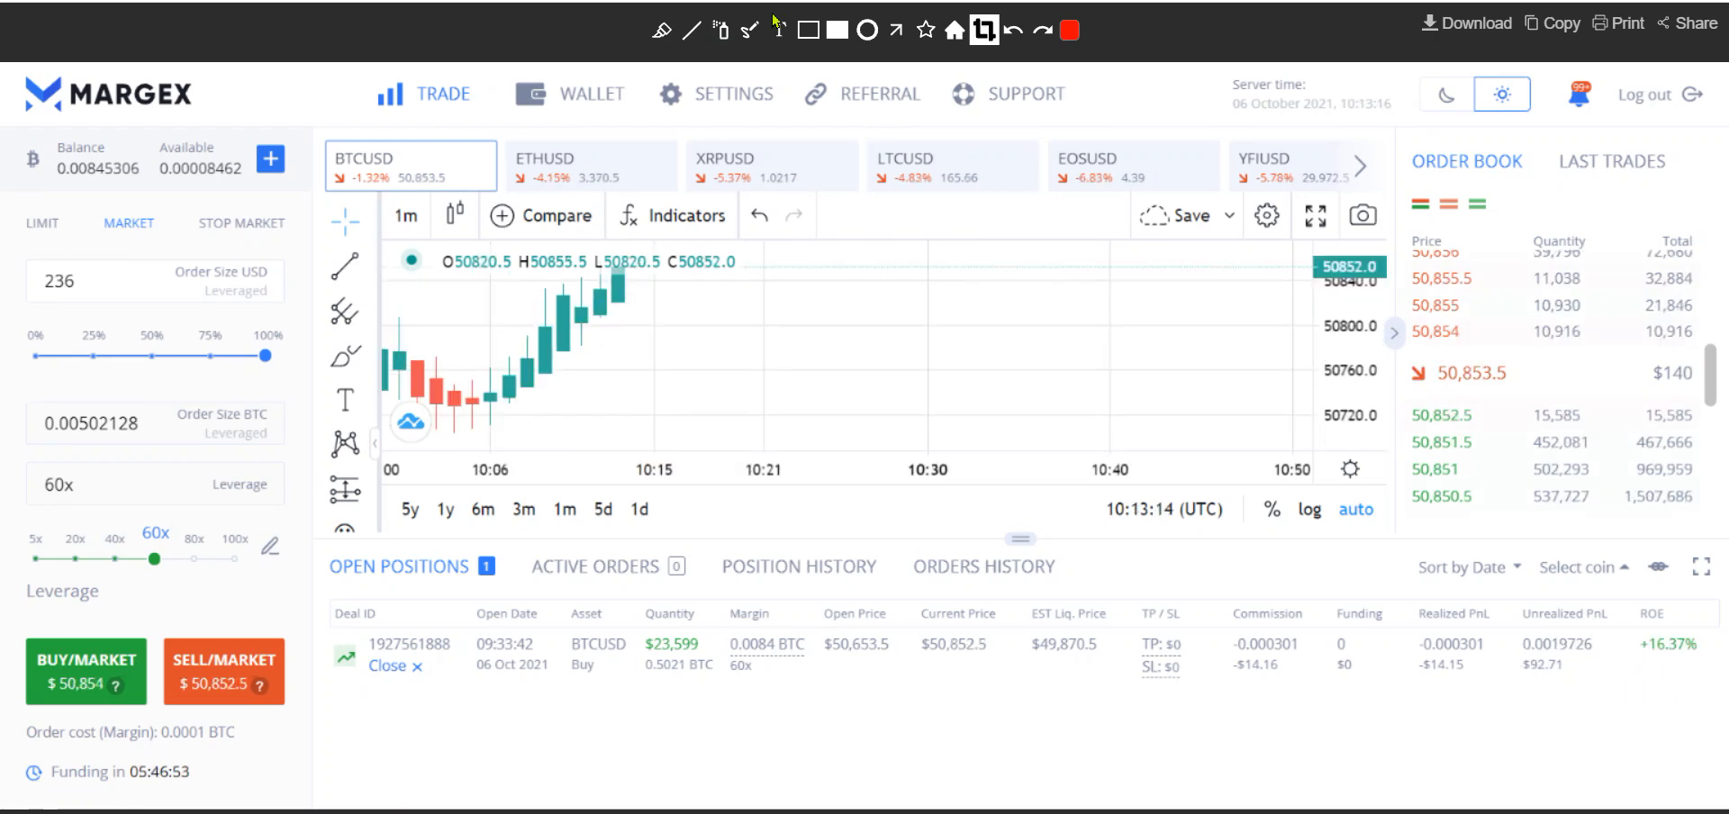
click(391, 665)
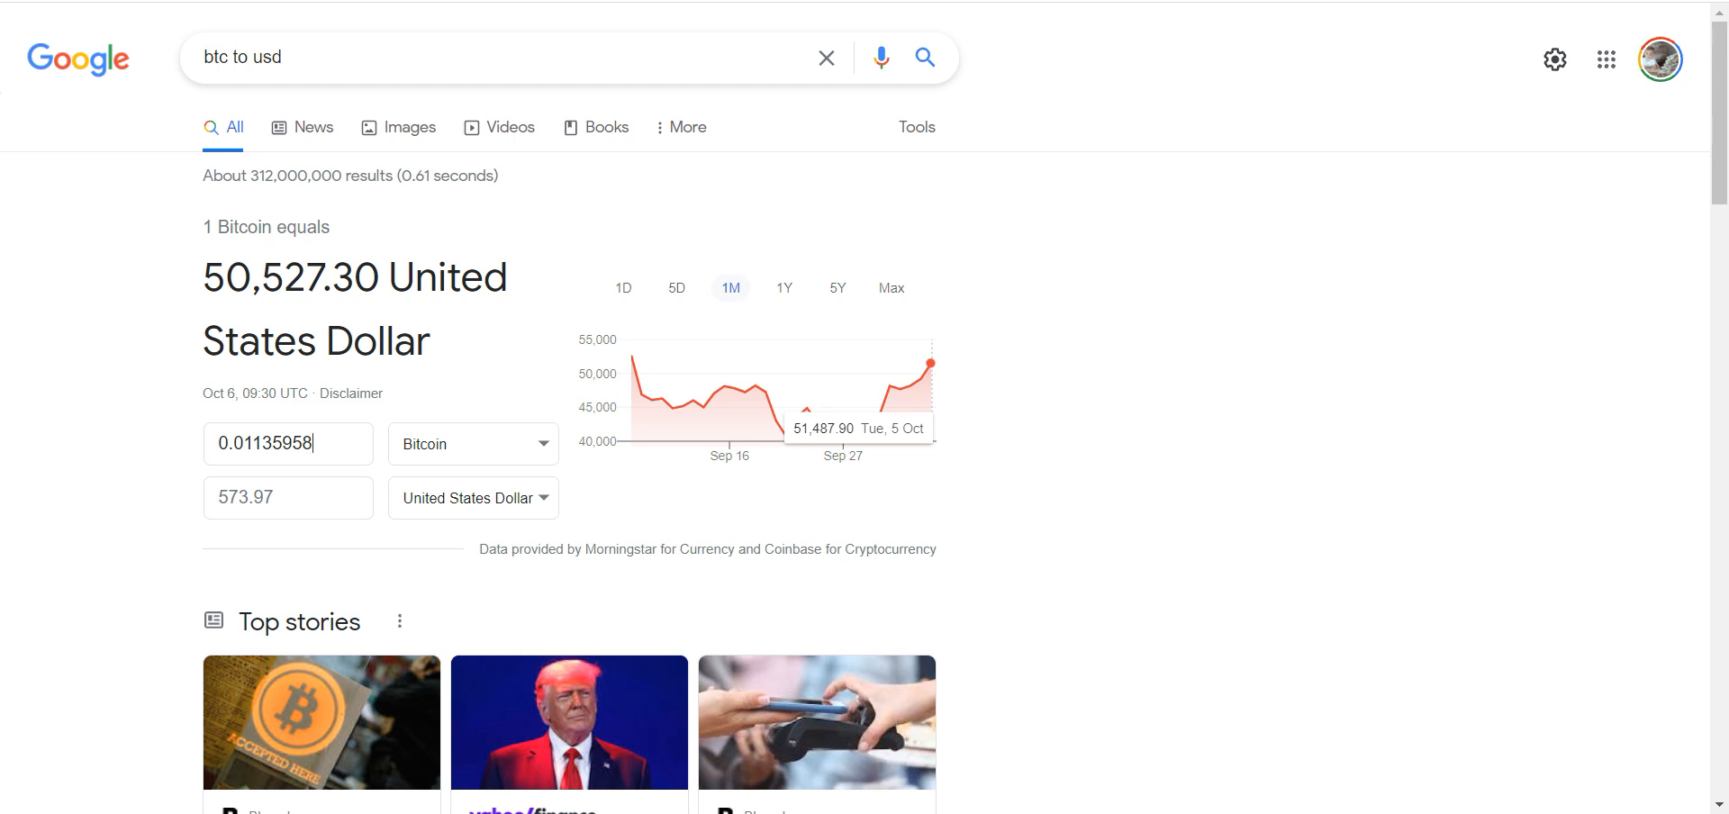
Bring the Bitcoin top stories into view below the 573.97-dollar conversion
scroll(down, 3)
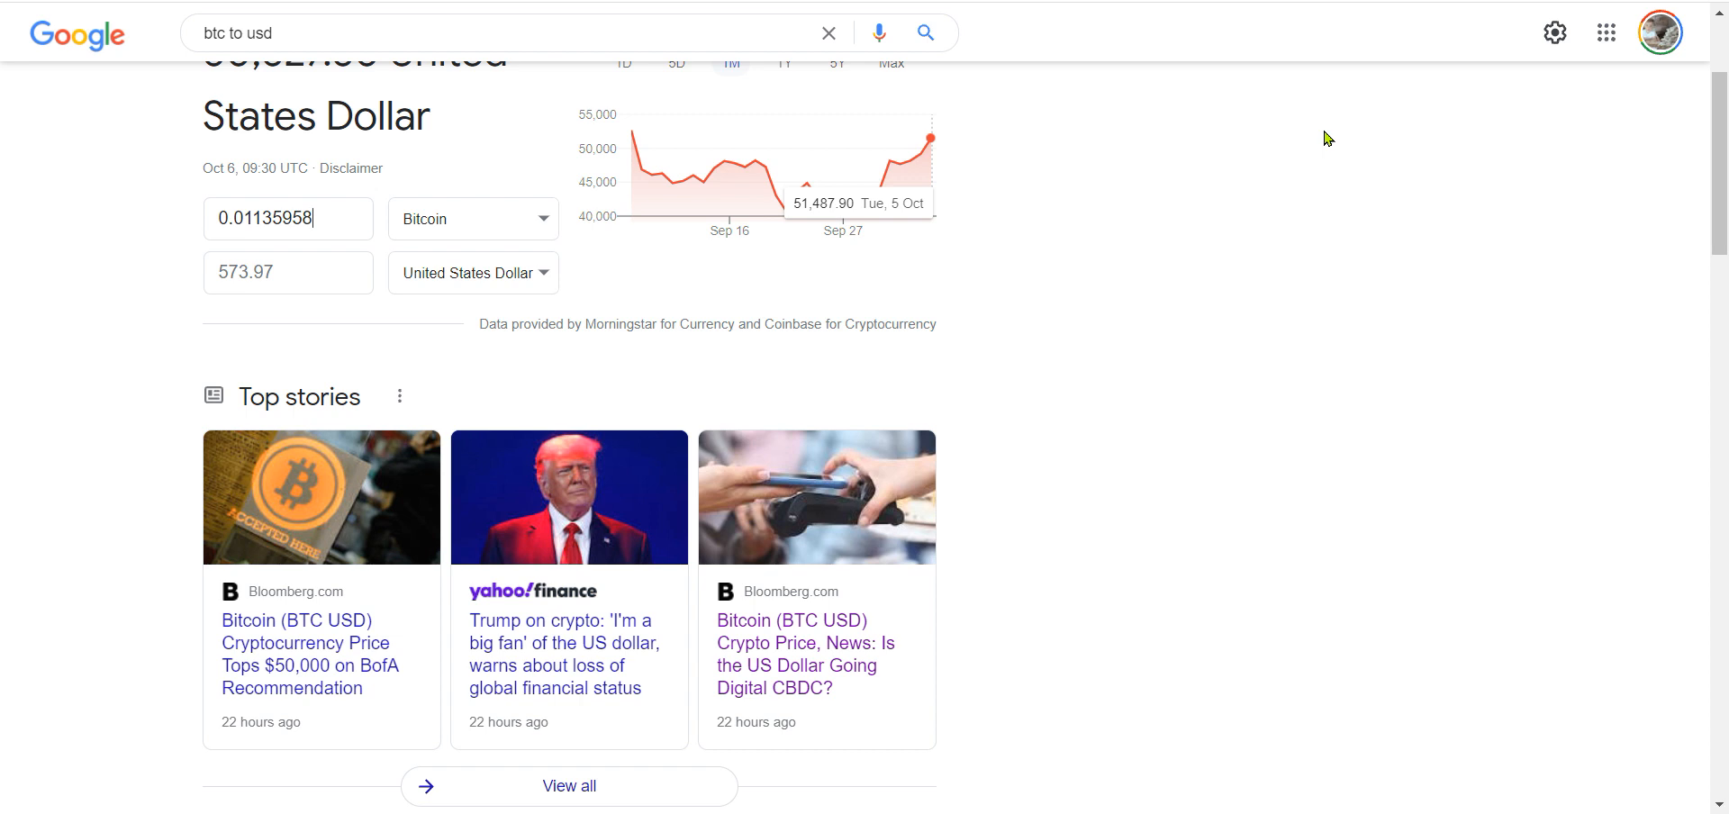
mouse_move(962, 66)
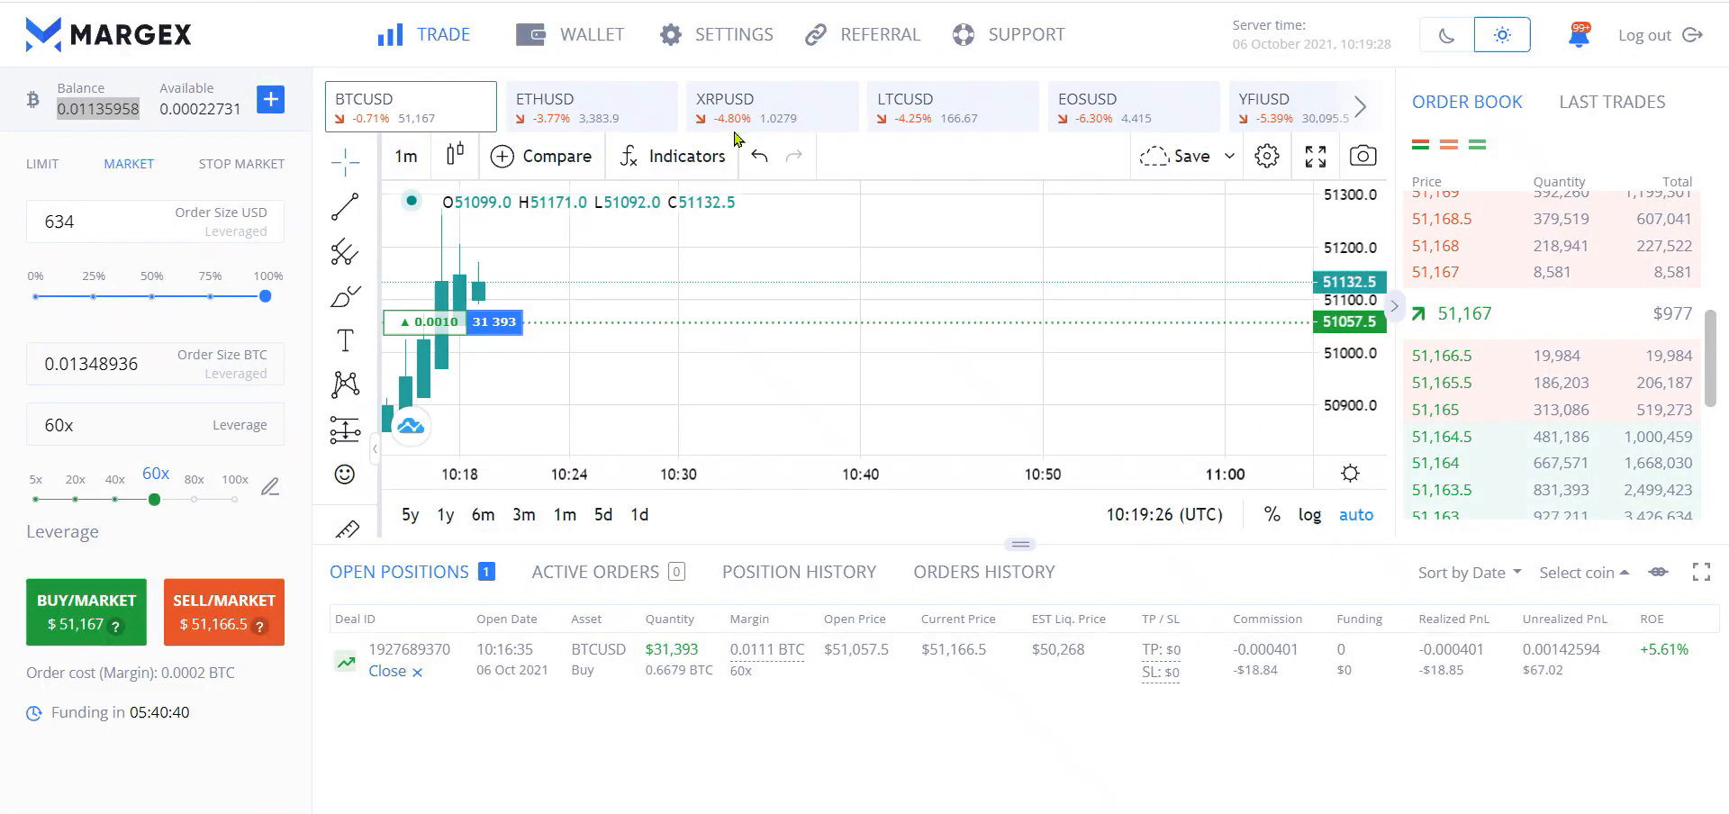
mouse_move(1657, 731)
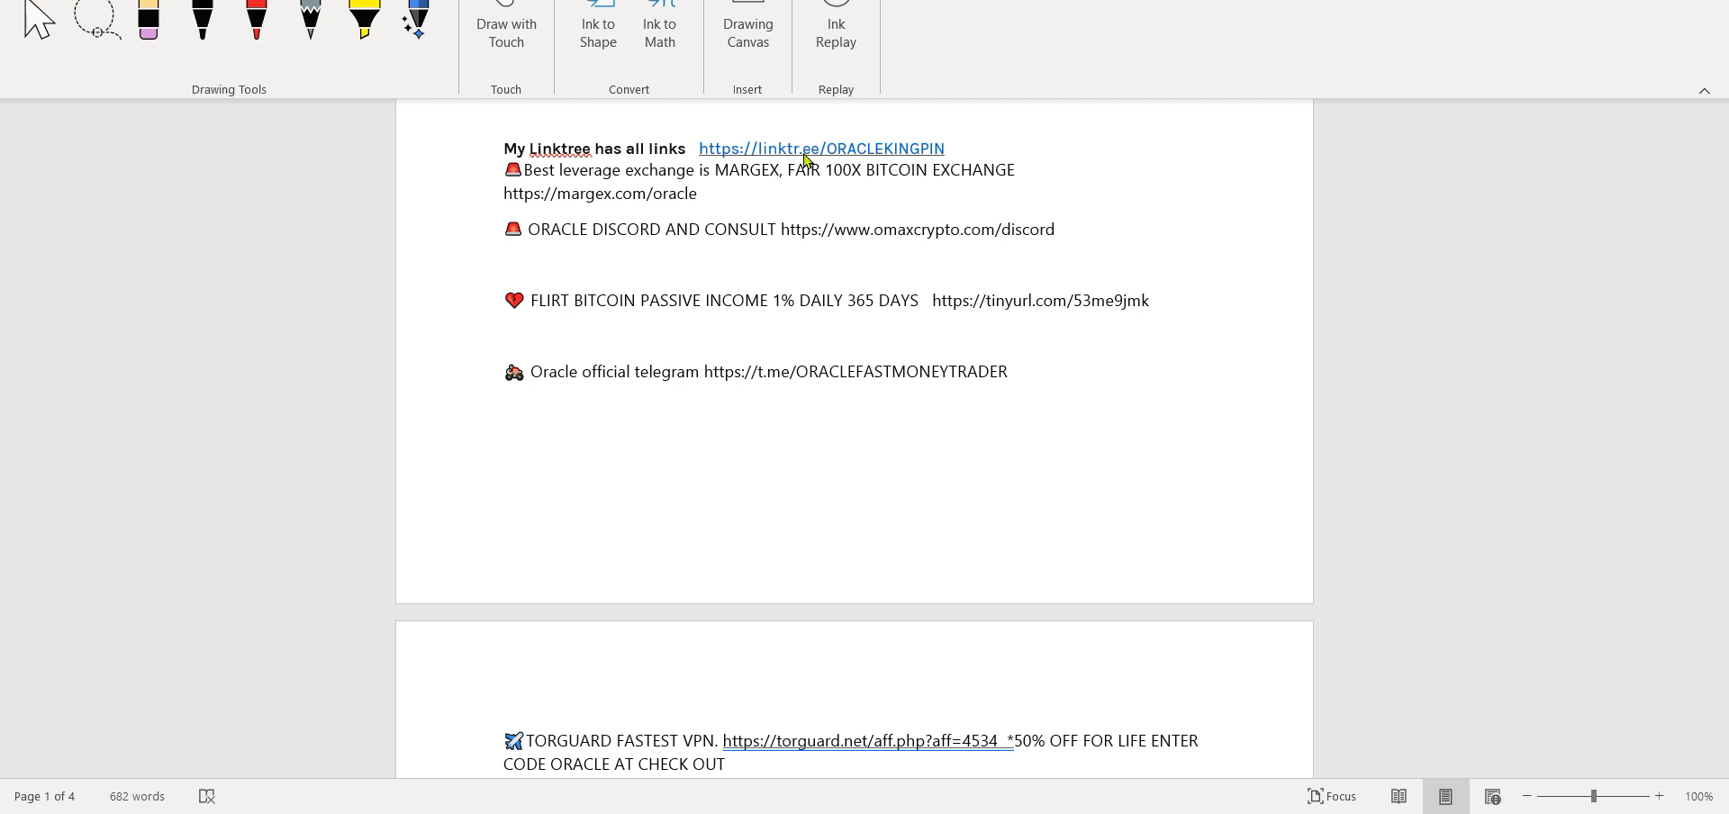
mouse_move(537, 257)
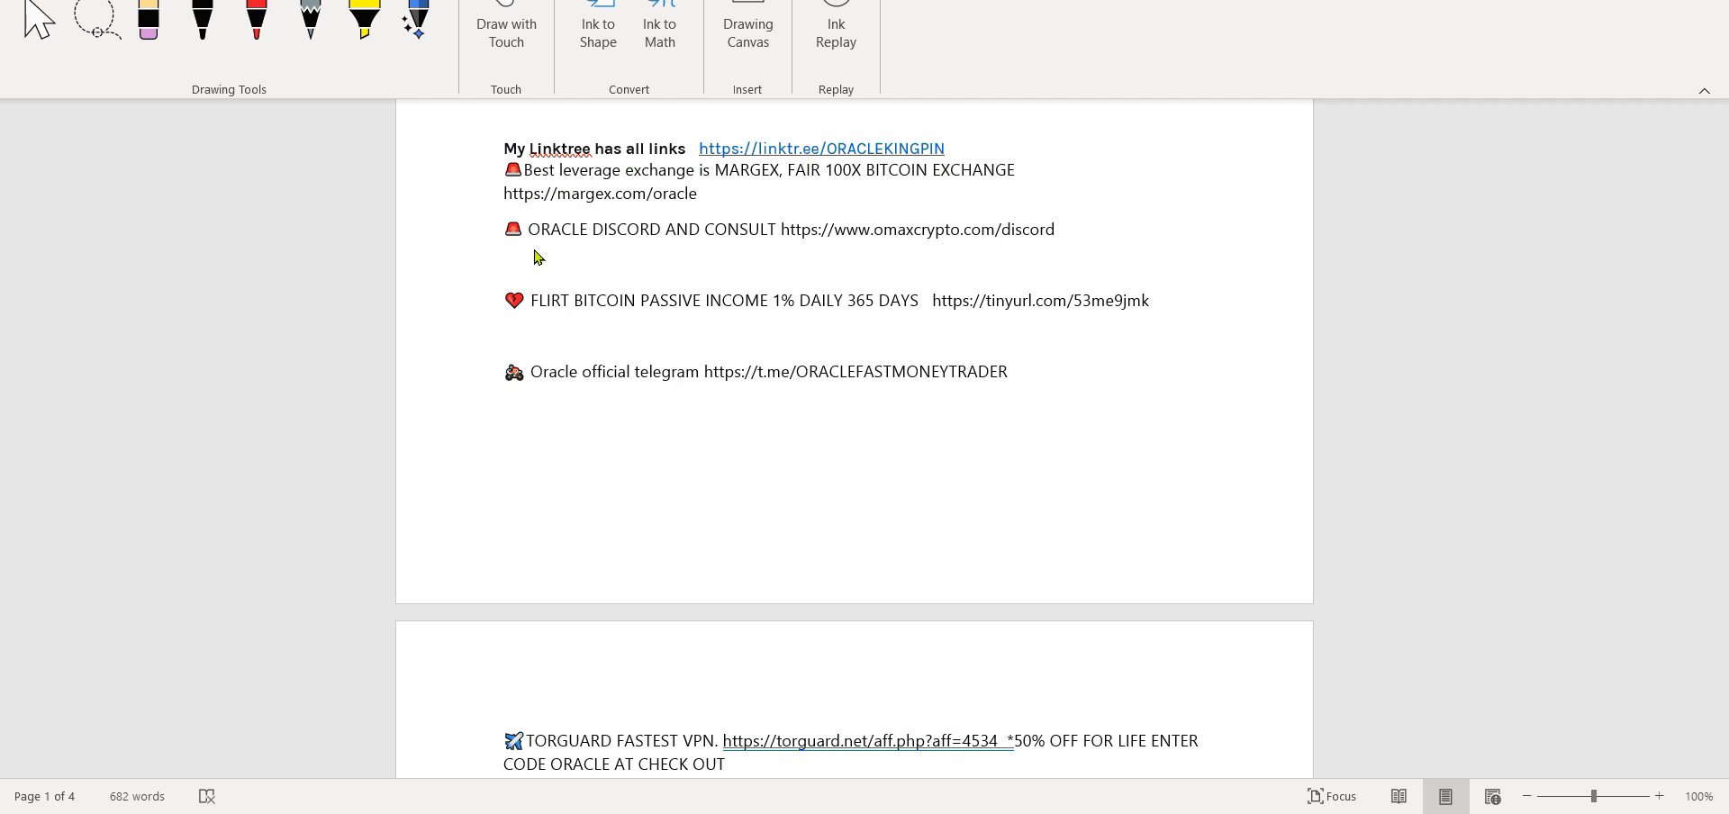
mouse_move(697, 194)
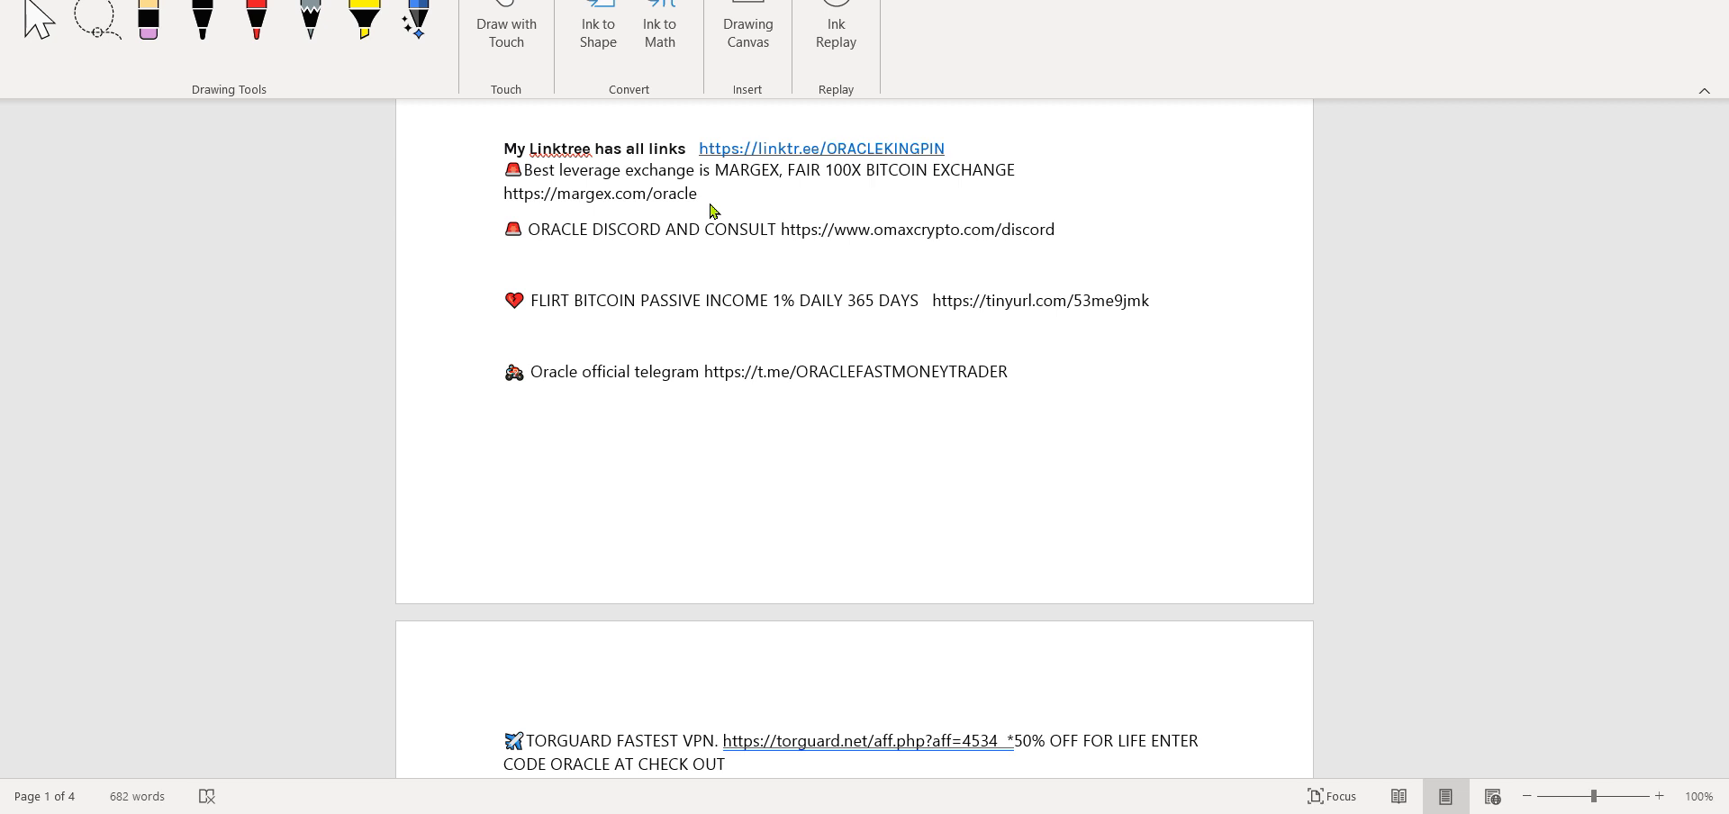
mouse_move(711, 267)
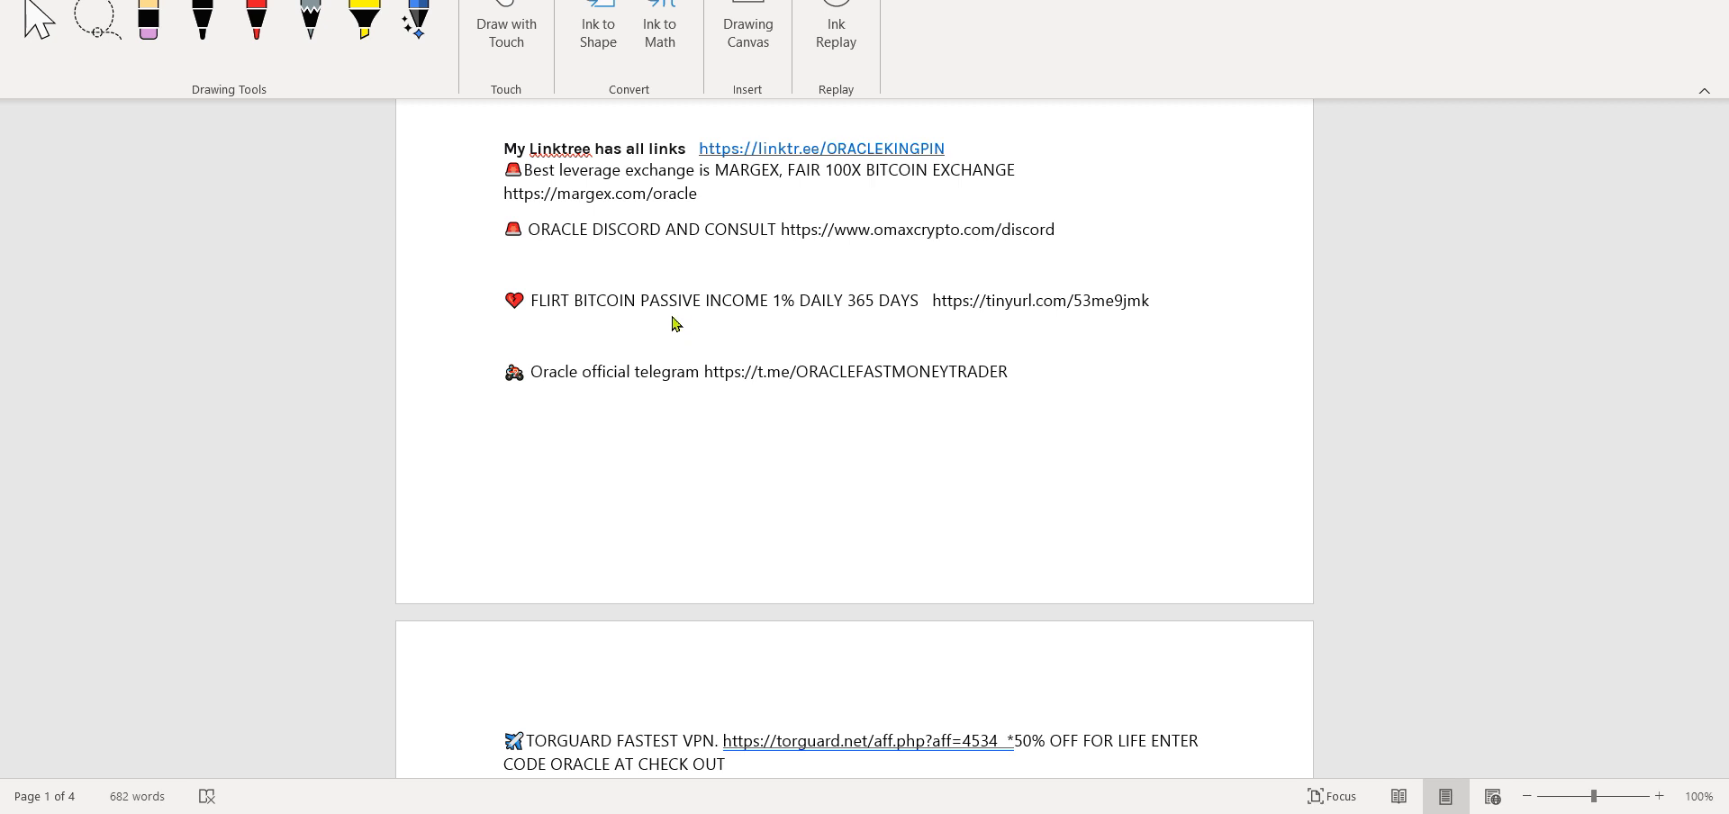
mouse_move(673, 318)
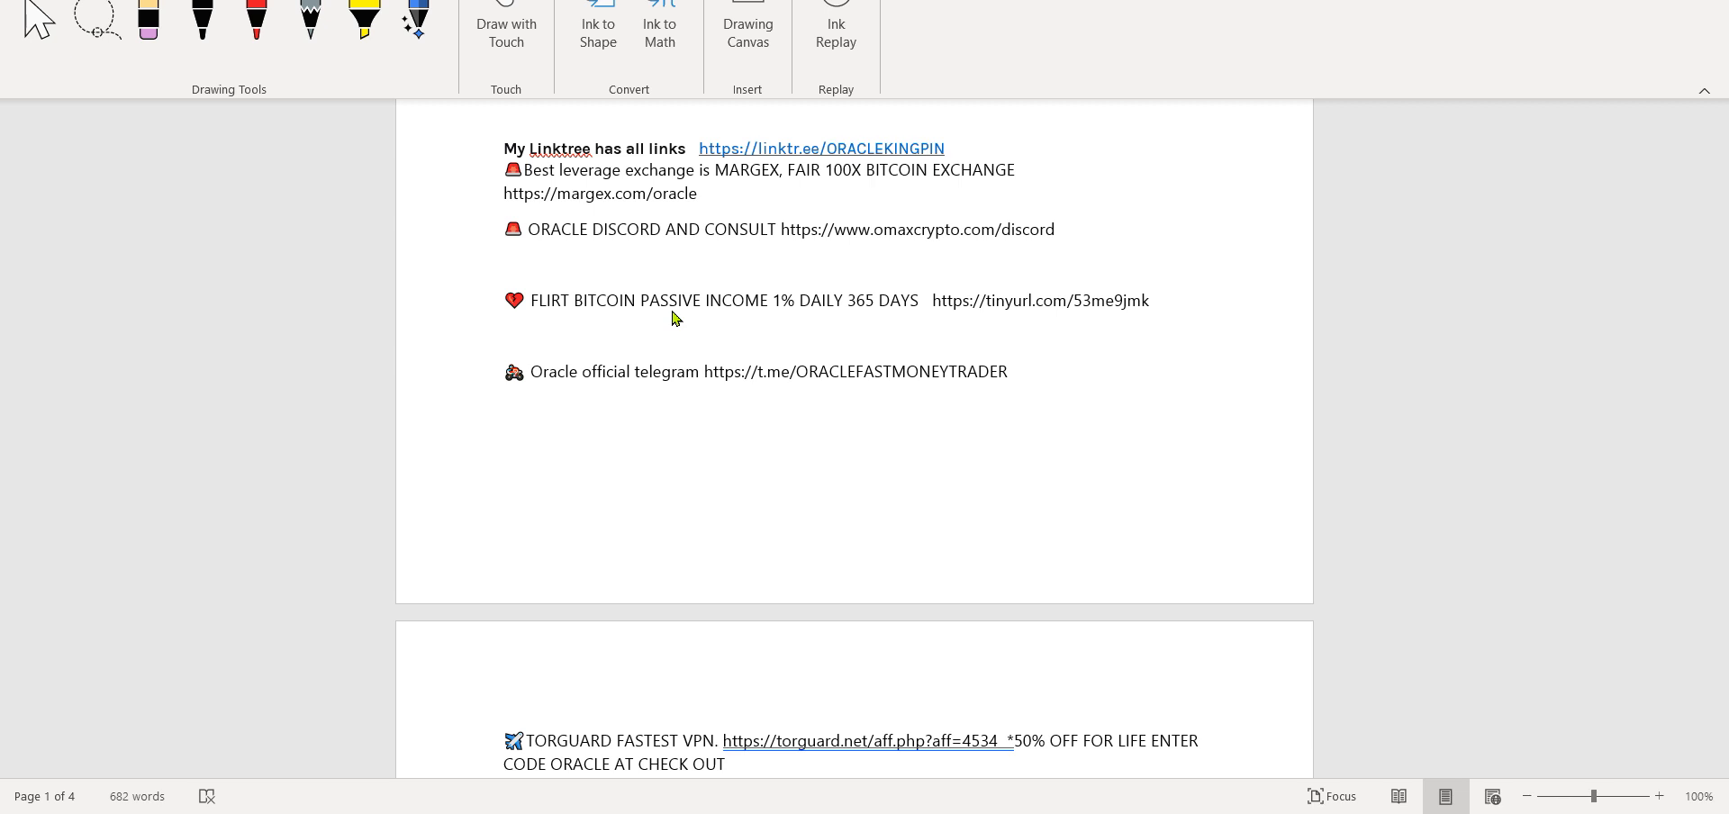
mouse_move(655, 394)
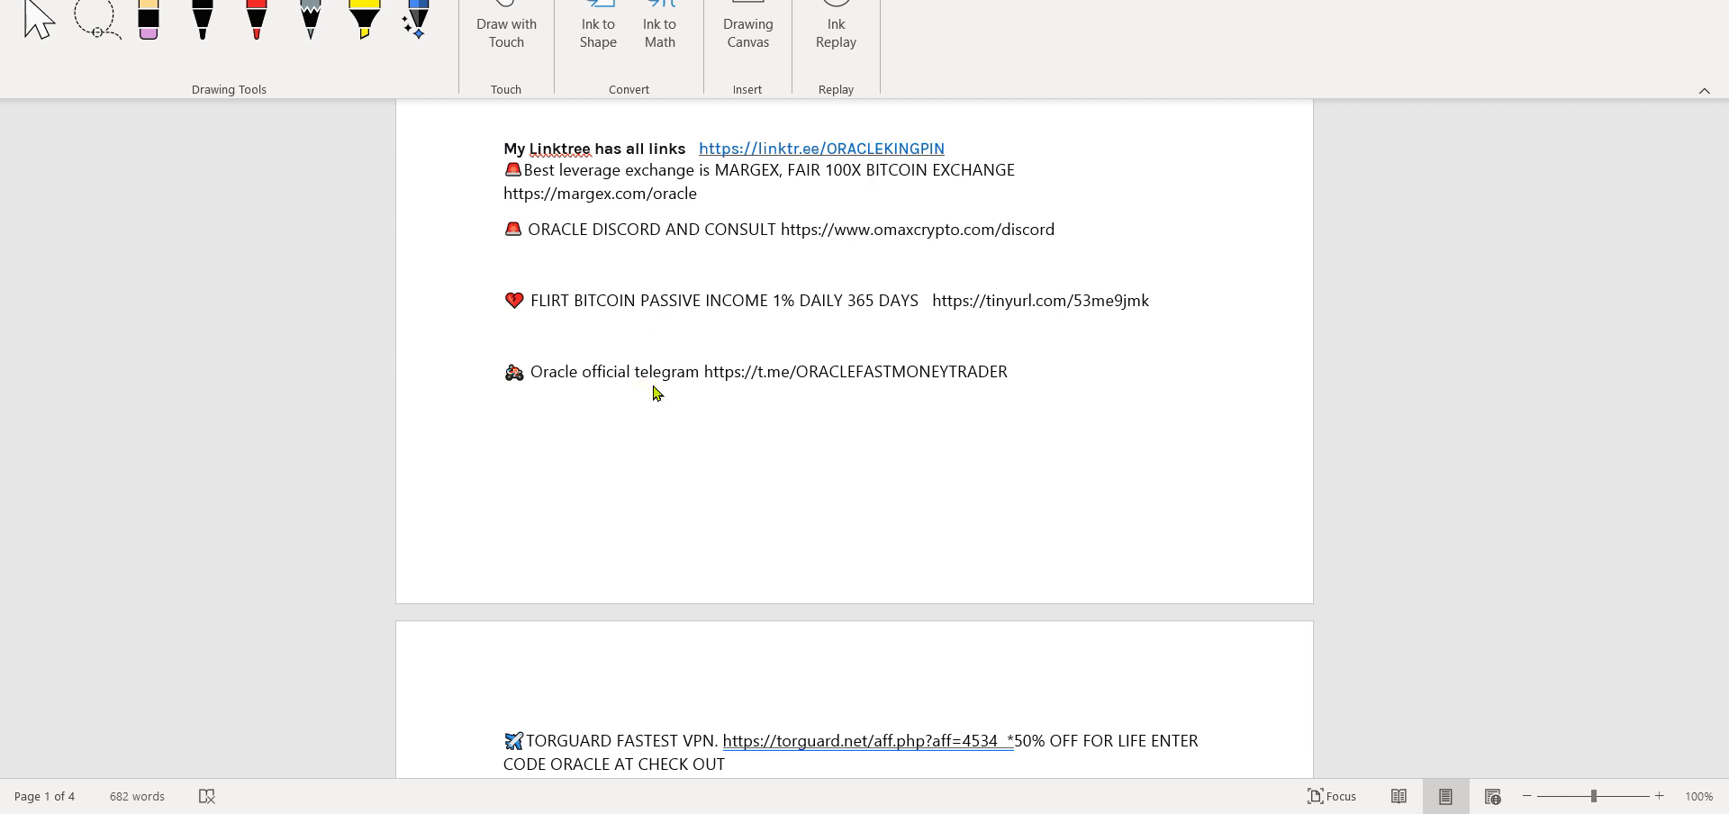
mouse_move(659, 388)
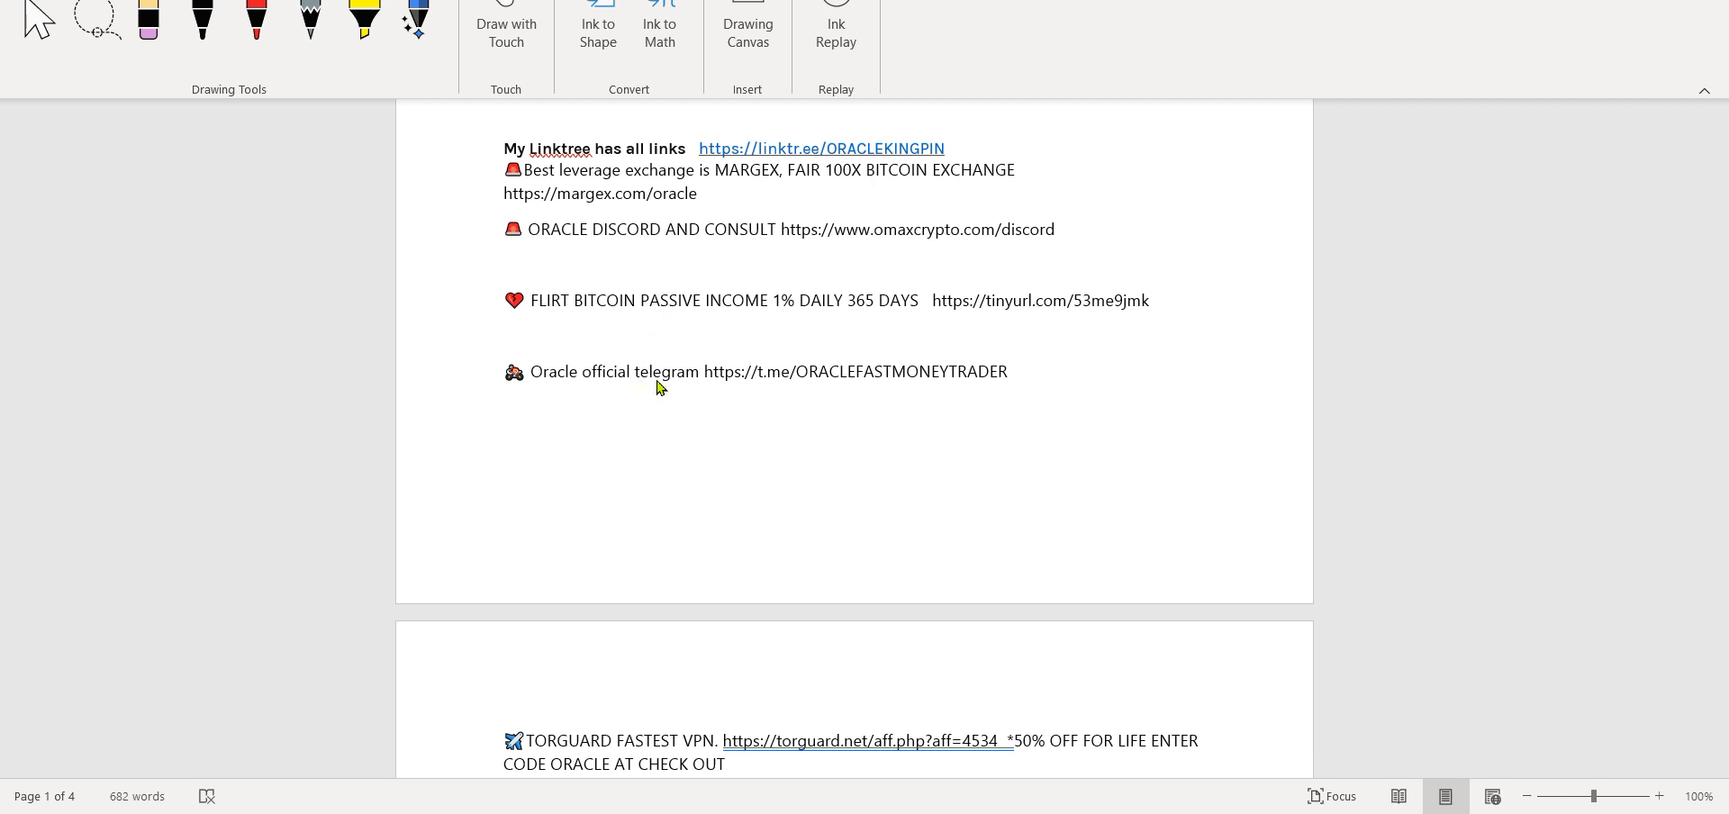
mouse_move(652, 384)
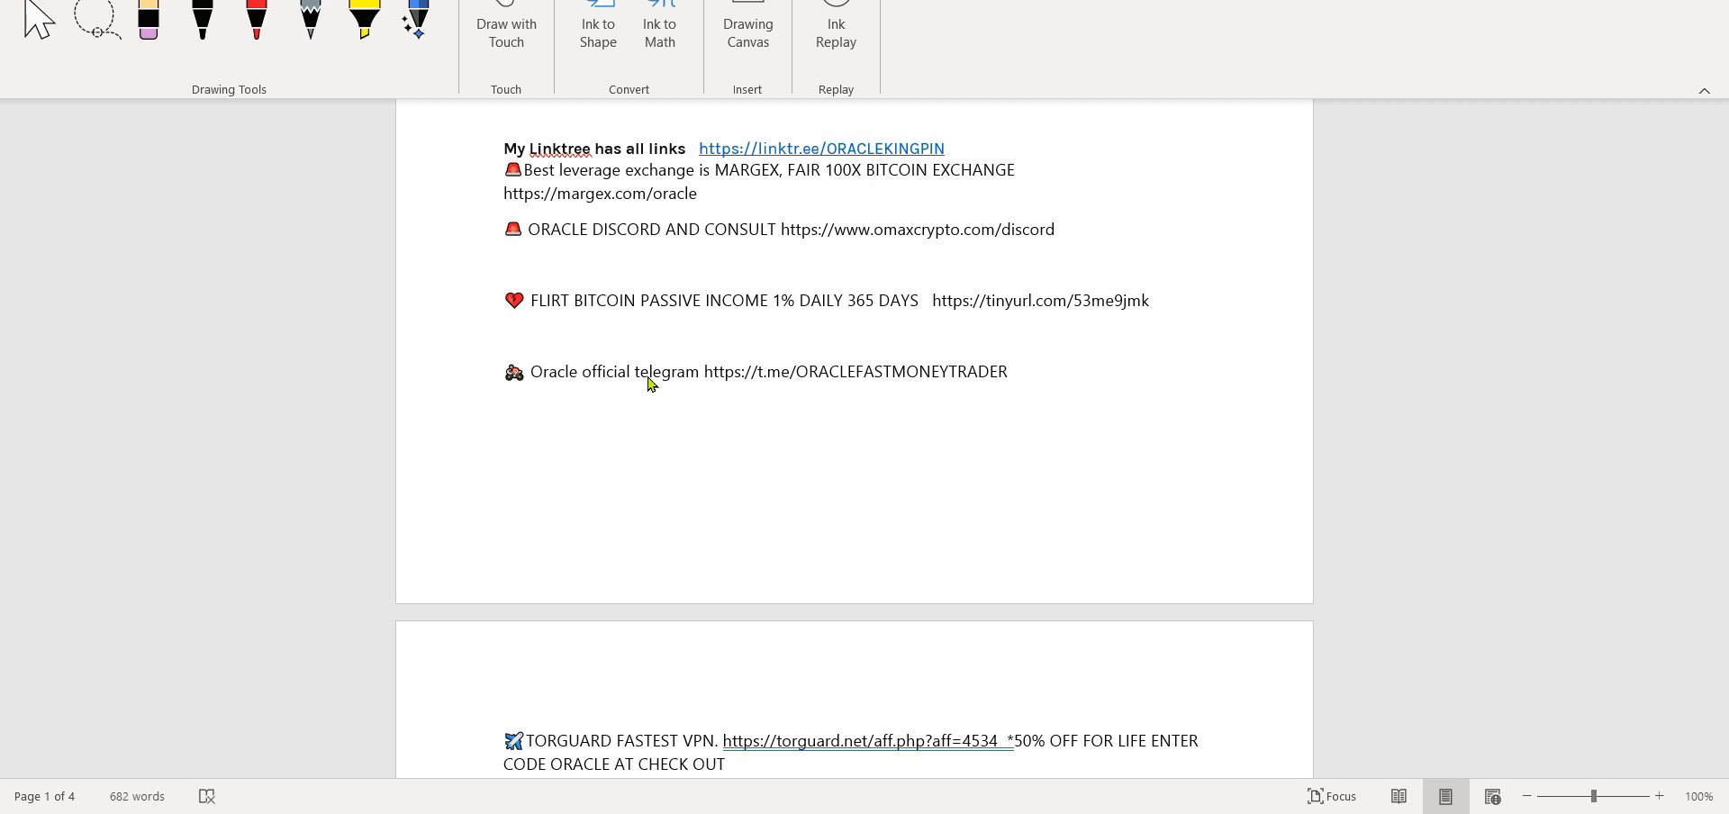
mouse_move(652, 383)
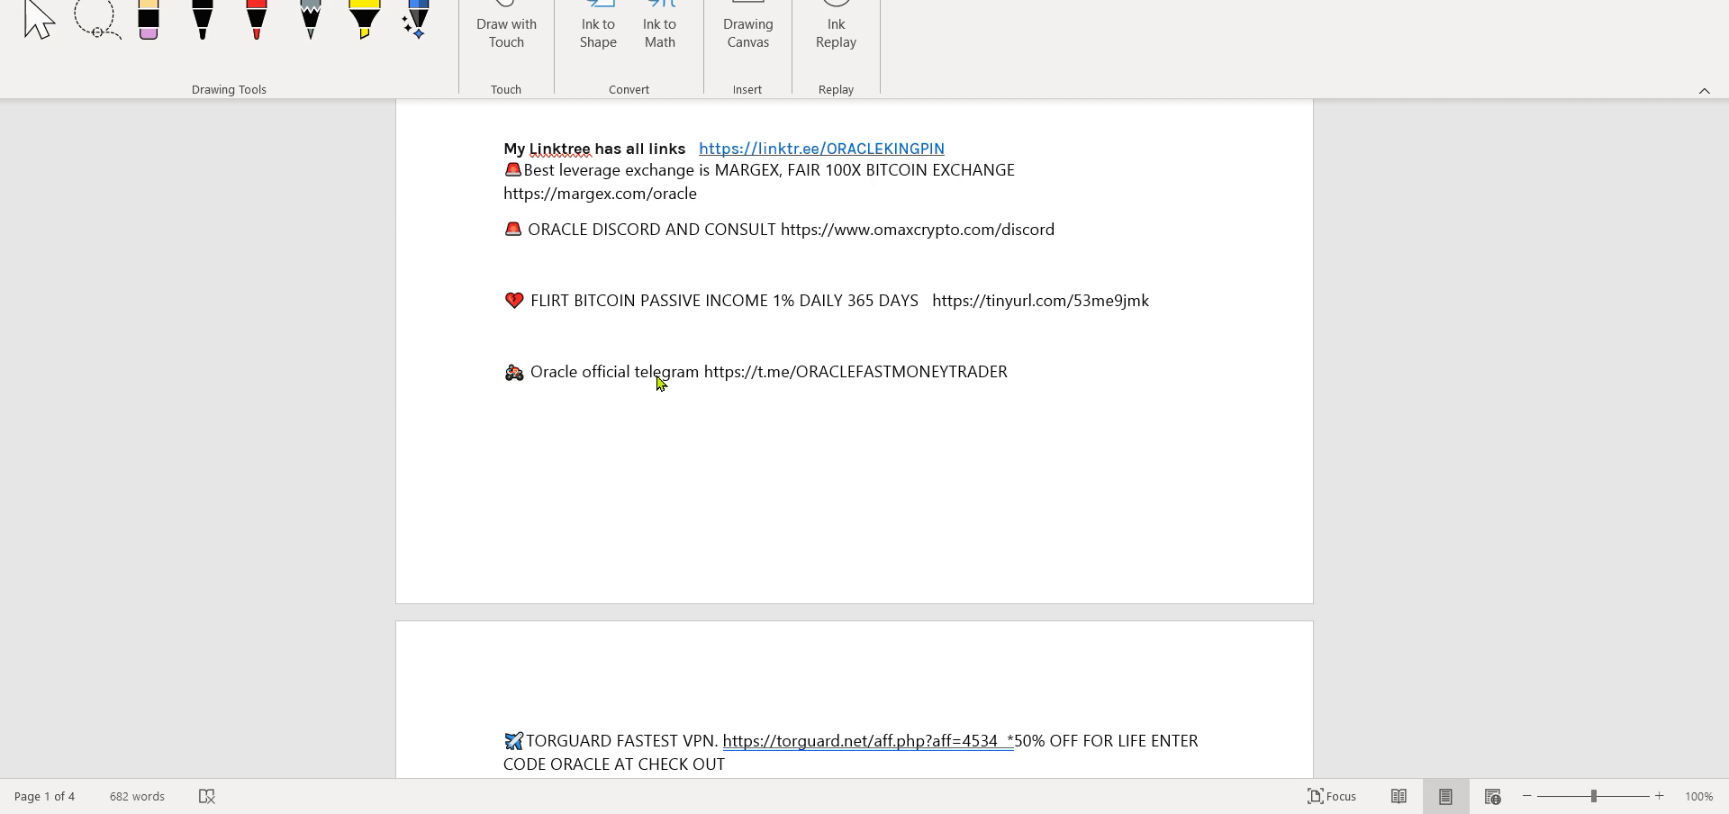
scroll(down, 3)
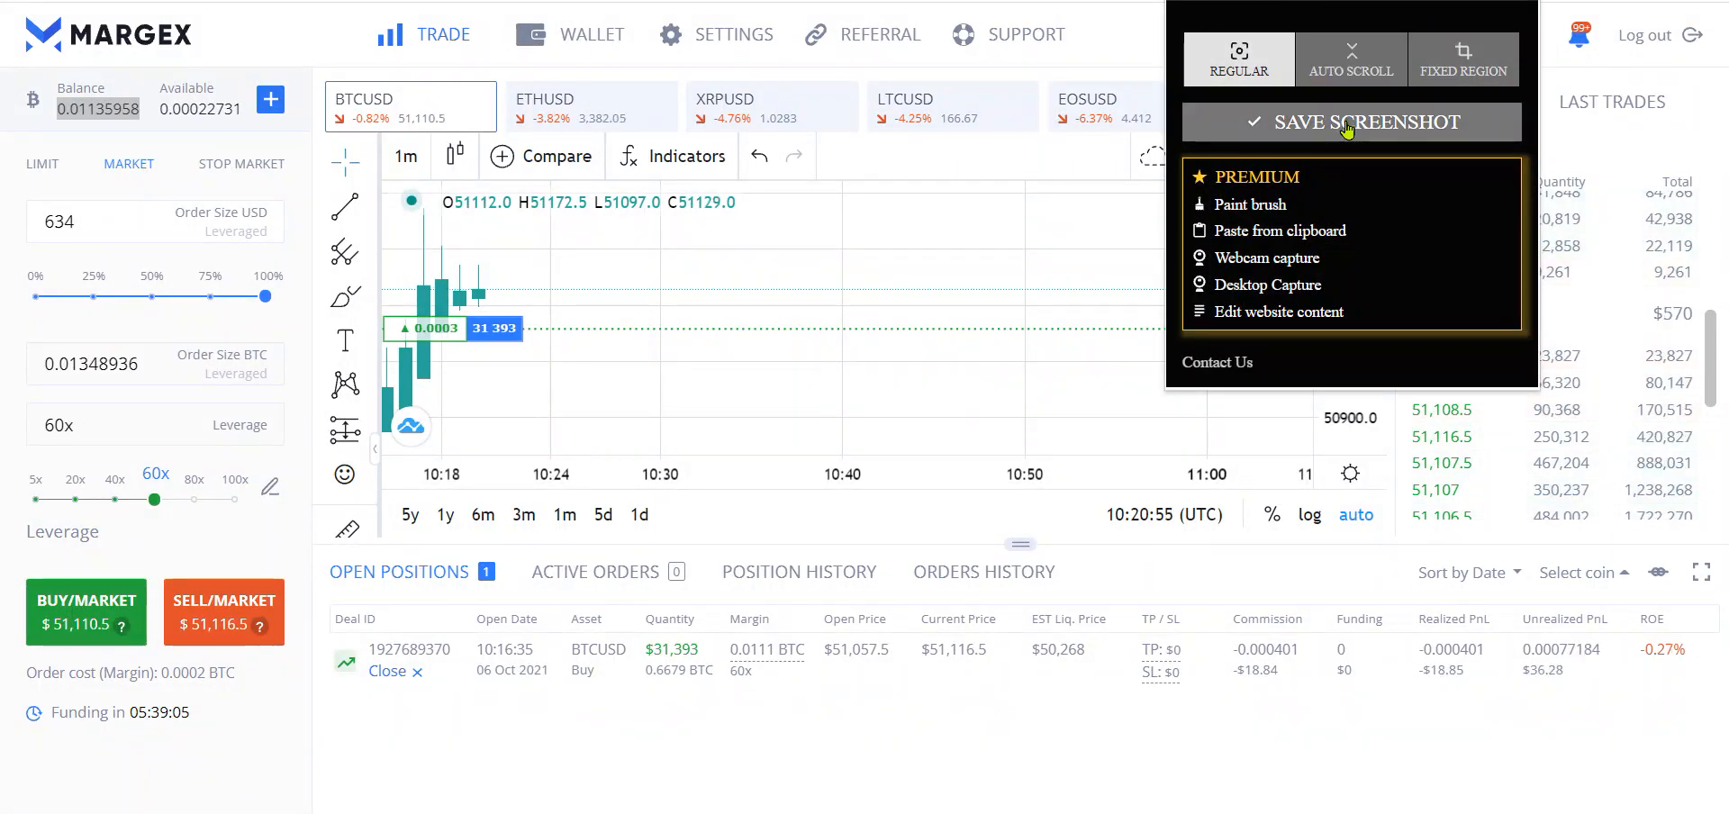
click(1349, 122)
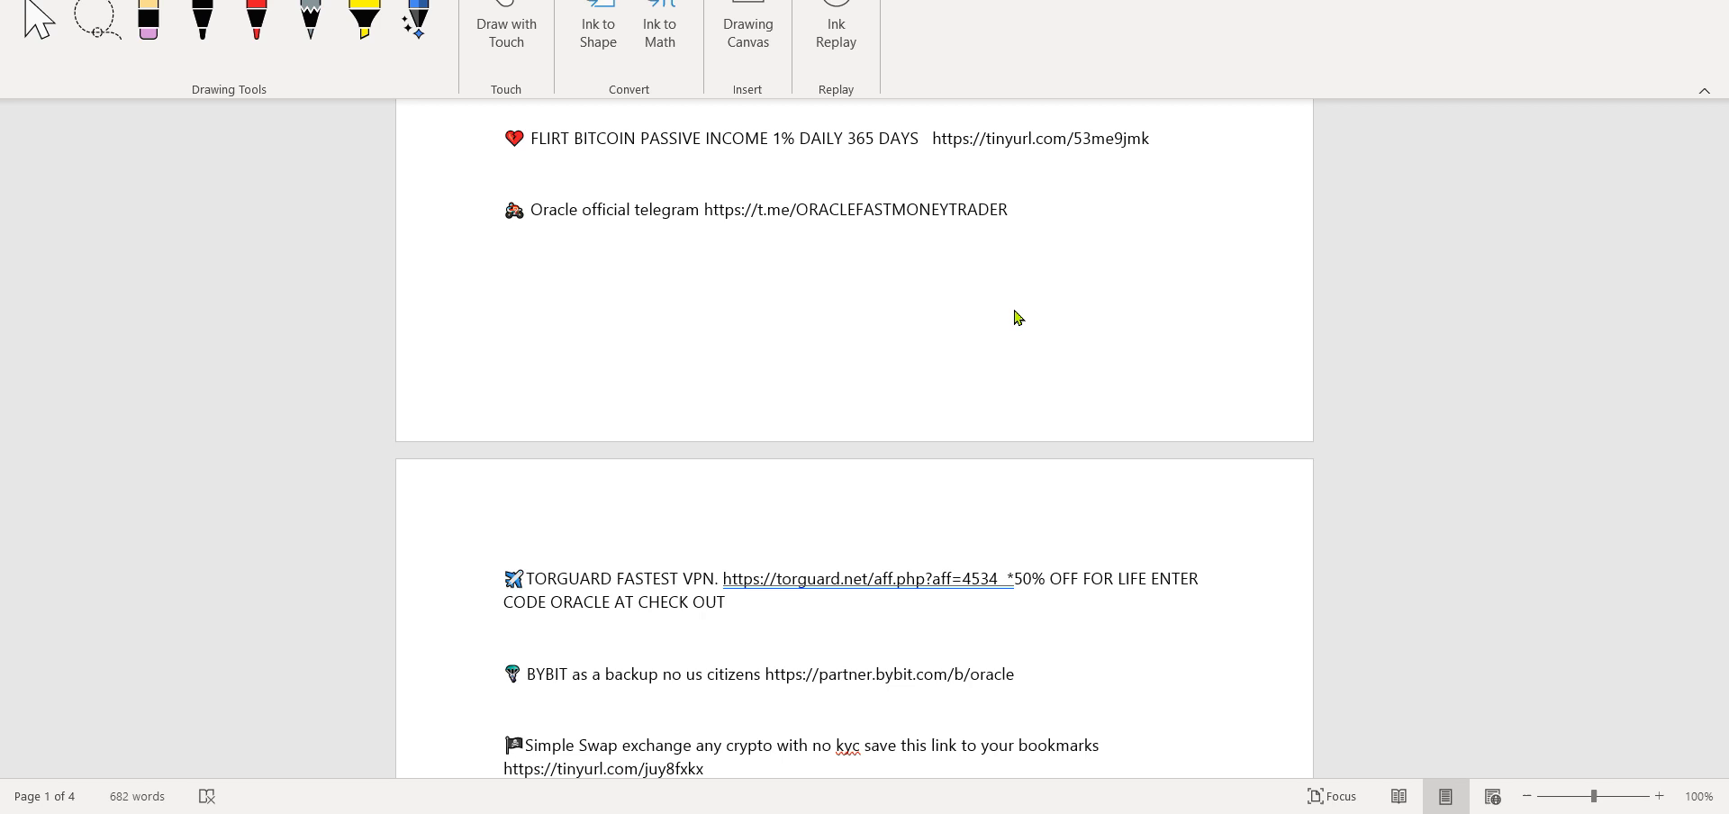
Delete the word SECRETS so the Word line reads ORACLE EMAIL LIST
scroll(down, 3)
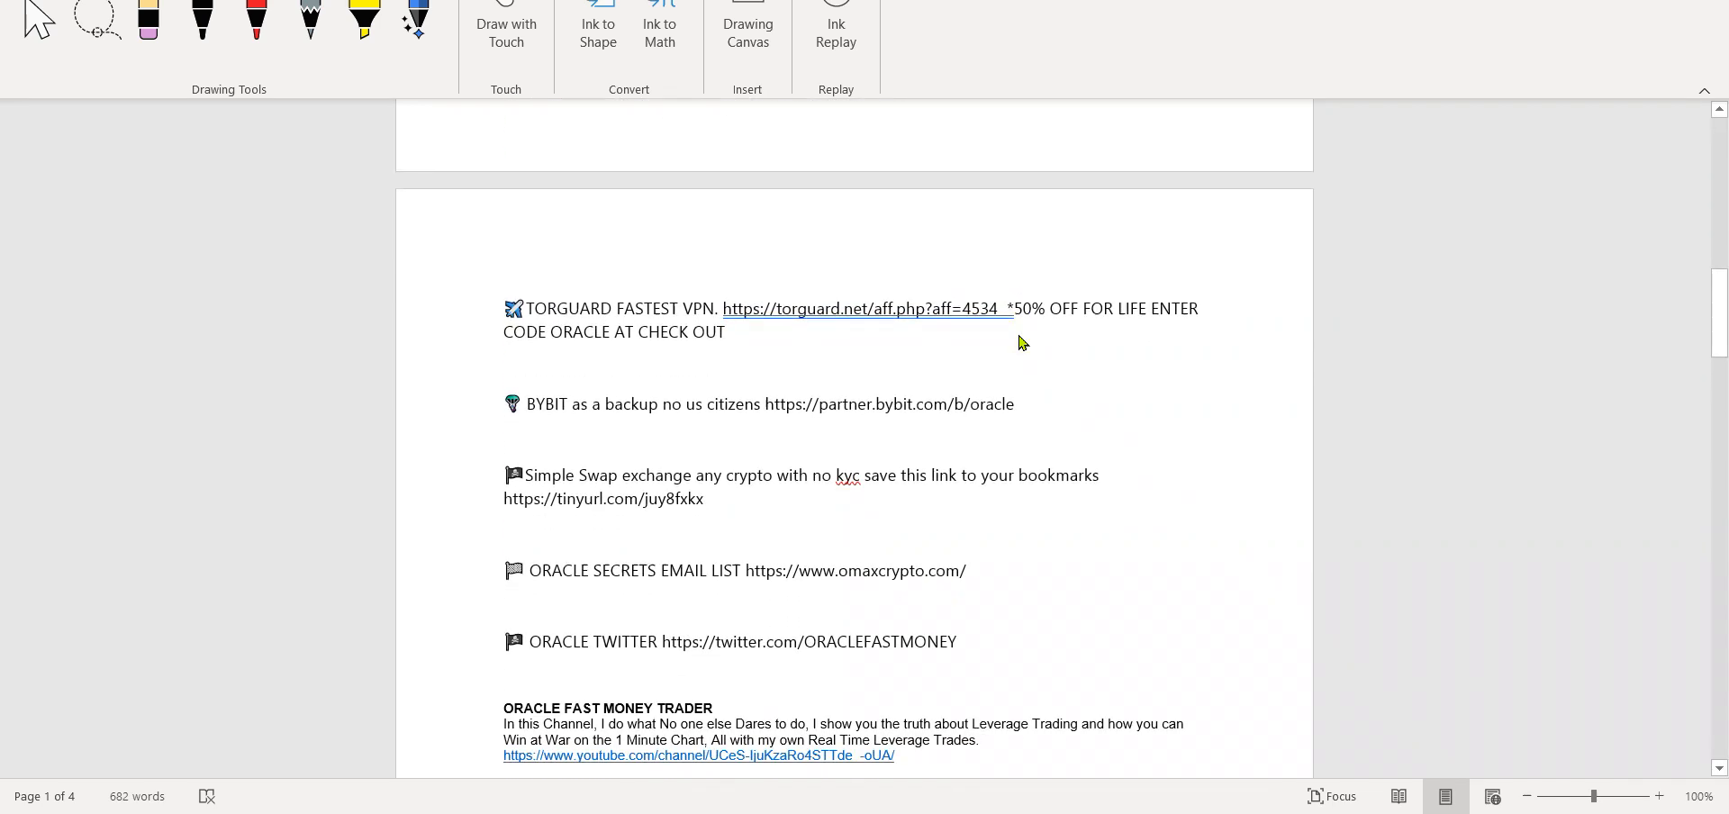
scroll(down, 3)
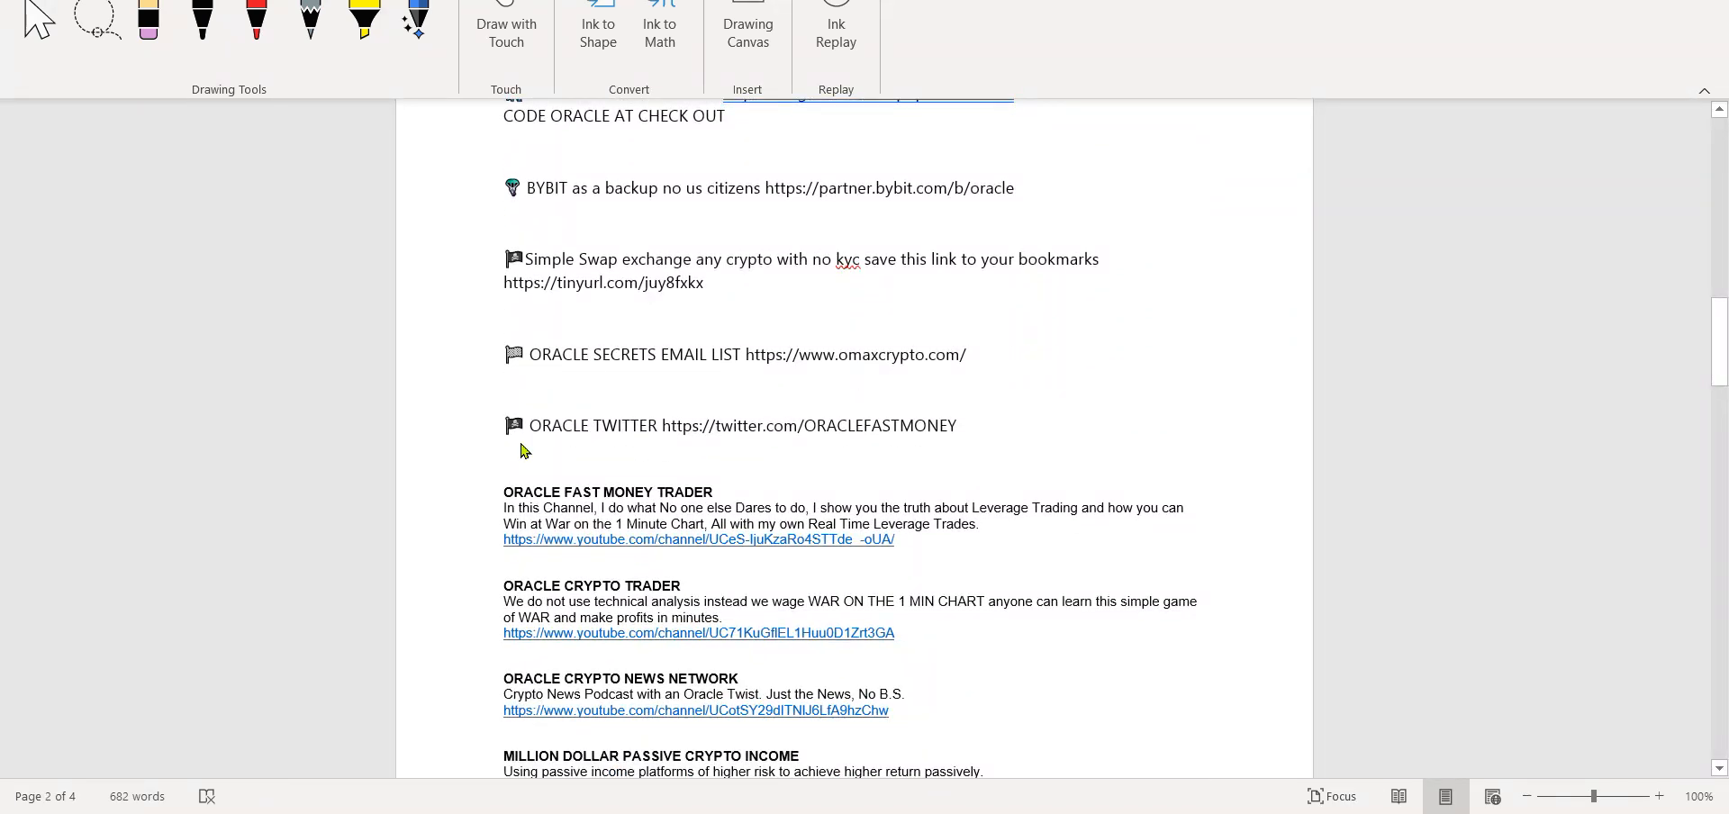
double_click(625, 354)
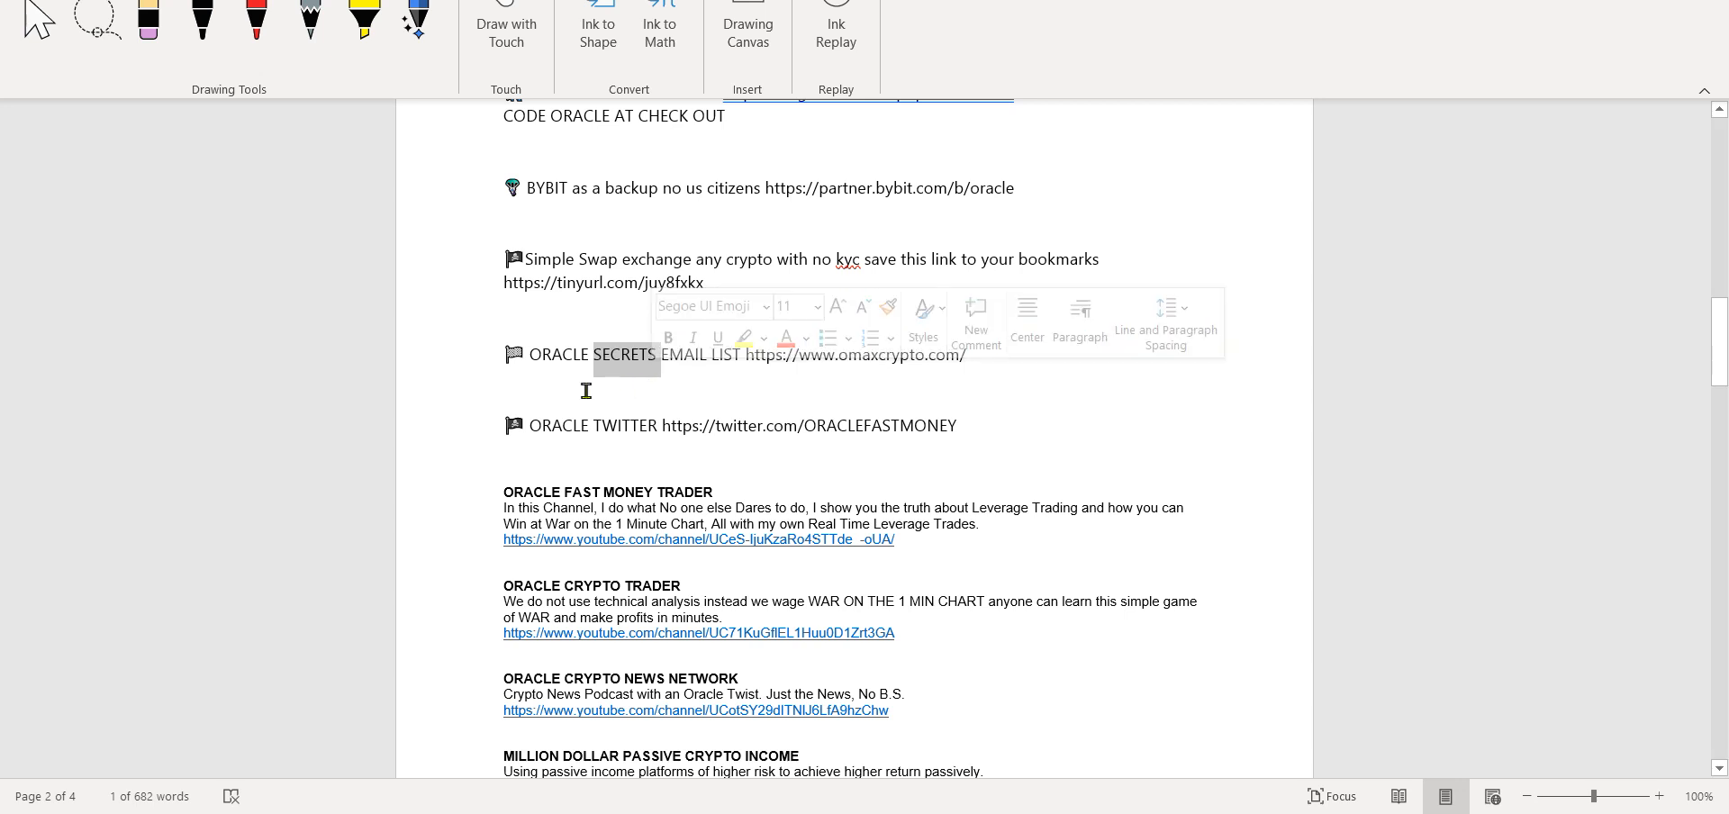
key(Delete)
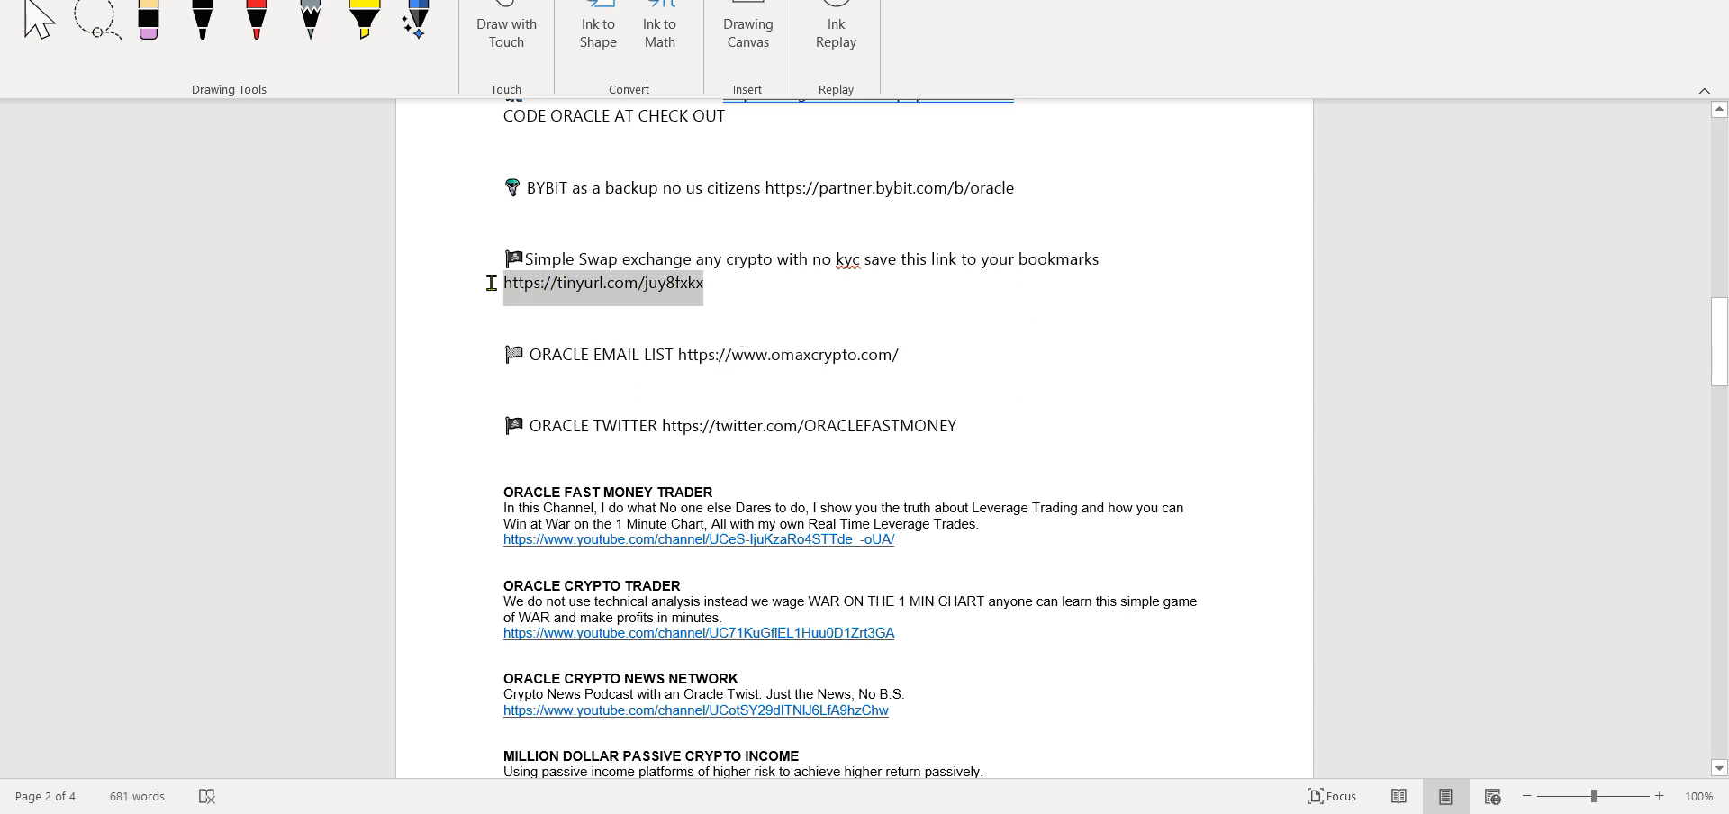
click(604, 283)
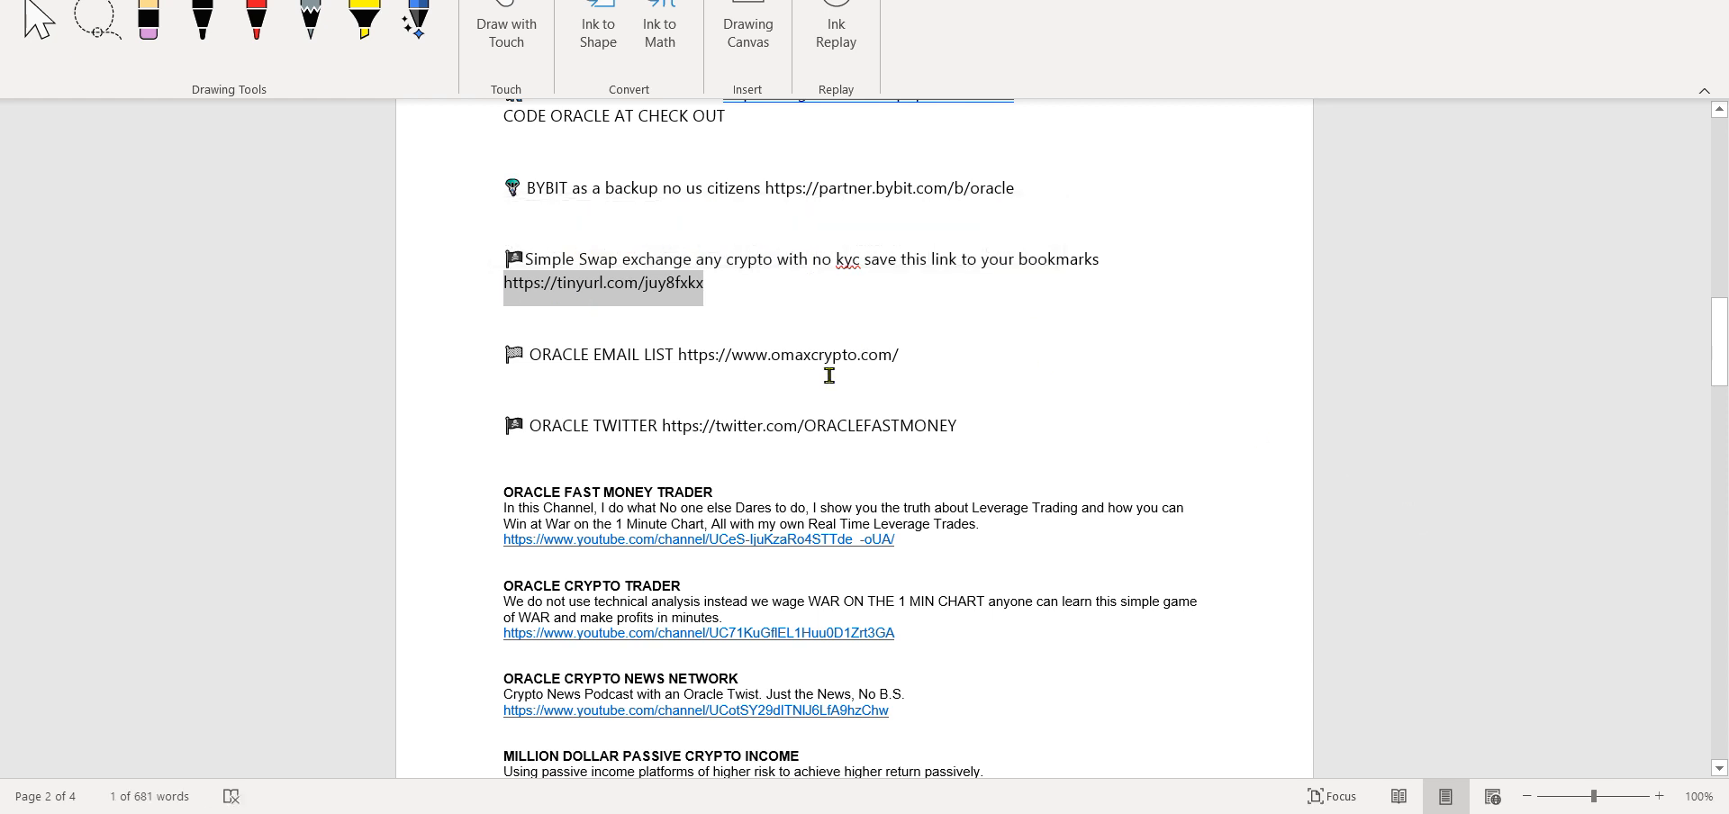
mouse_move(1279, 602)
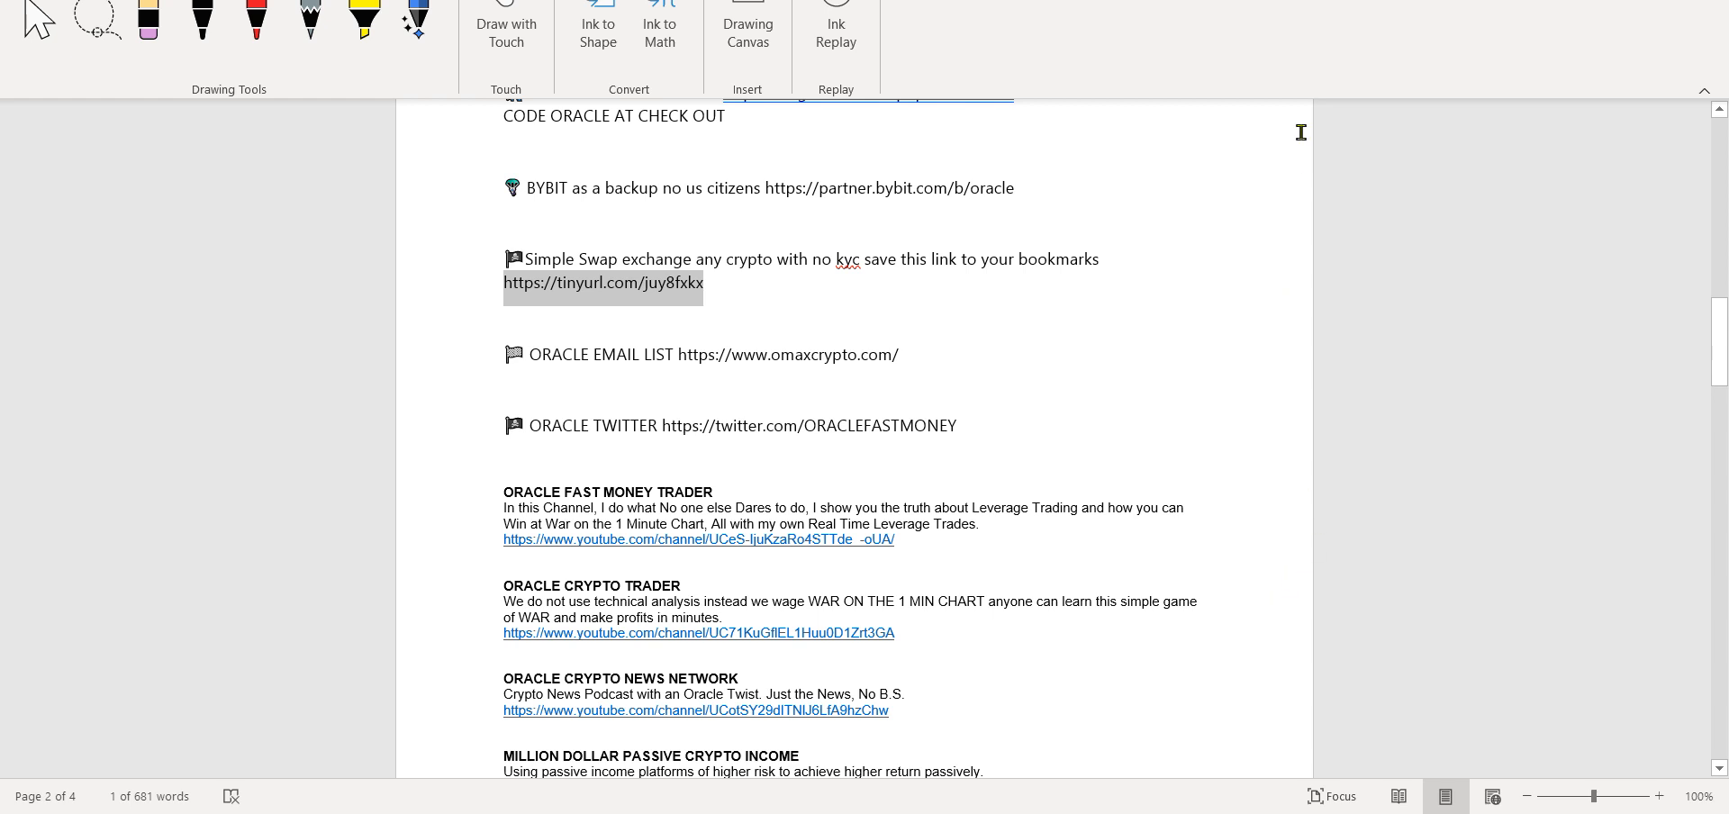
mouse_move(1239, 319)
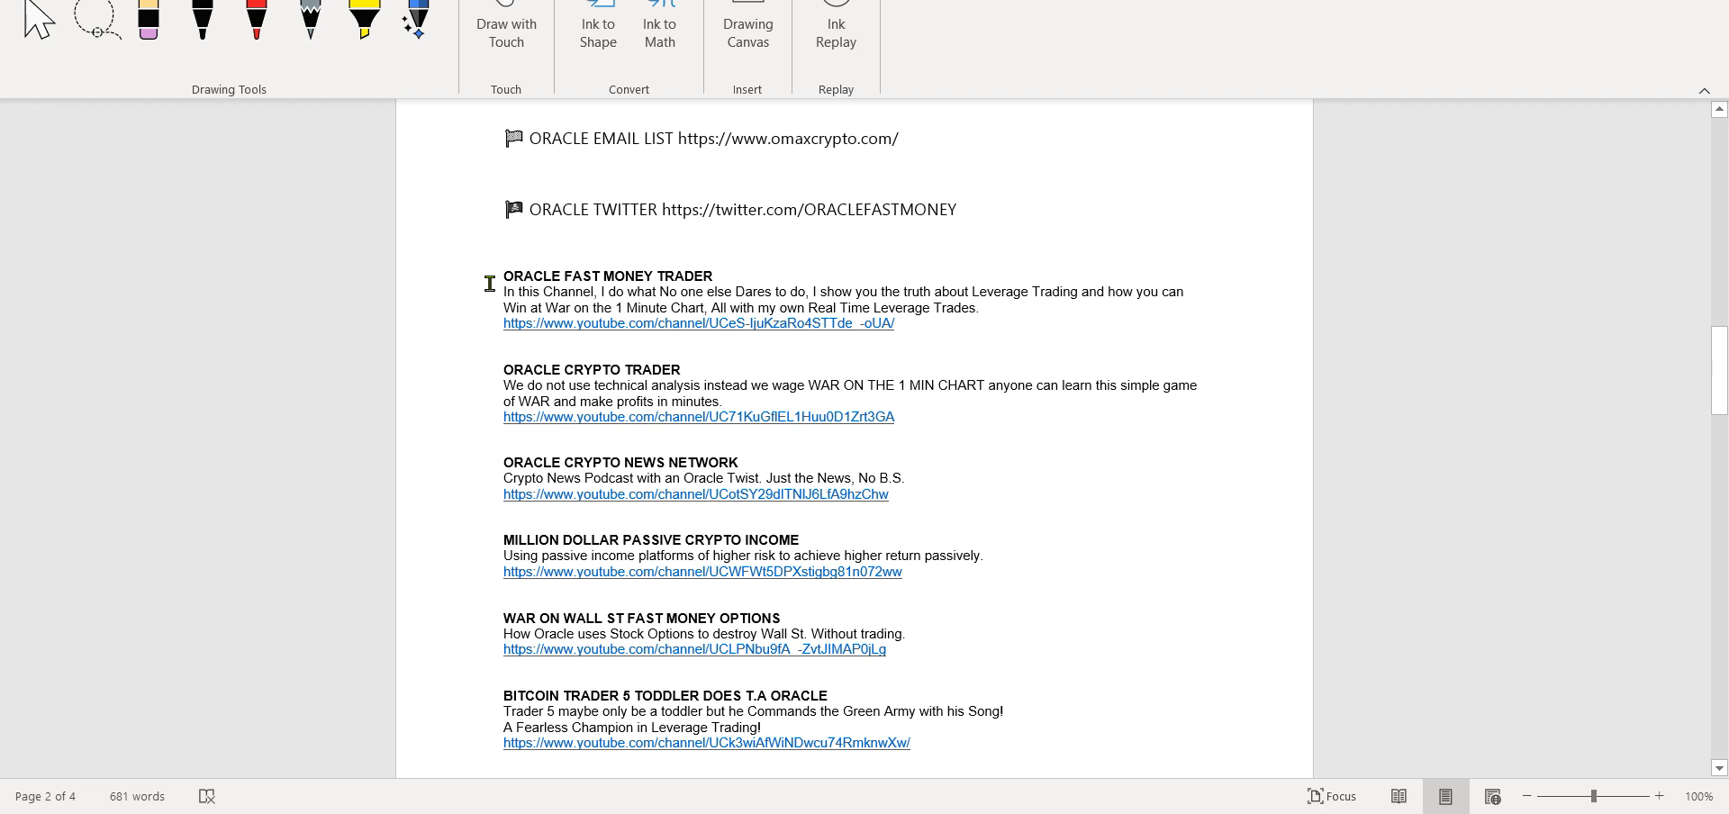
drag(503, 290, 897, 418)
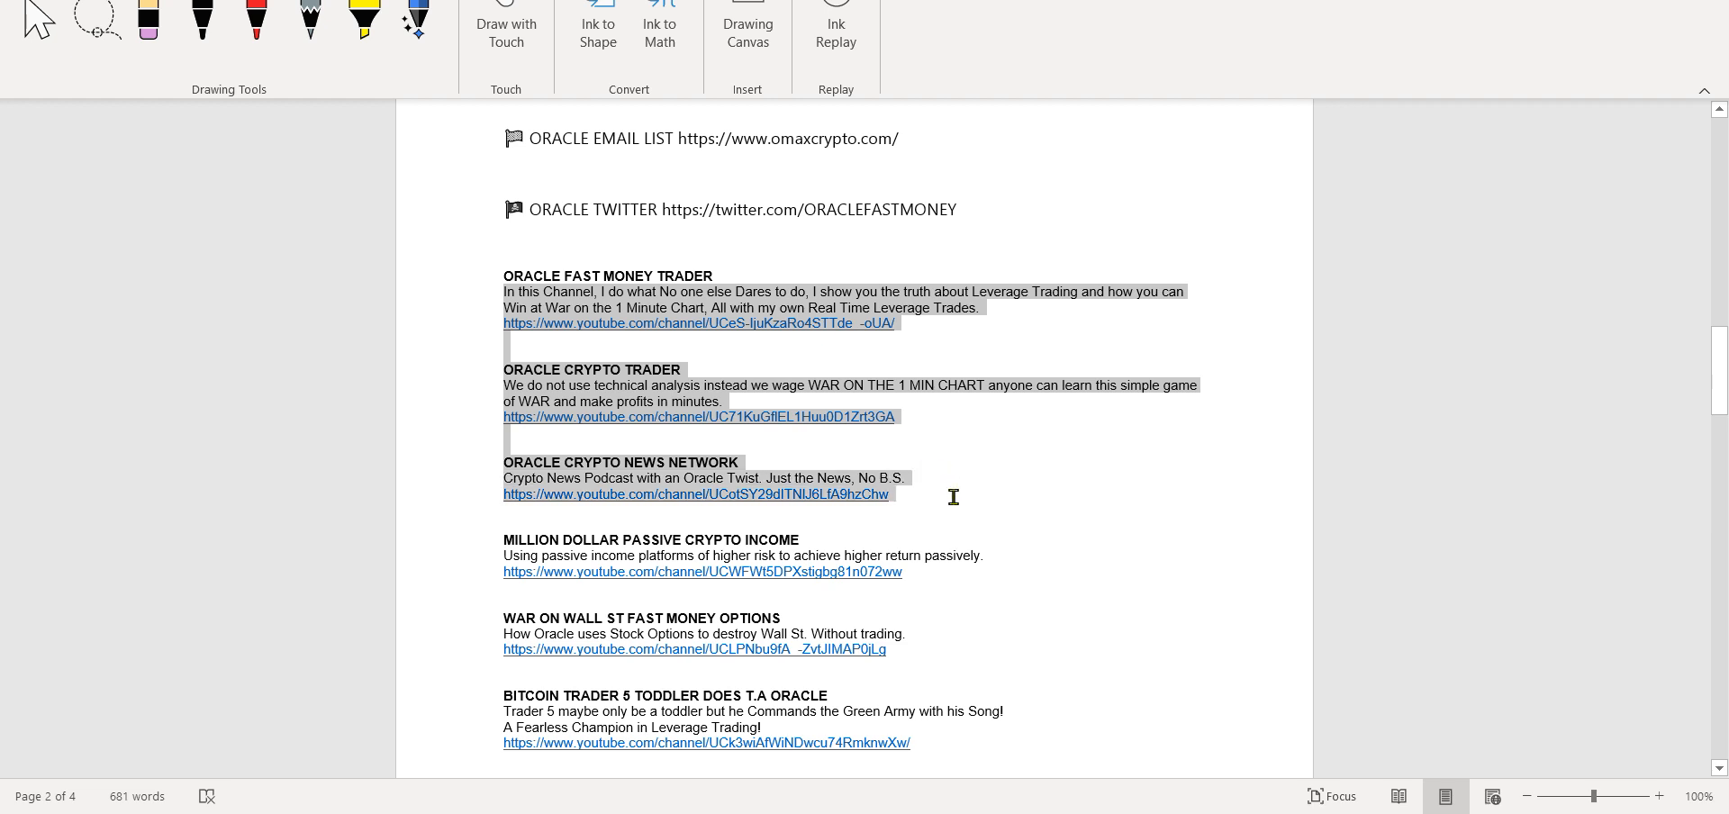
click(503, 272)
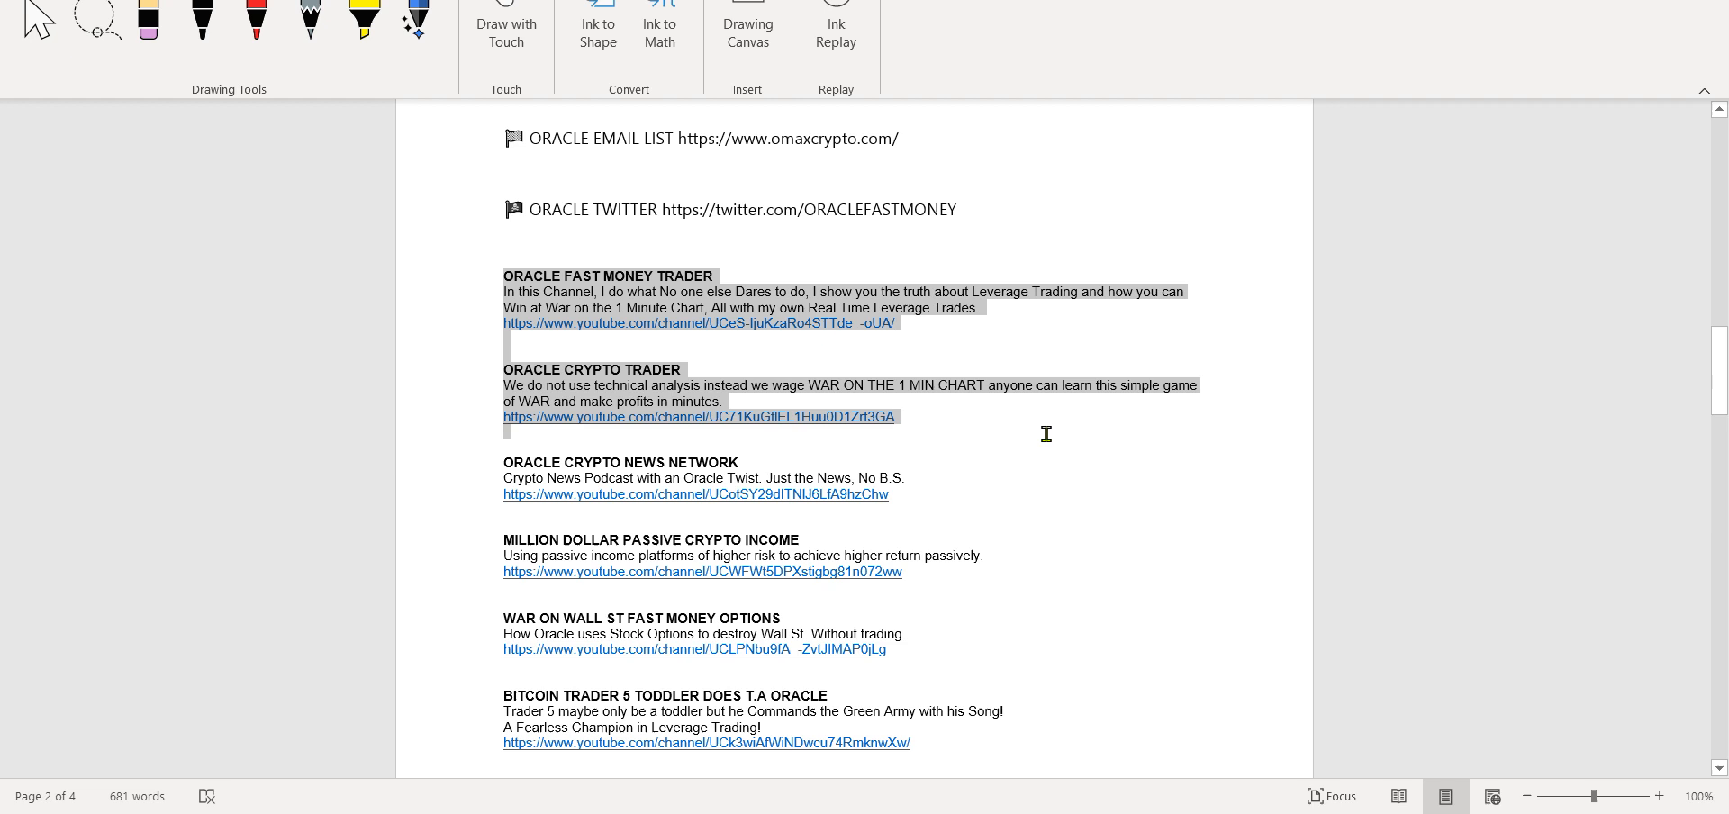
scroll(down, 3)
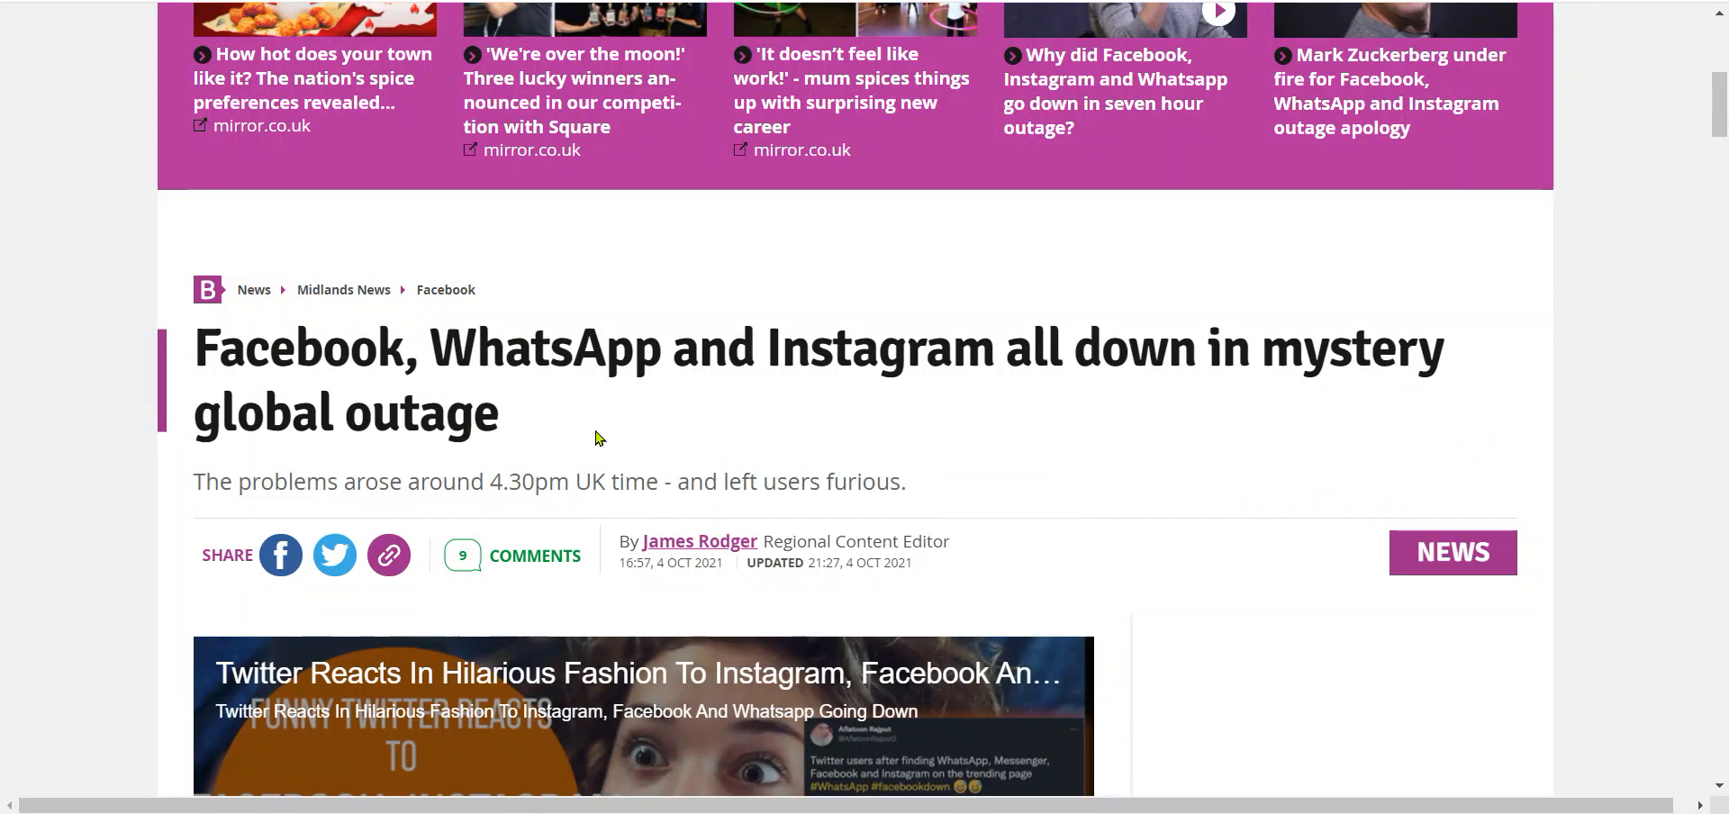
mouse_move(1097, 422)
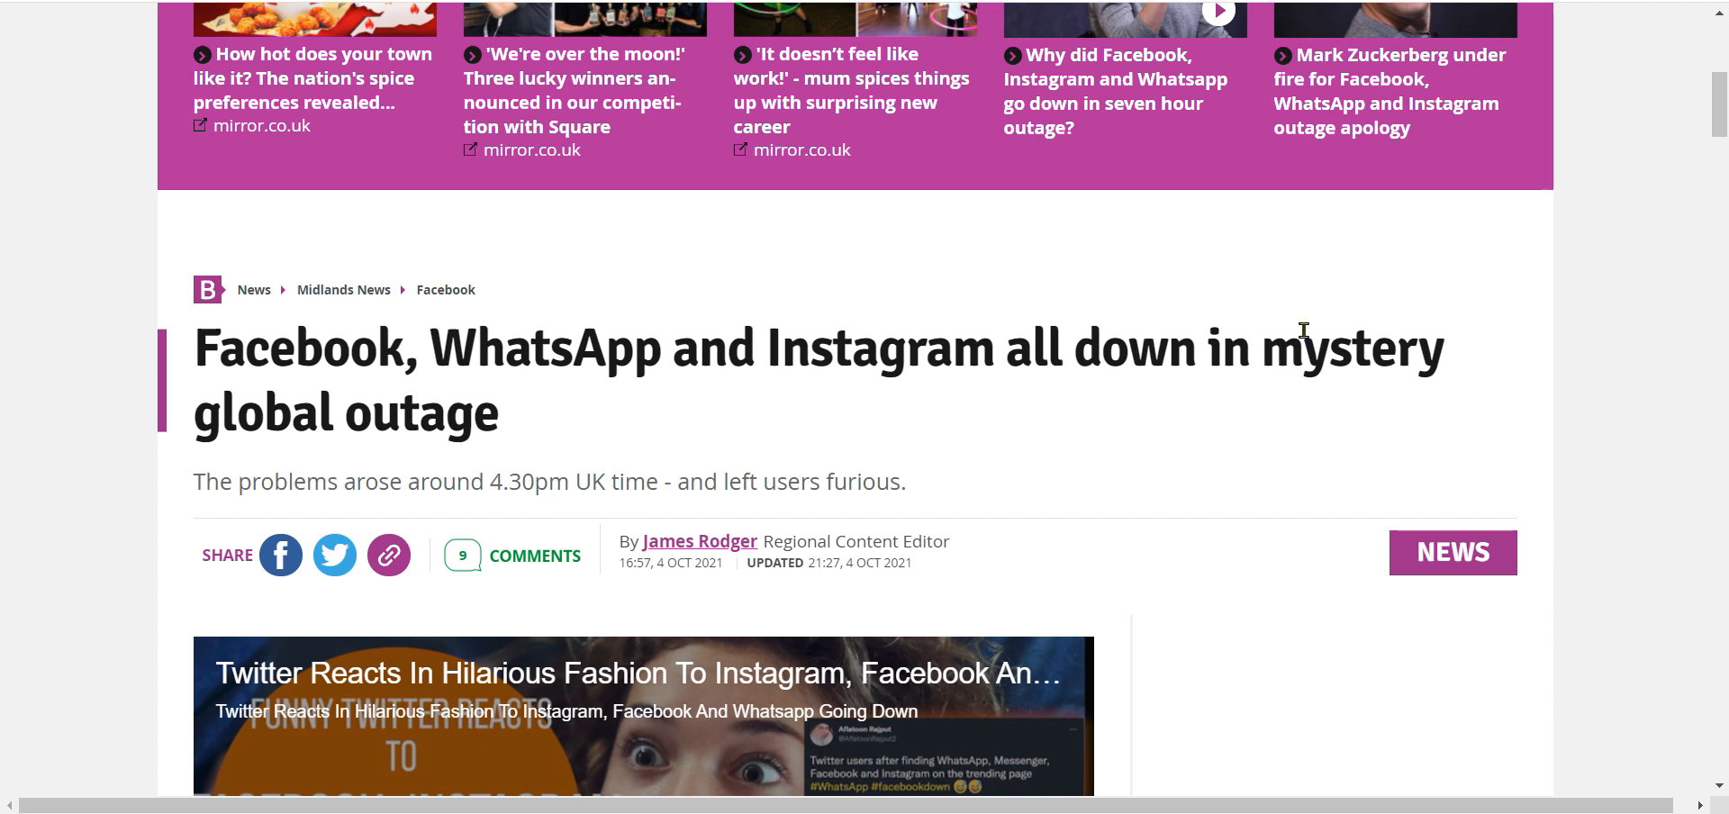
mouse_move(1192, 472)
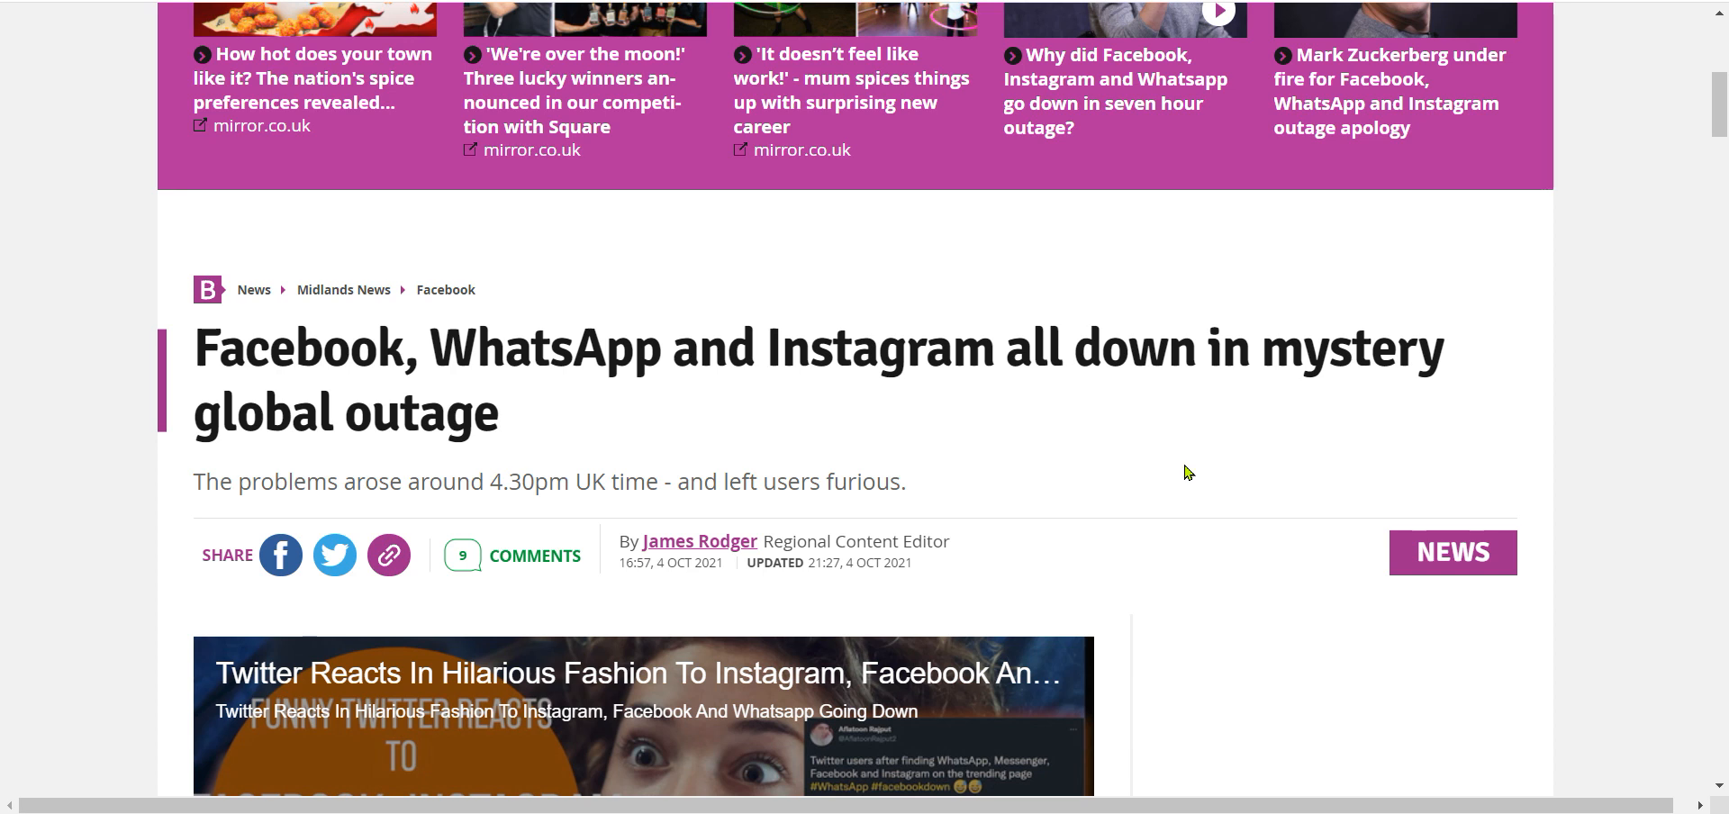
mouse_move(1172, 481)
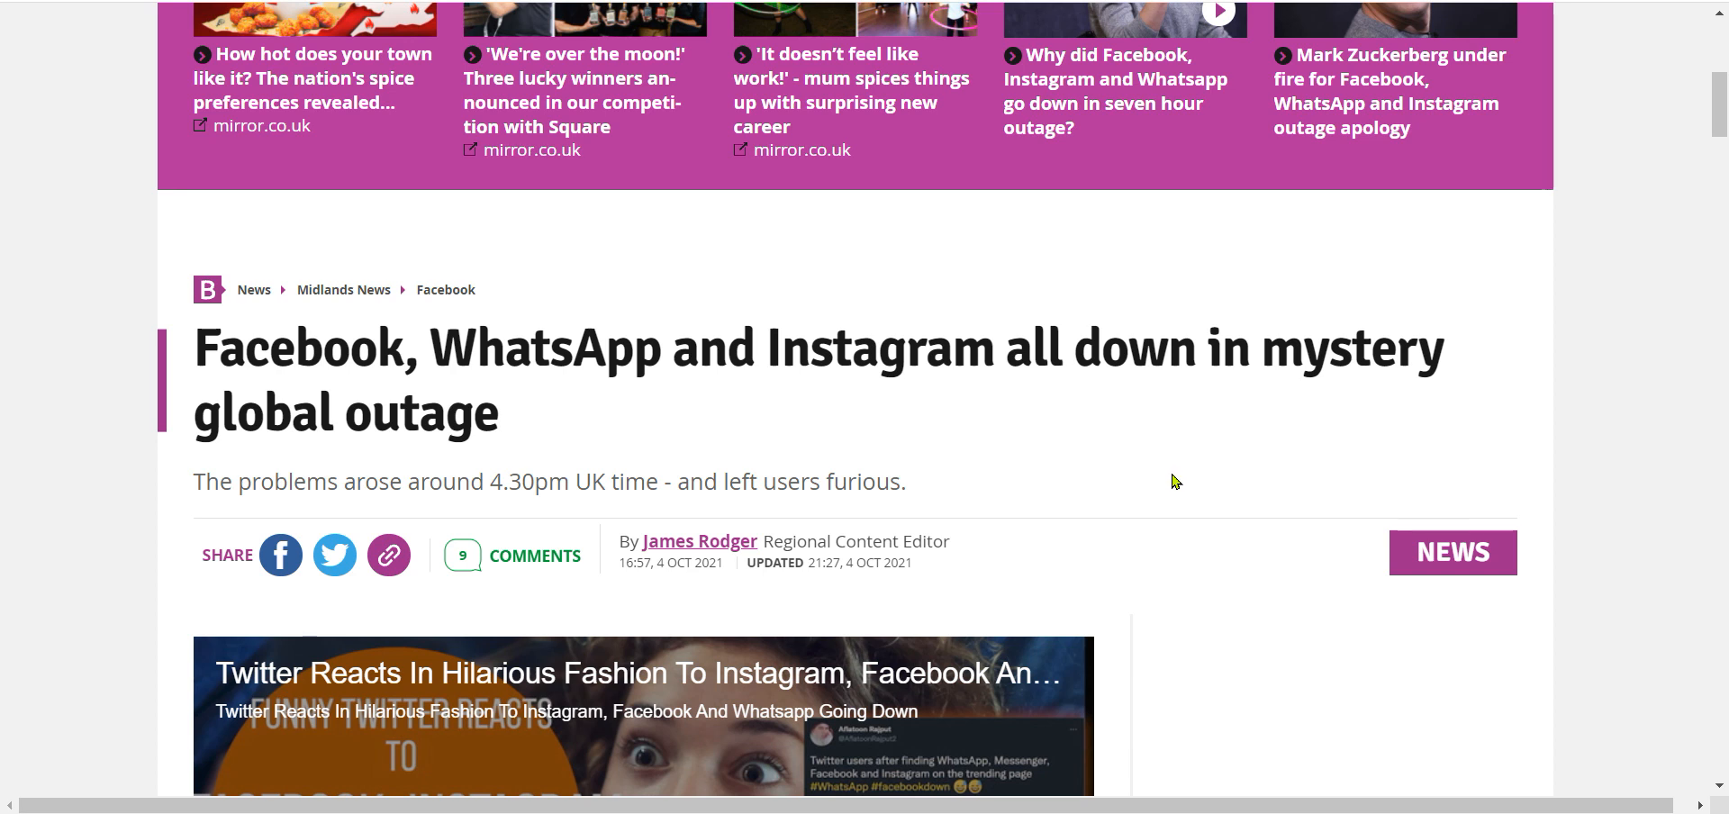
mouse_move(1161, 507)
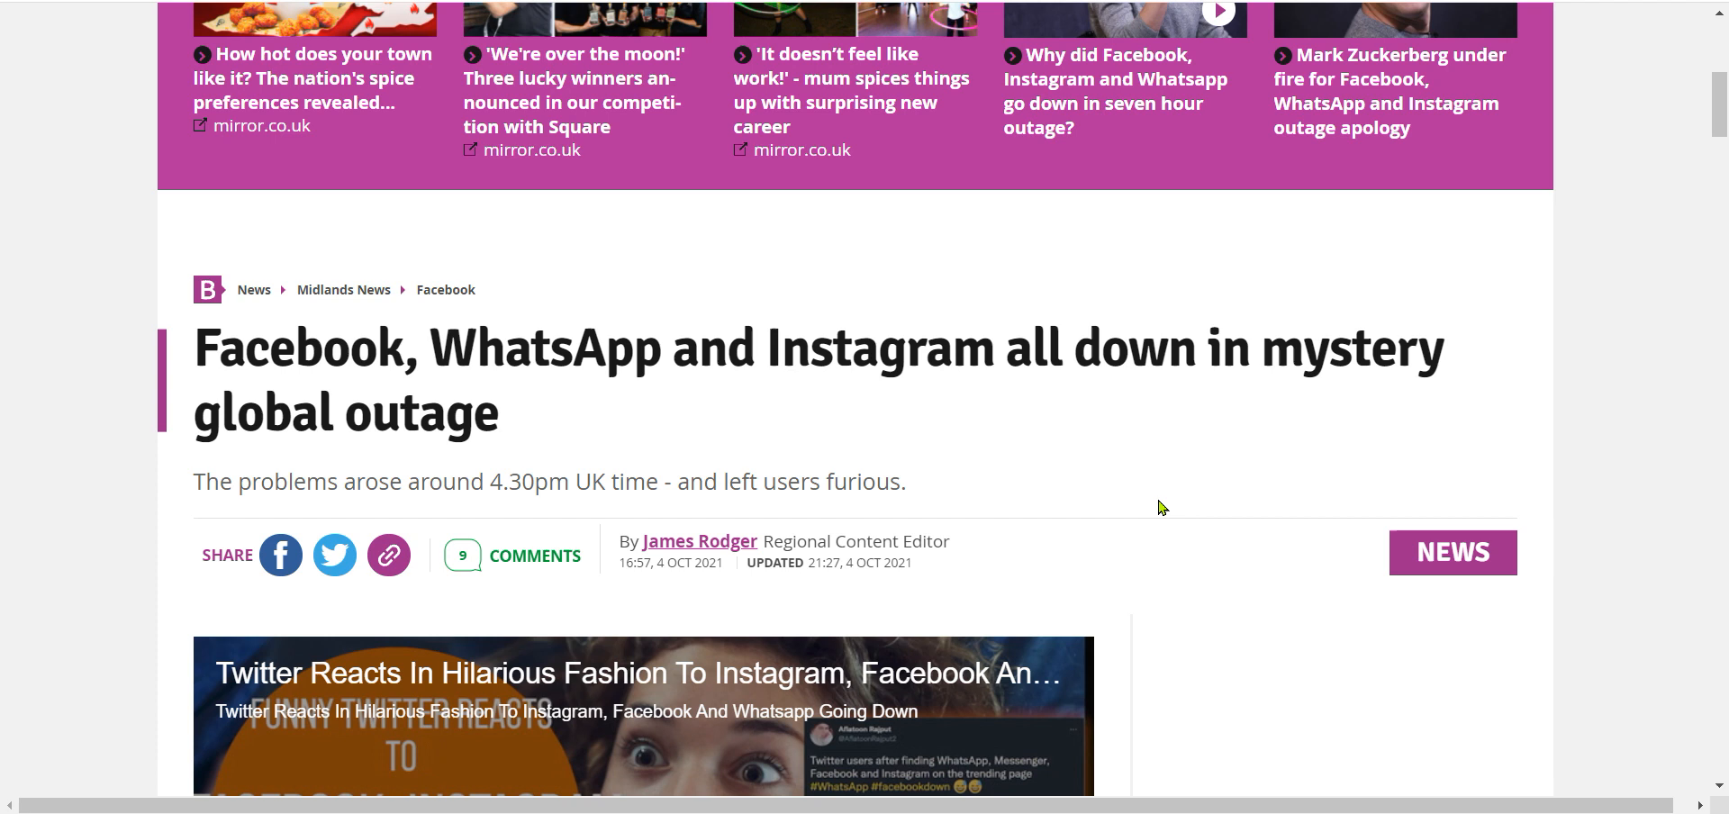
mouse_move(1157, 515)
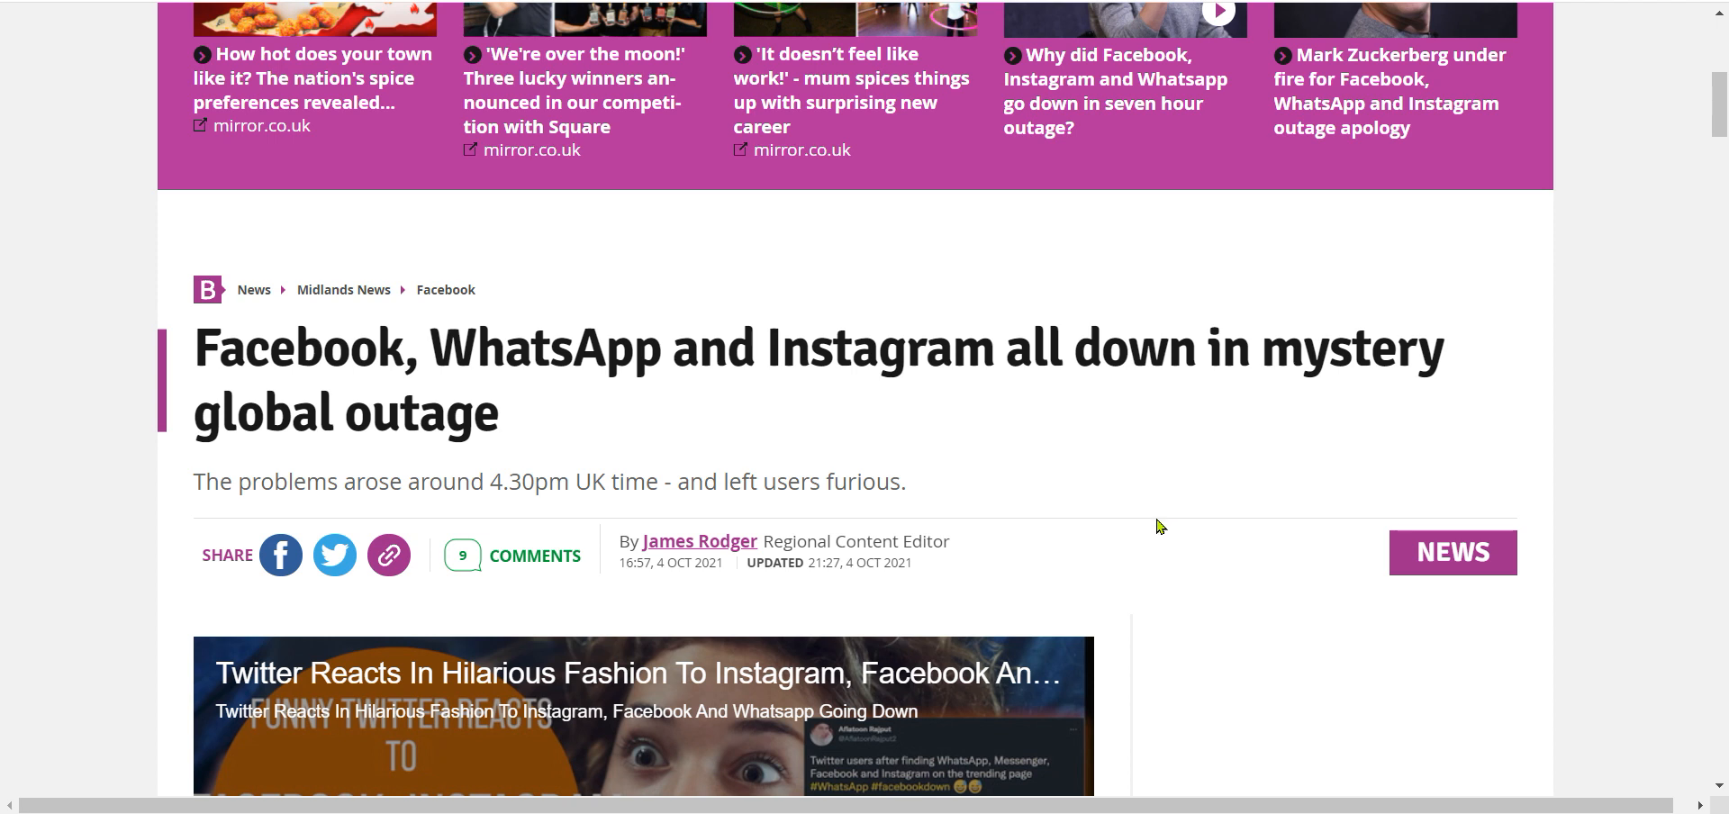
mouse_move(1156, 537)
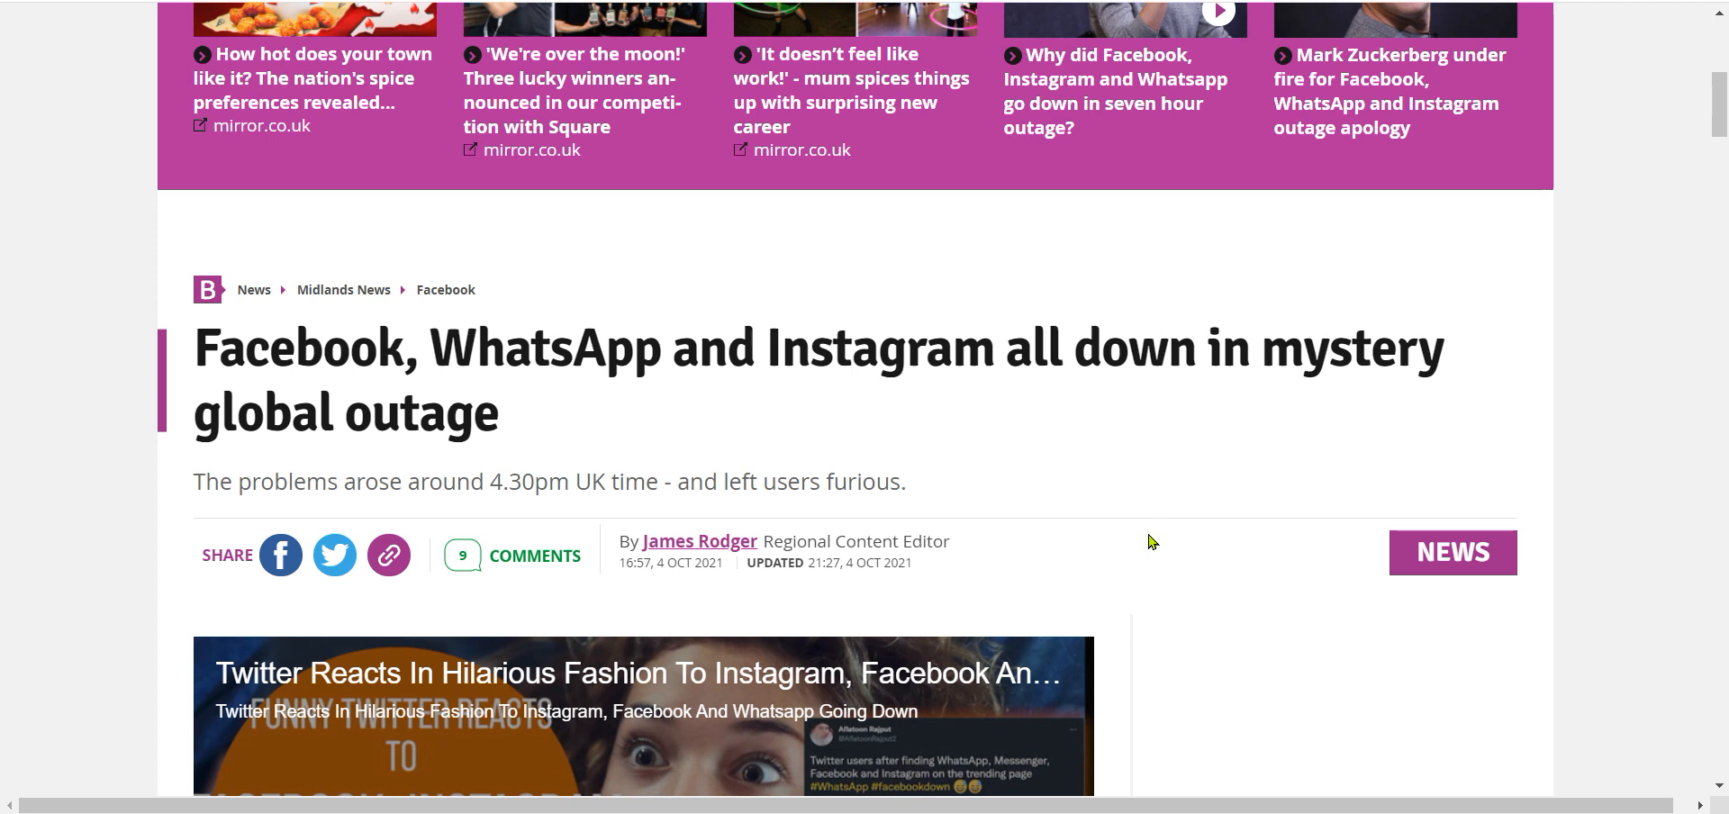
mouse_move(1143, 542)
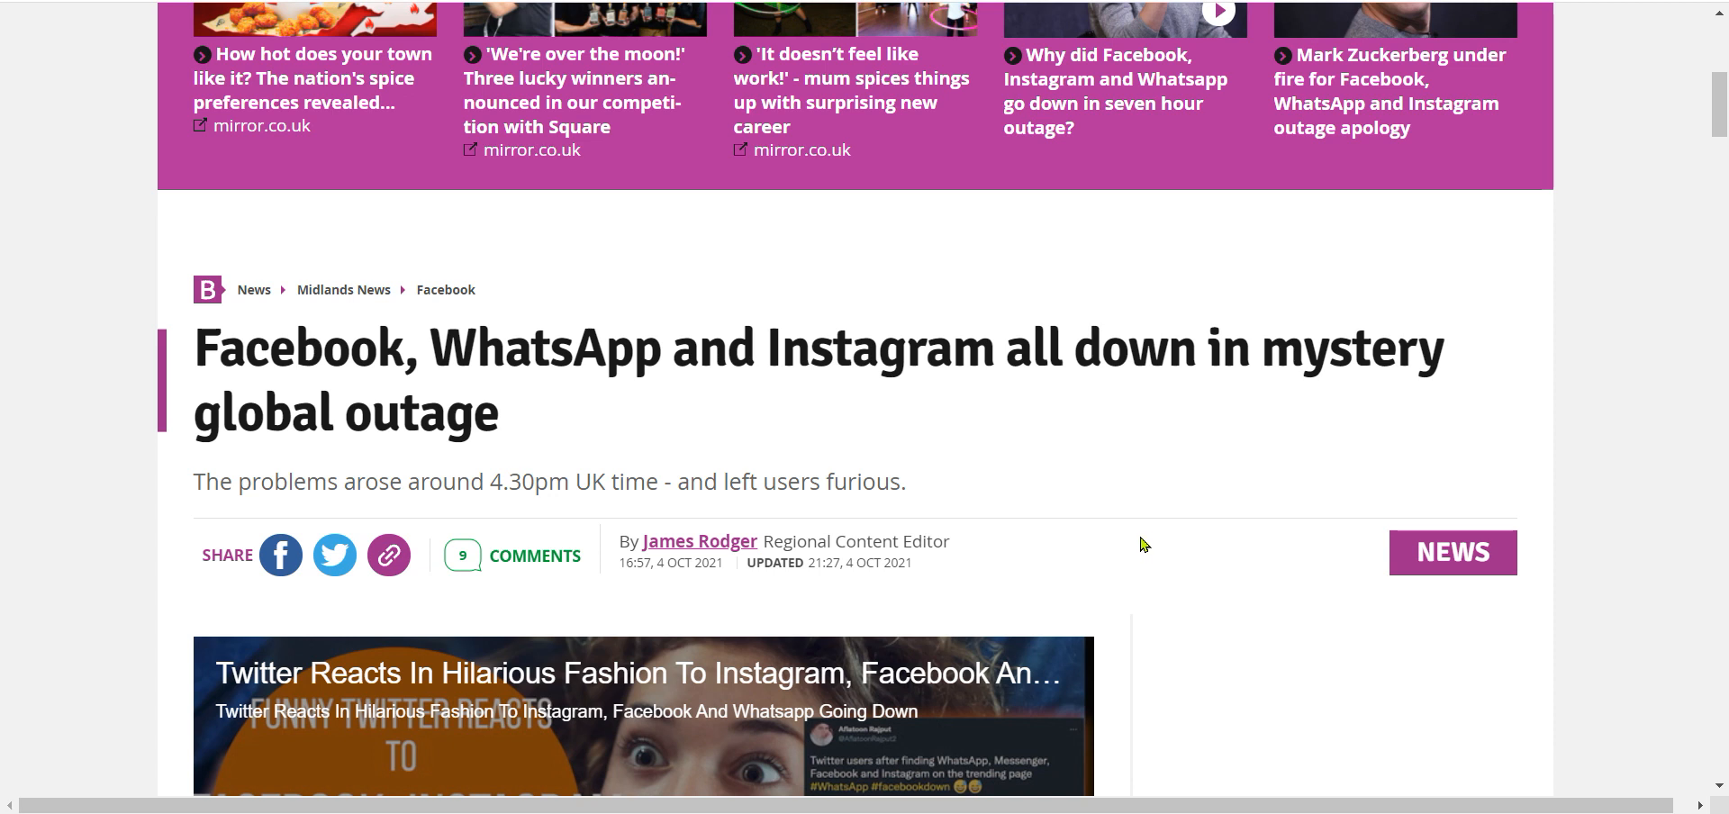
mouse_move(1142, 540)
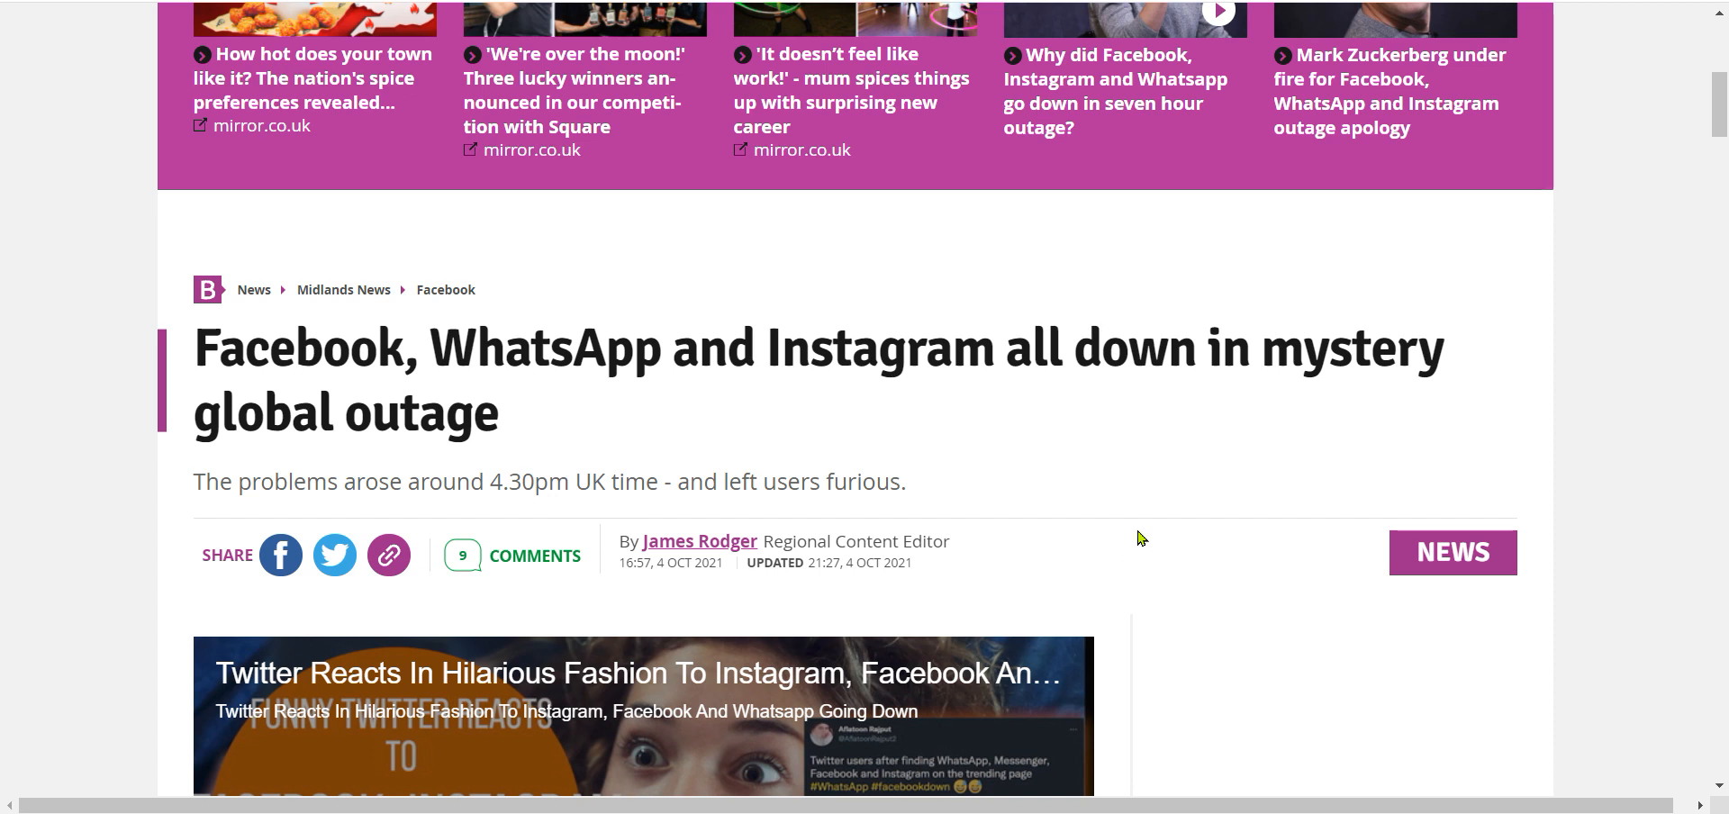
mouse_move(1135, 540)
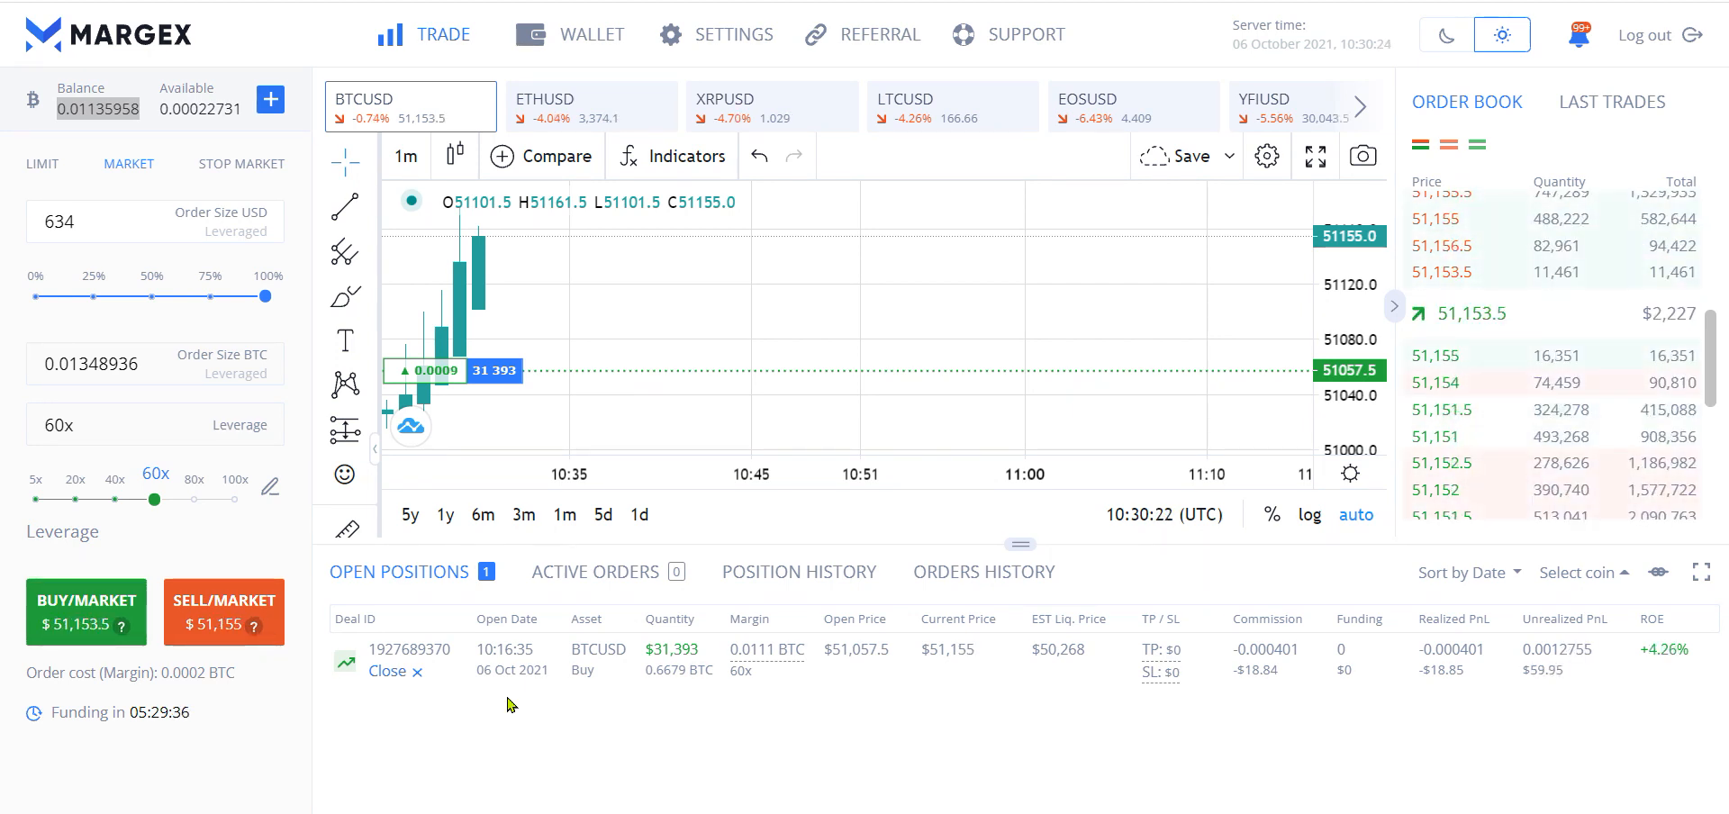
Close the 60x BTCUSD buy position at market from the Open Positions table
click(393, 671)
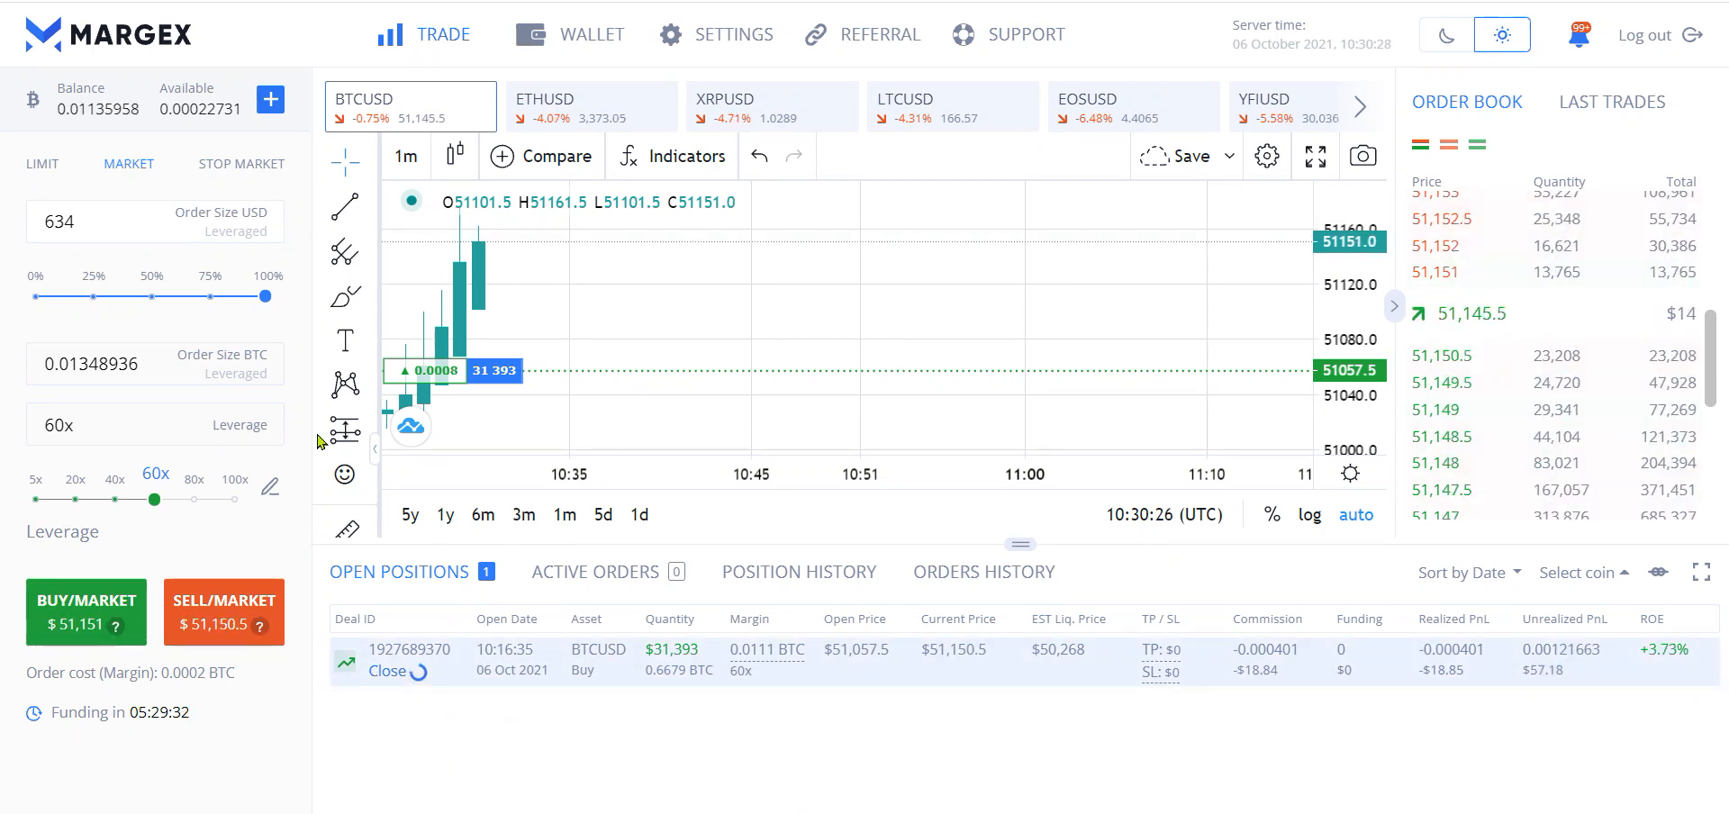
click(388, 670)
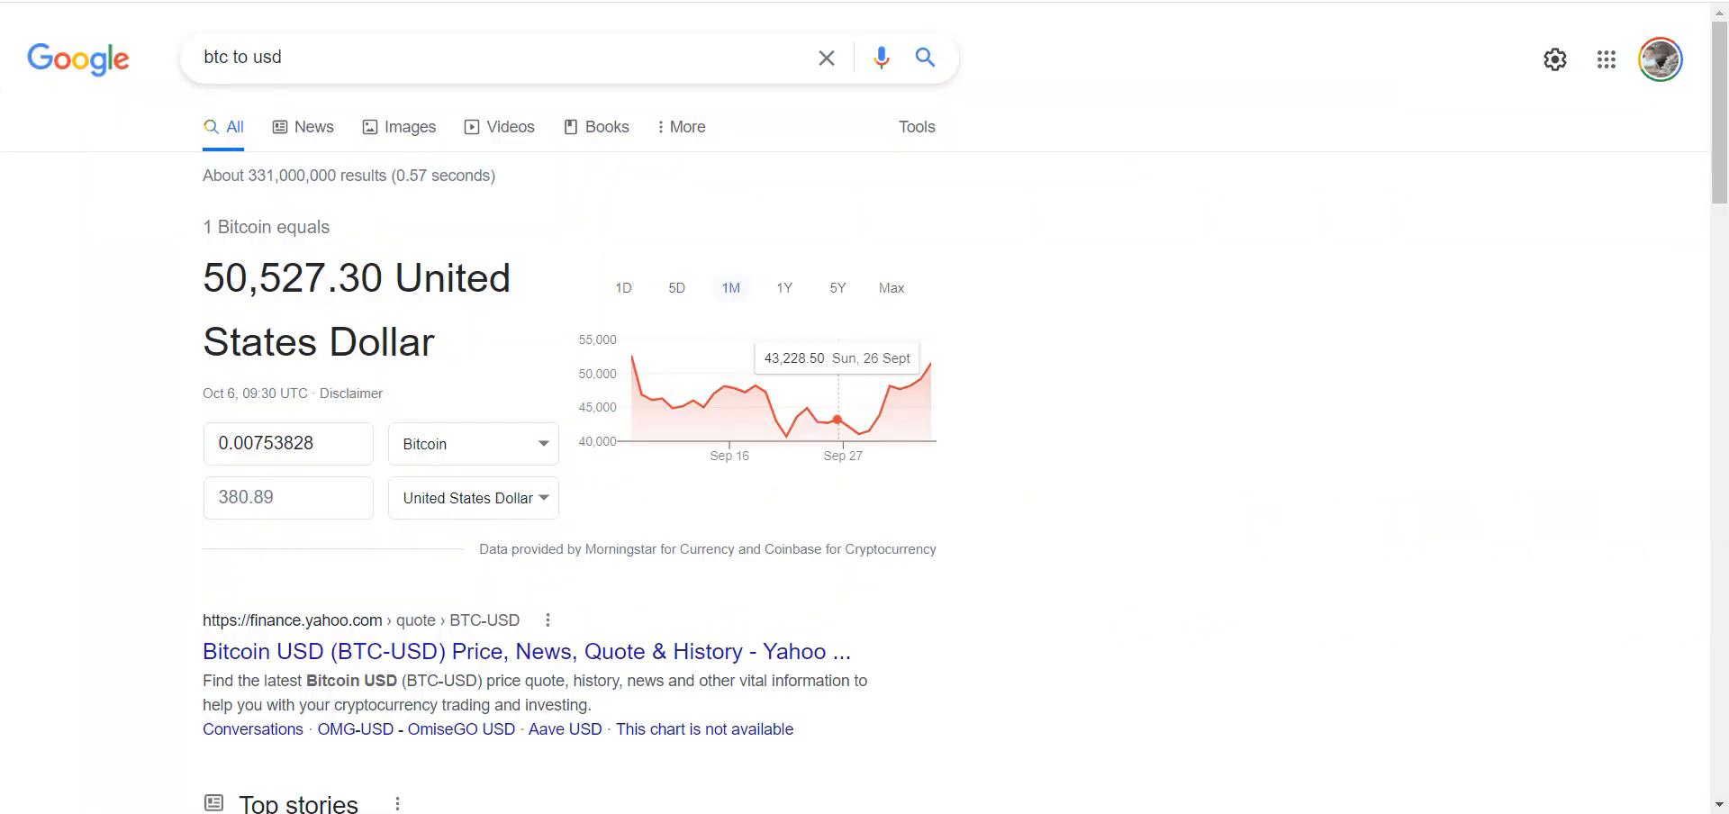
Read the converter valuing 0.01170273 BTC at 591.31 US dollars
scroll(down, 3)
text(0.01170273)
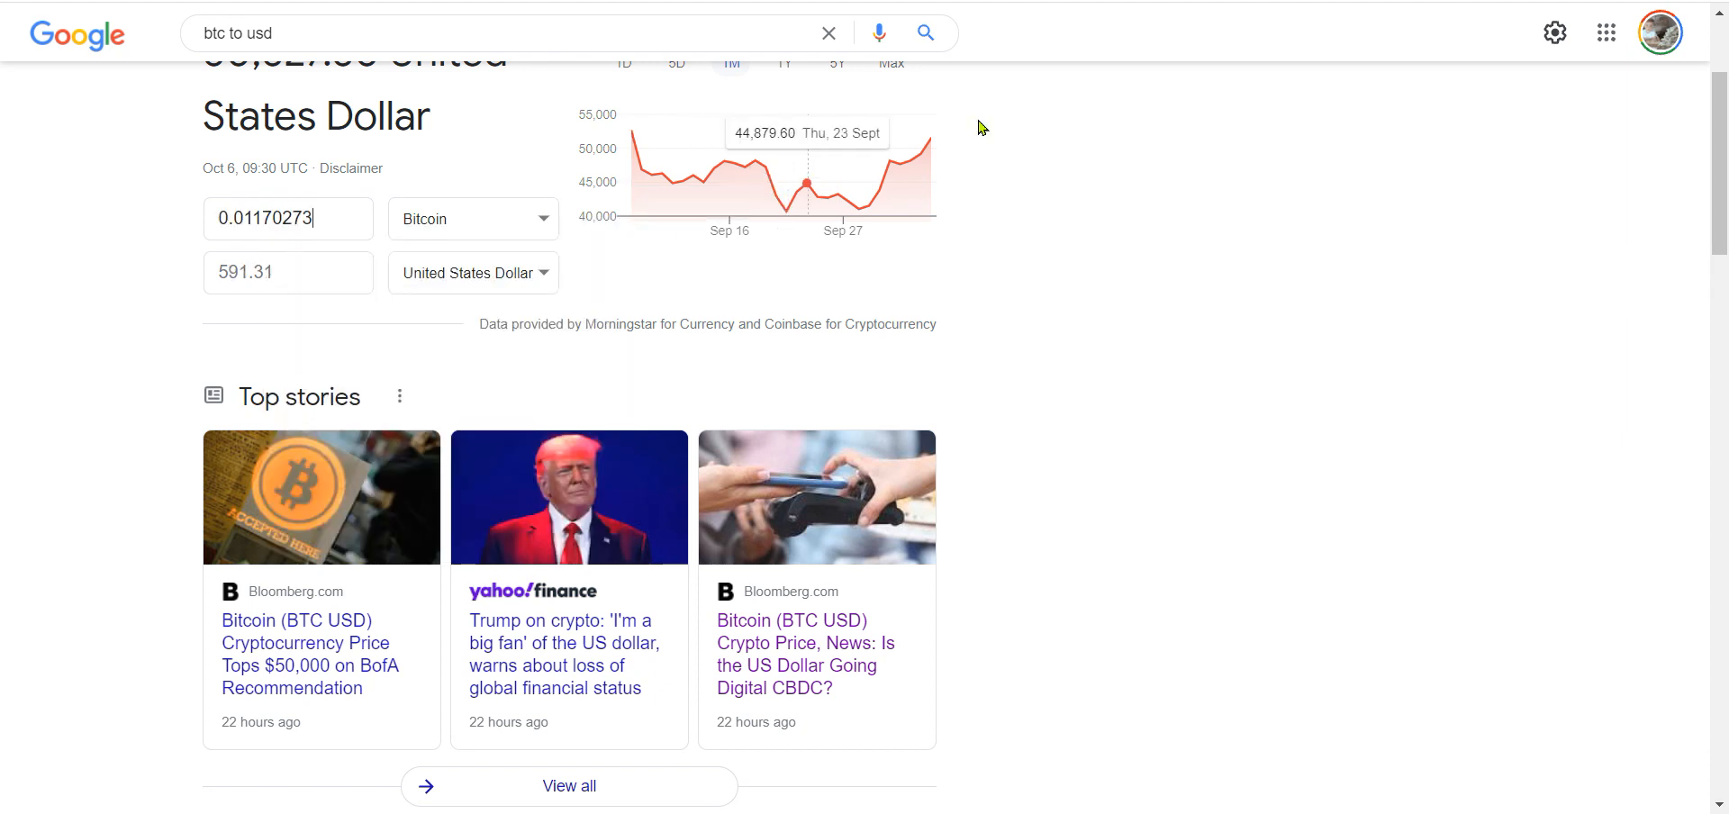
mouse_move(910, 161)
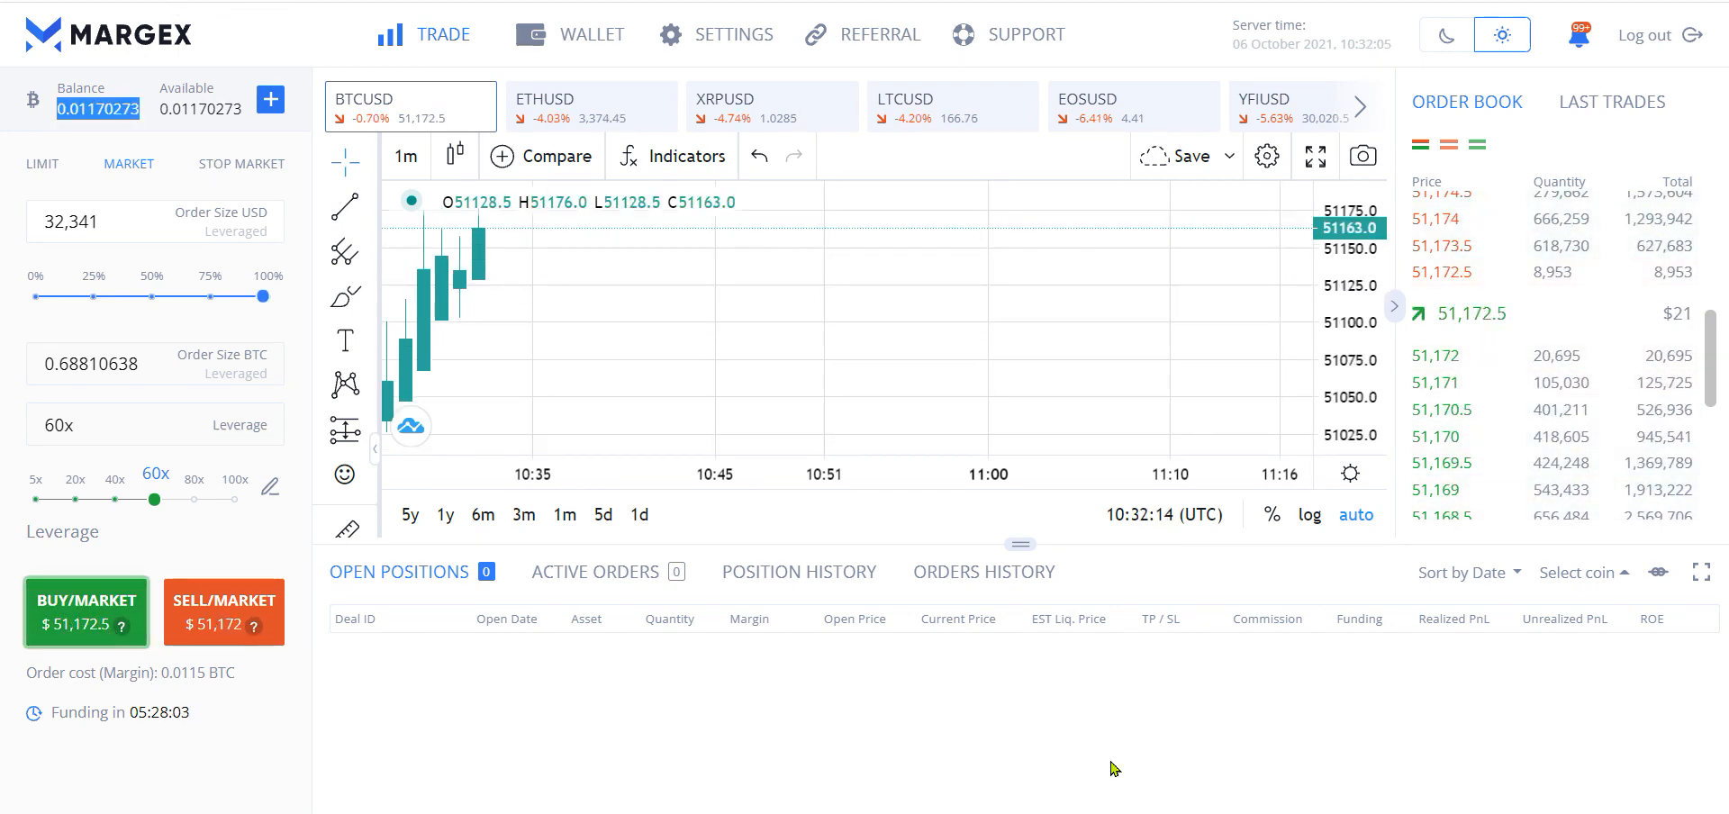
Open a $32,341 BTCUSD market buy at 60x leverage using 100% of the balance
click(84, 612)
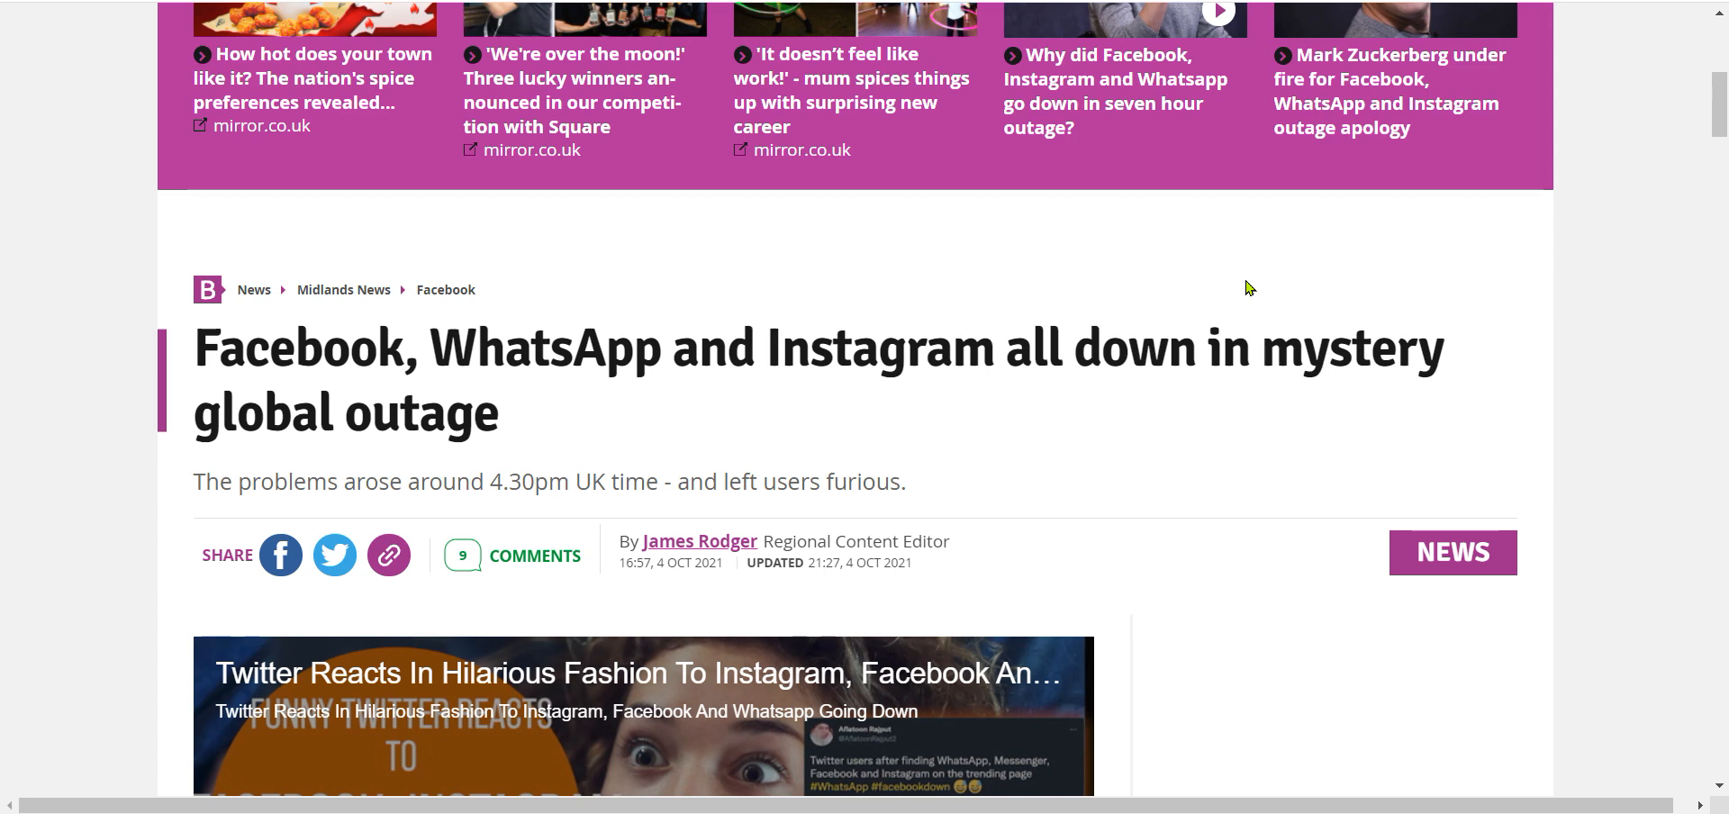
mouse_move(560, 460)
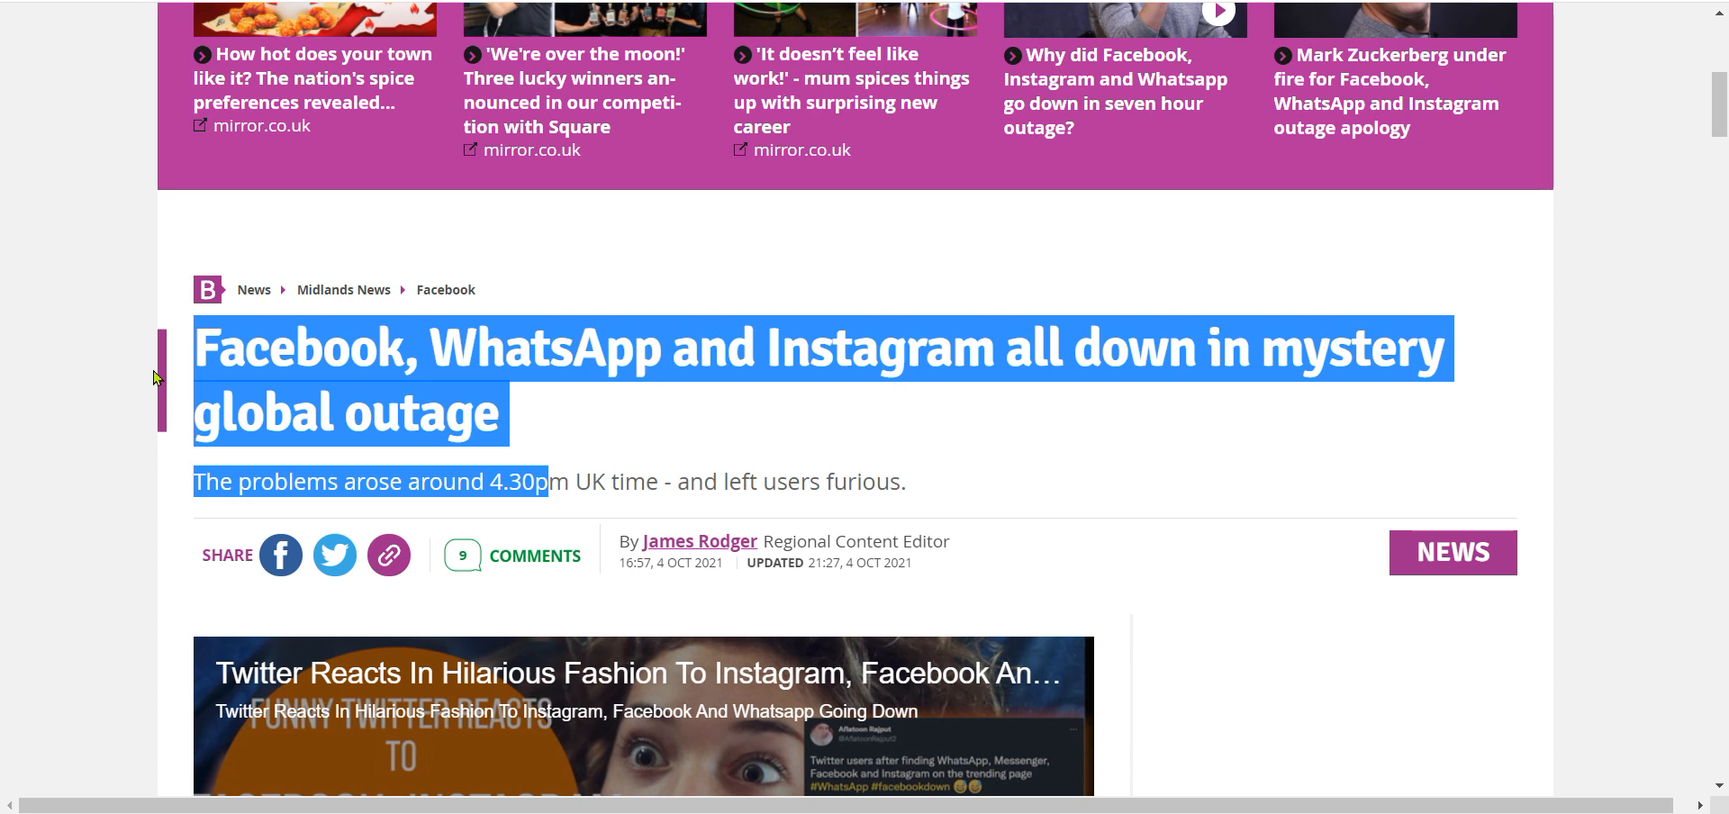
mouse_move(830, 536)
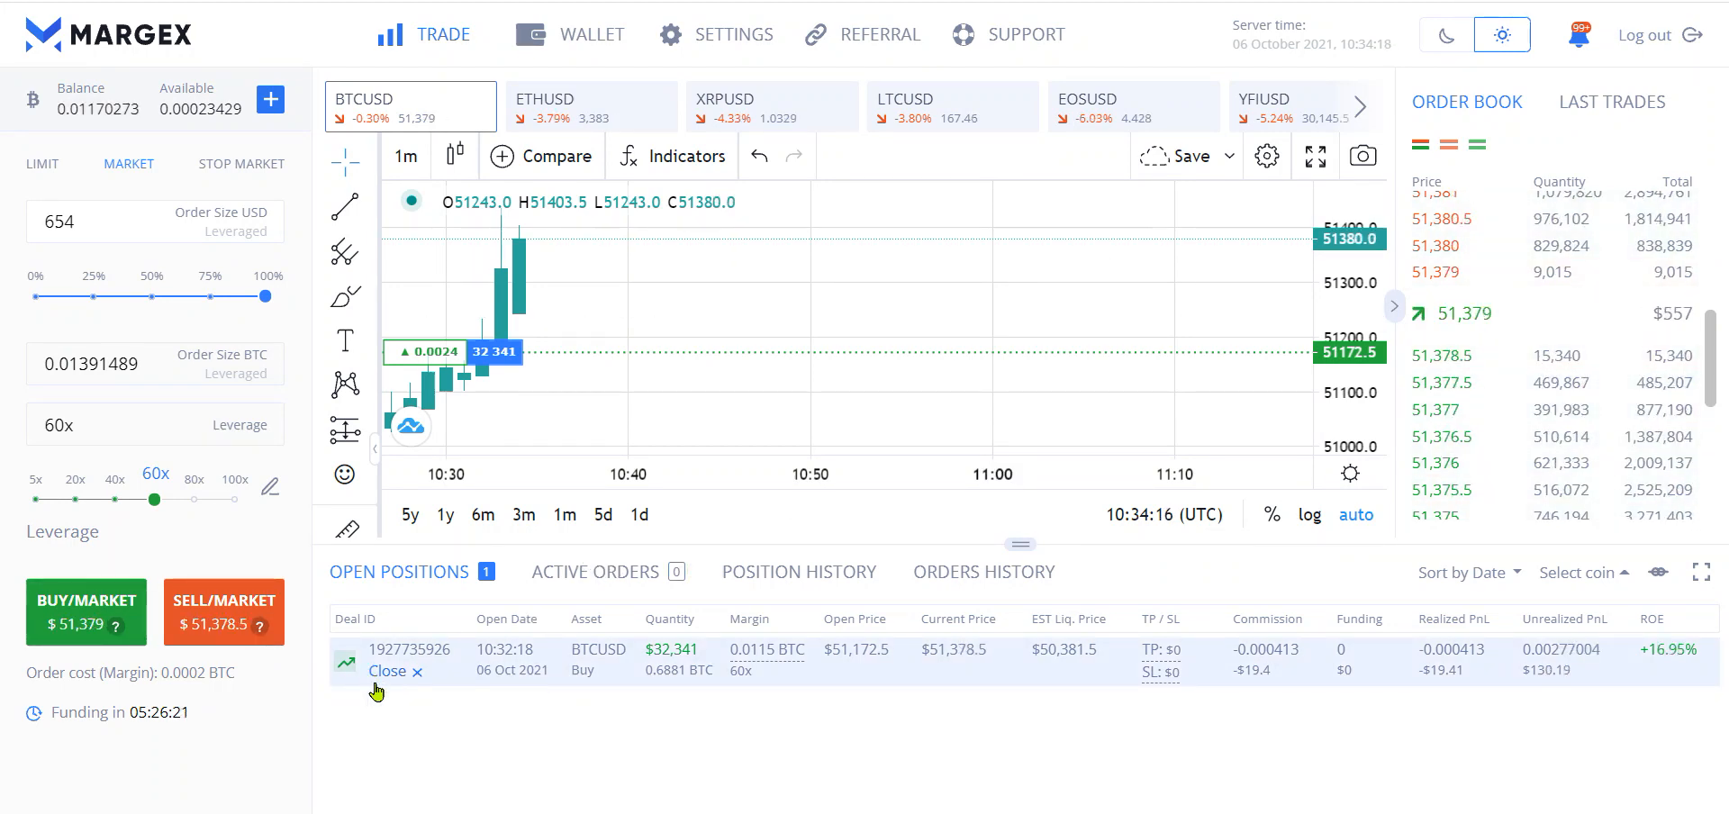
Close the $32,341 BTCUSD long at market (51,364) and copy the new 0.01345206 BTC balance
click(388, 670)
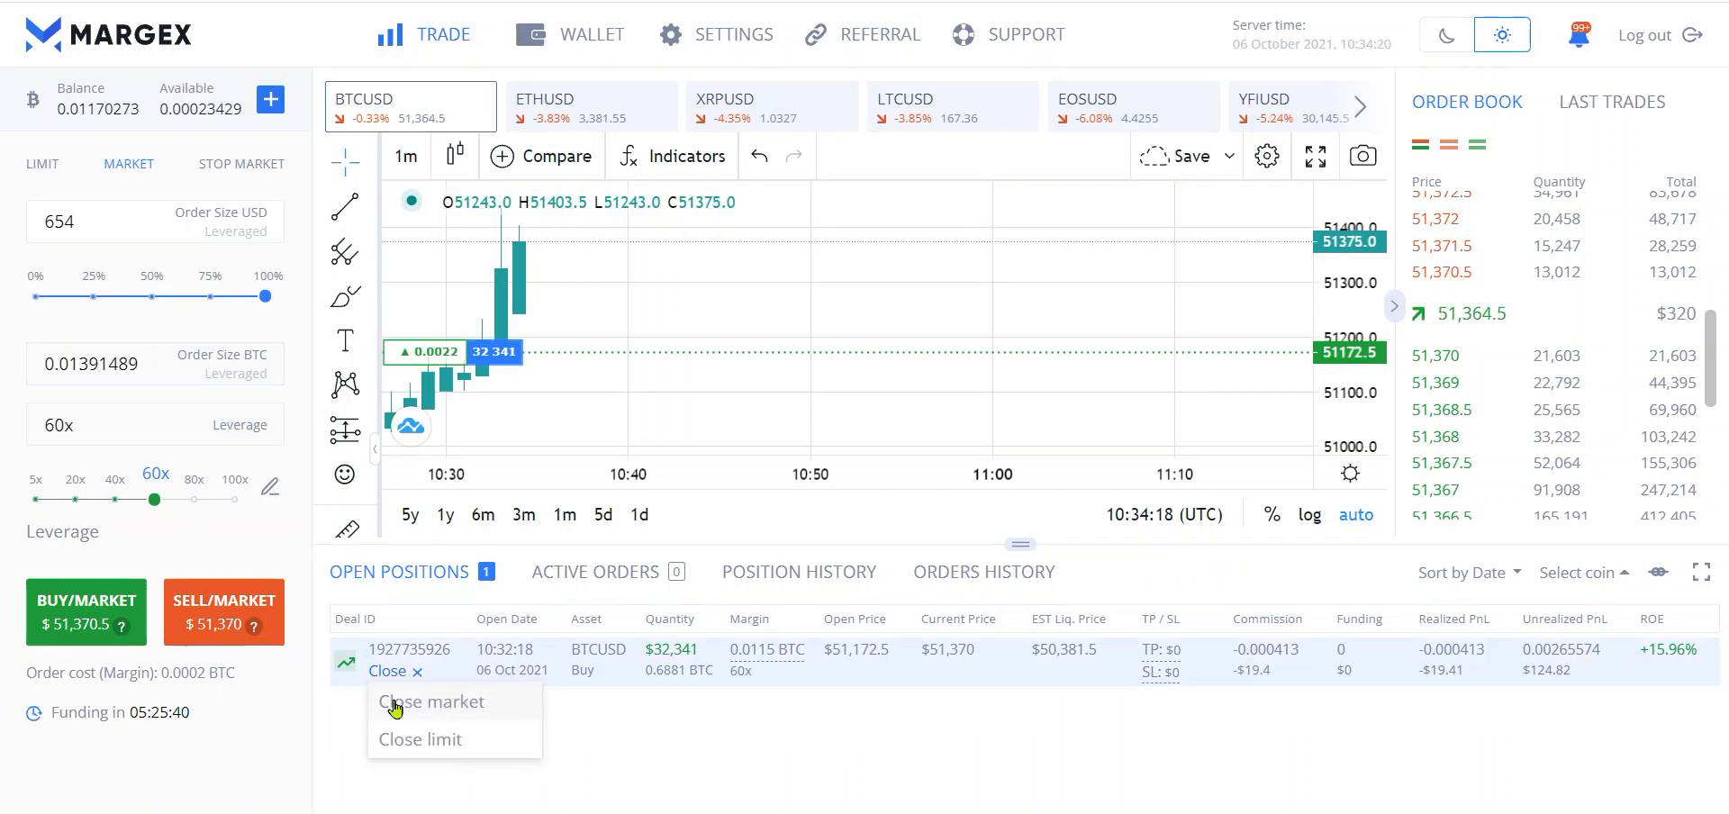
click(430, 702)
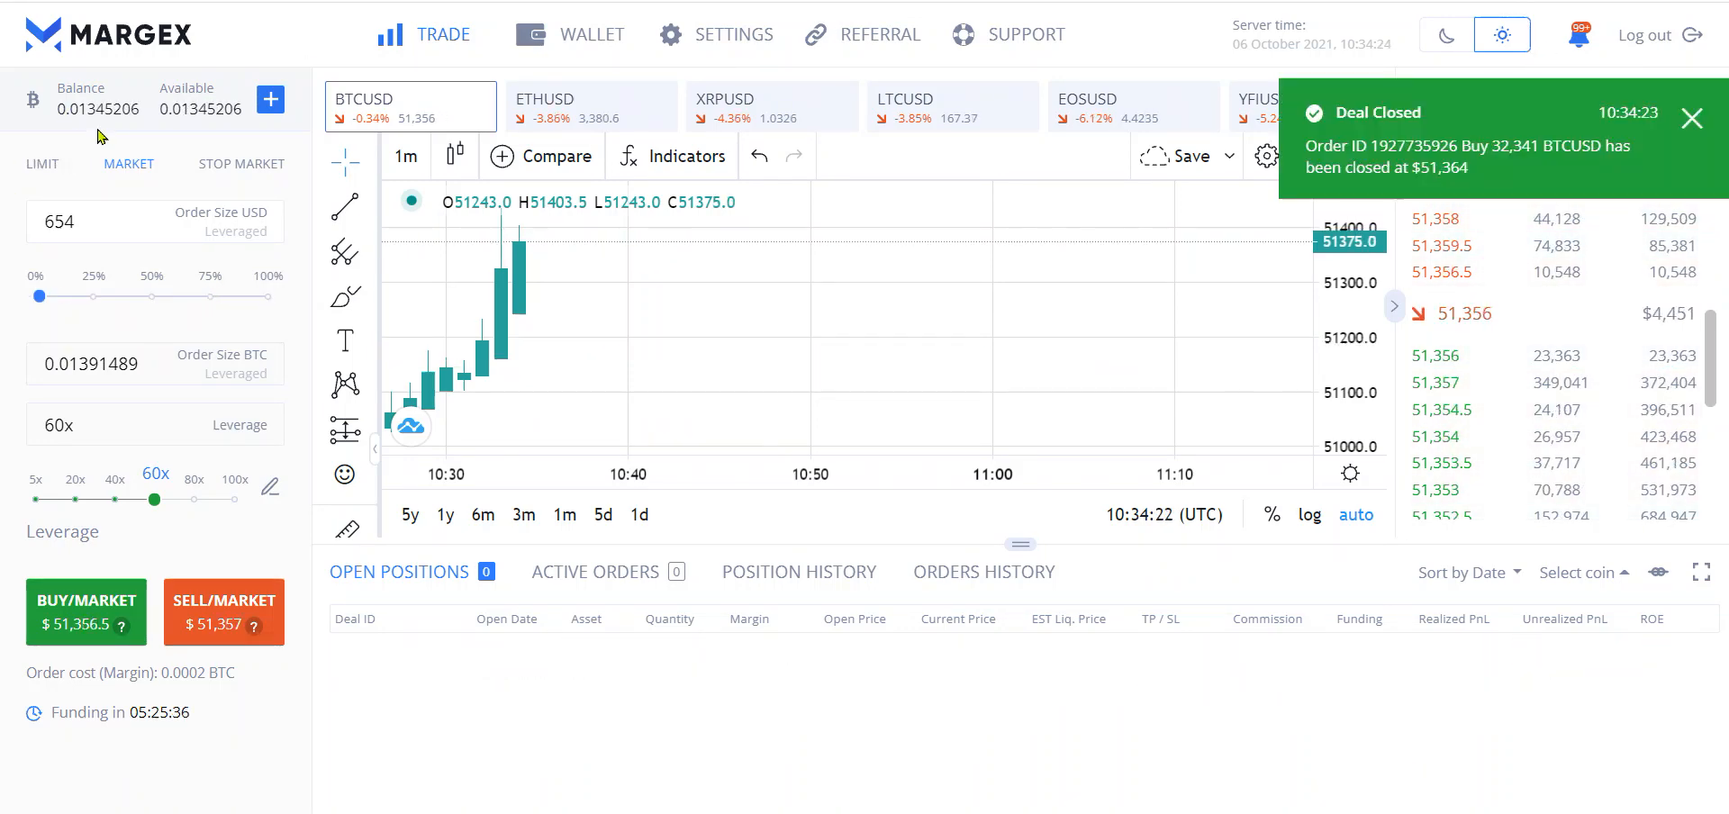
right_click(81, 108)
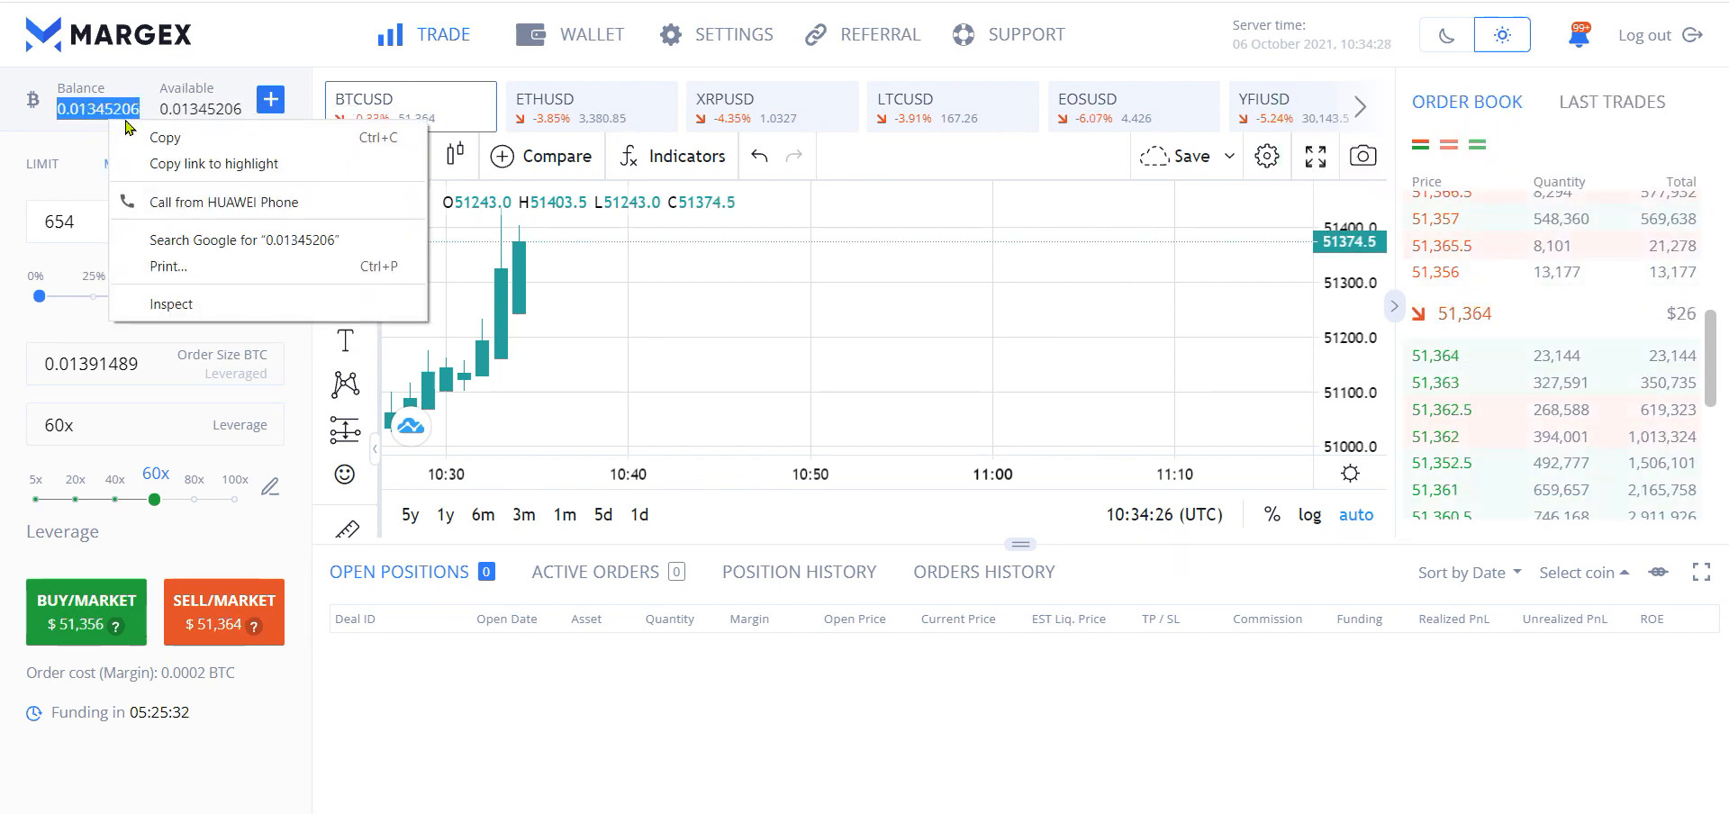
click(243, 239)
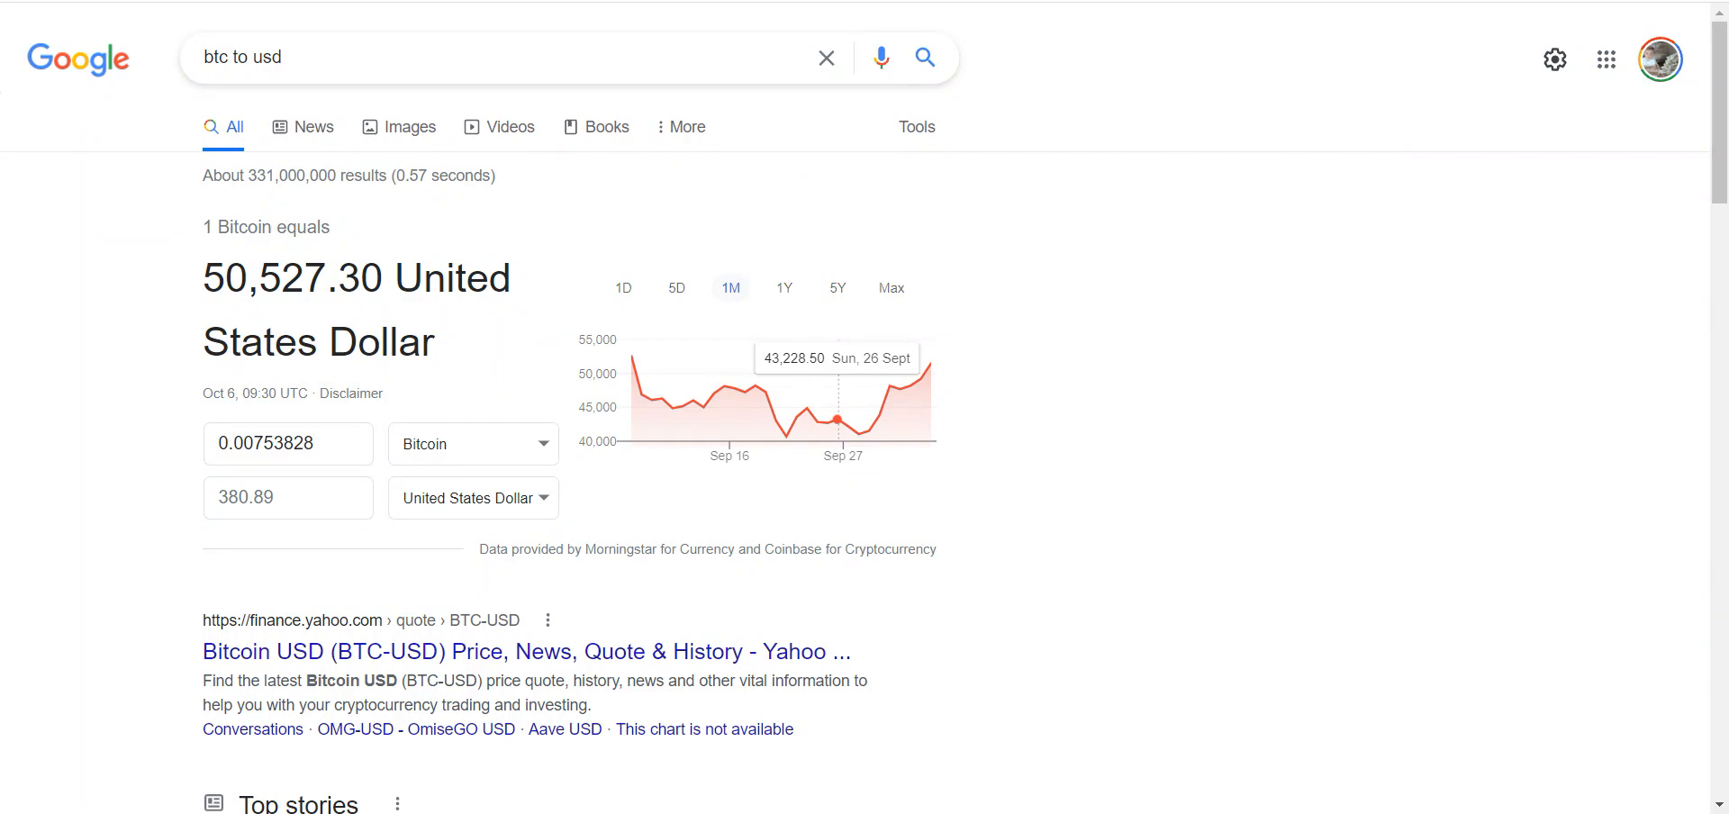
scroll(down, 3)
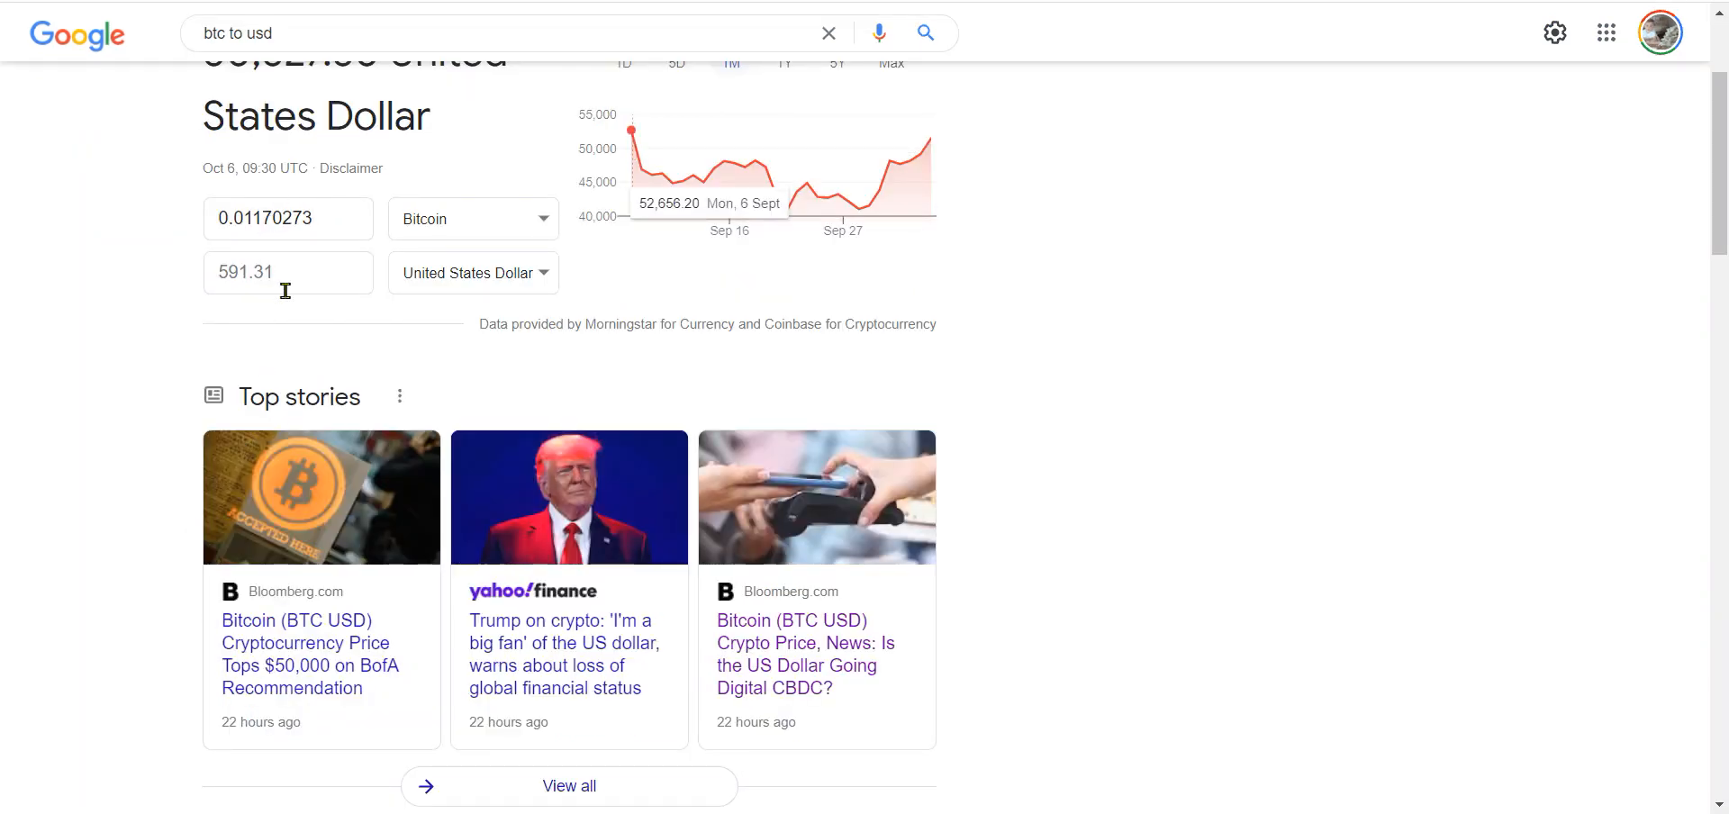
right_click(288, 218)
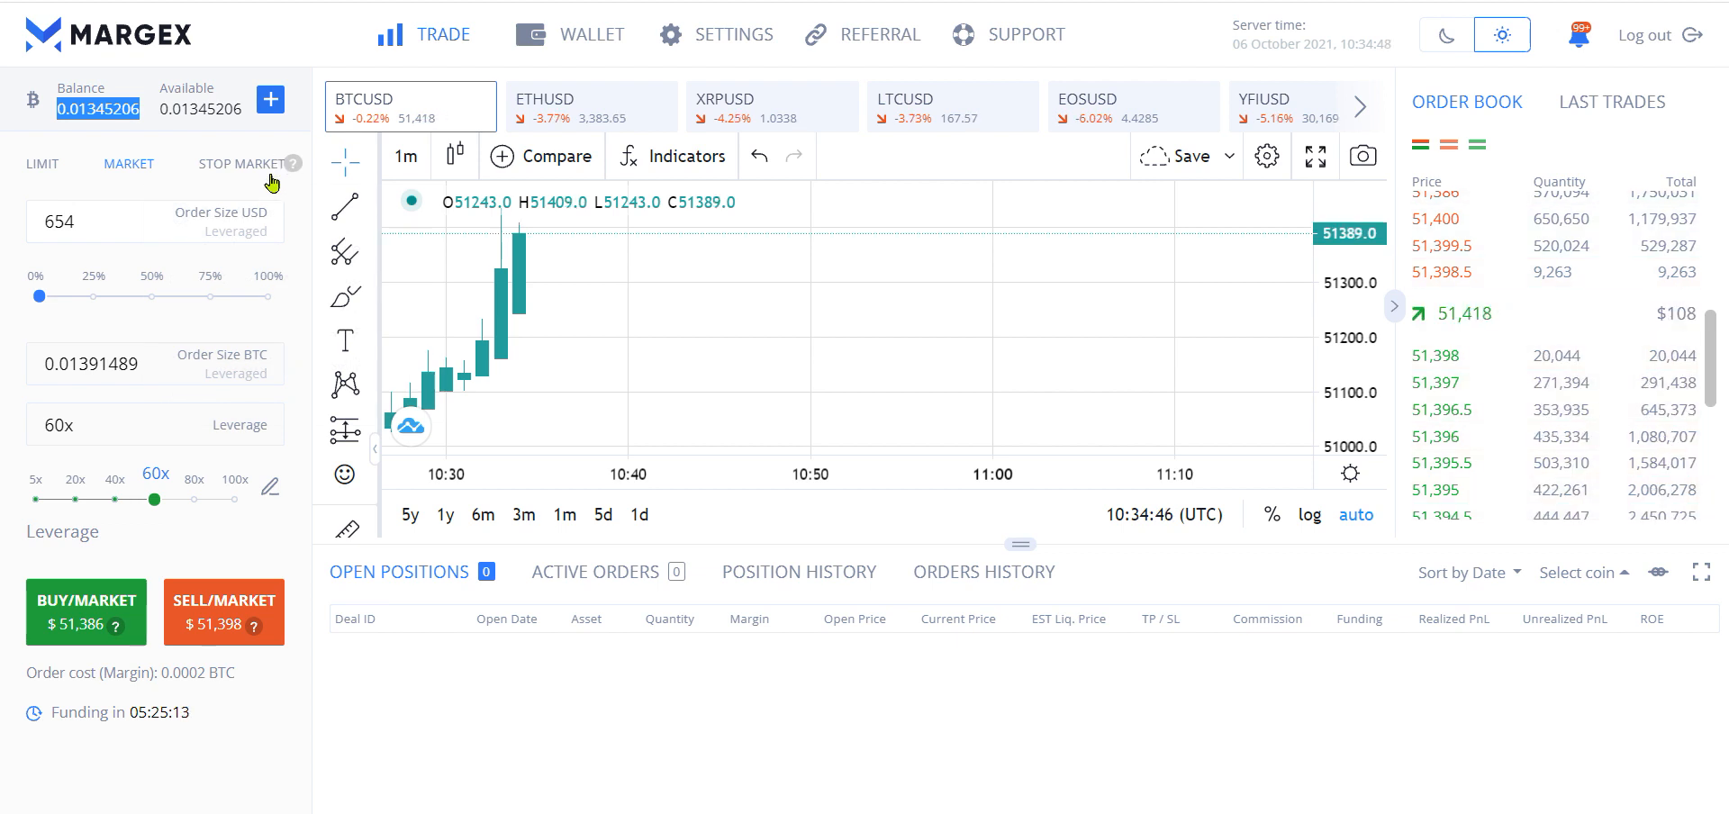
mouse_move(272, 184)
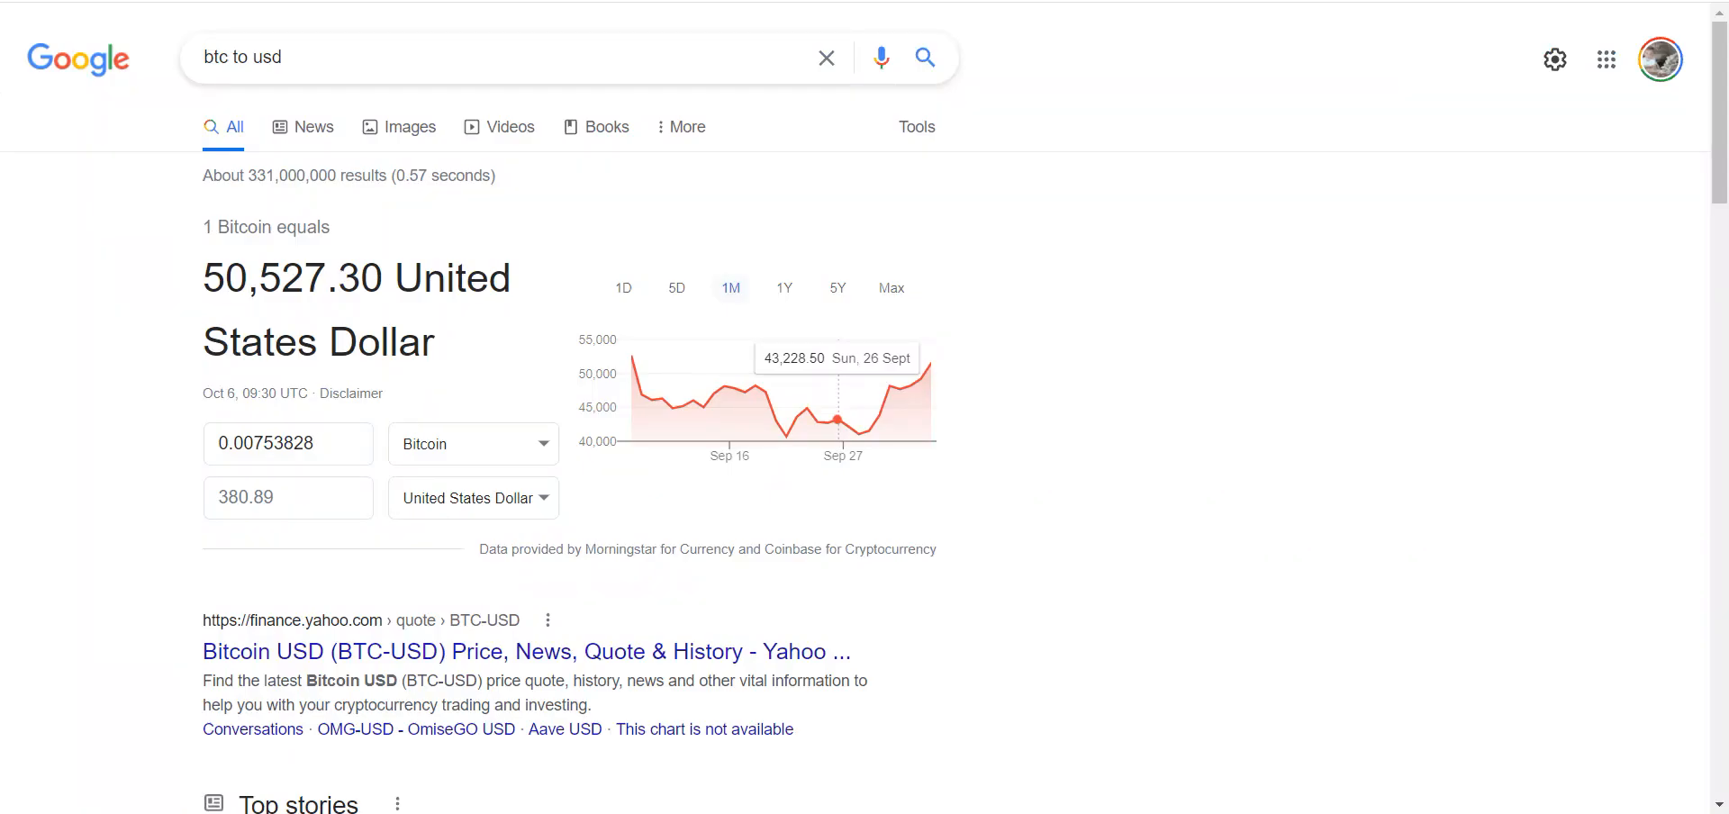
Buy $654 of BTCUSD at market with 60x leverage, then raise the order size to the full 36,535
scroll(down, 3)
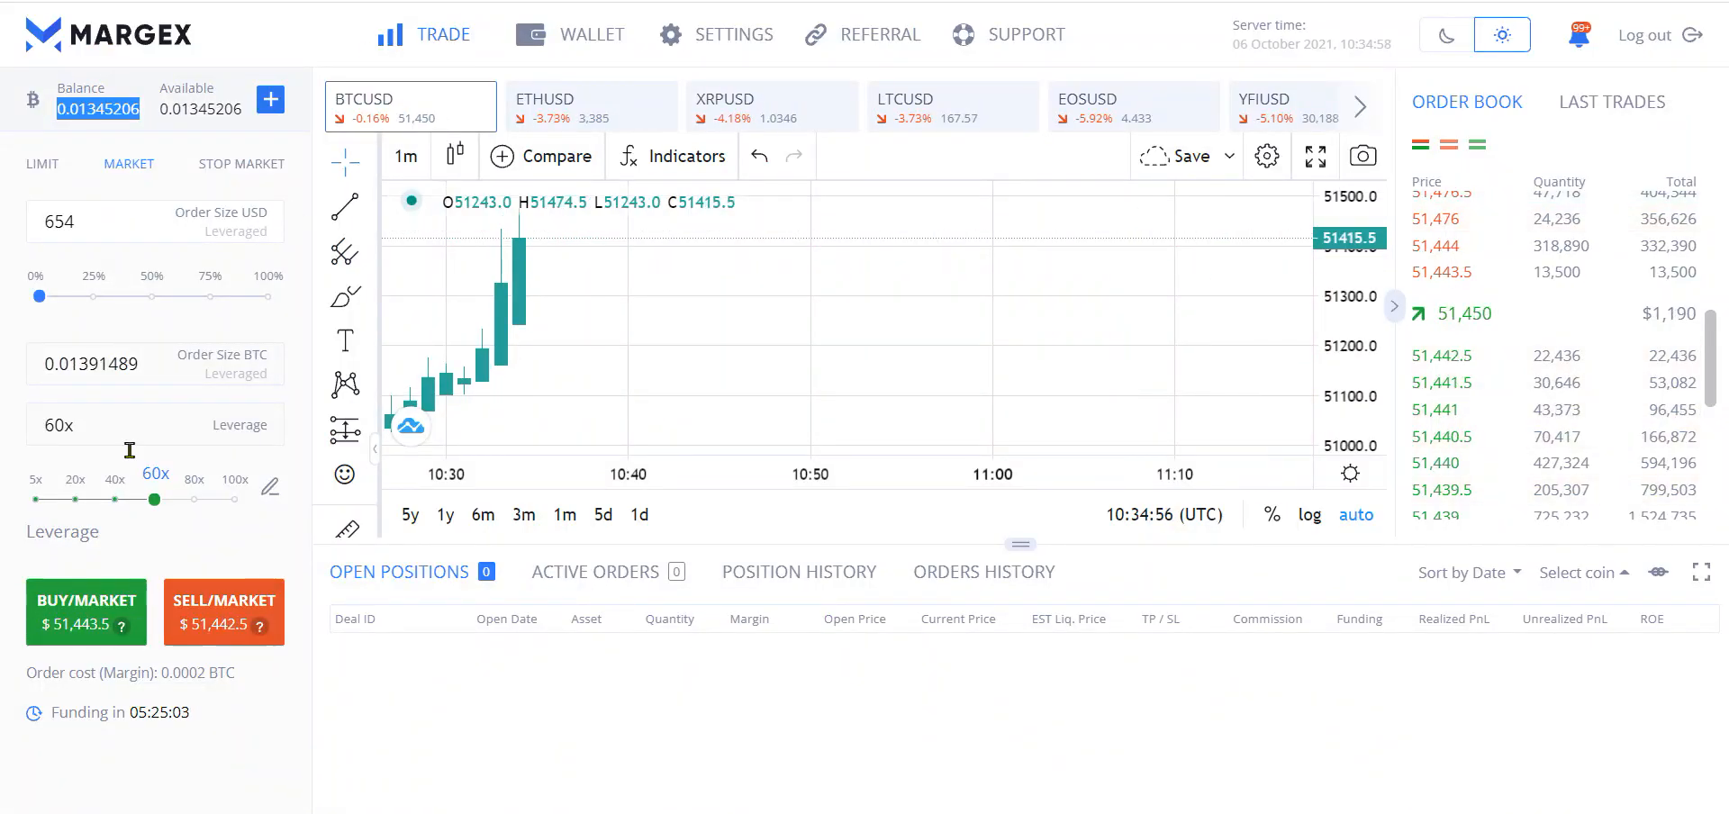
click(85, 612)
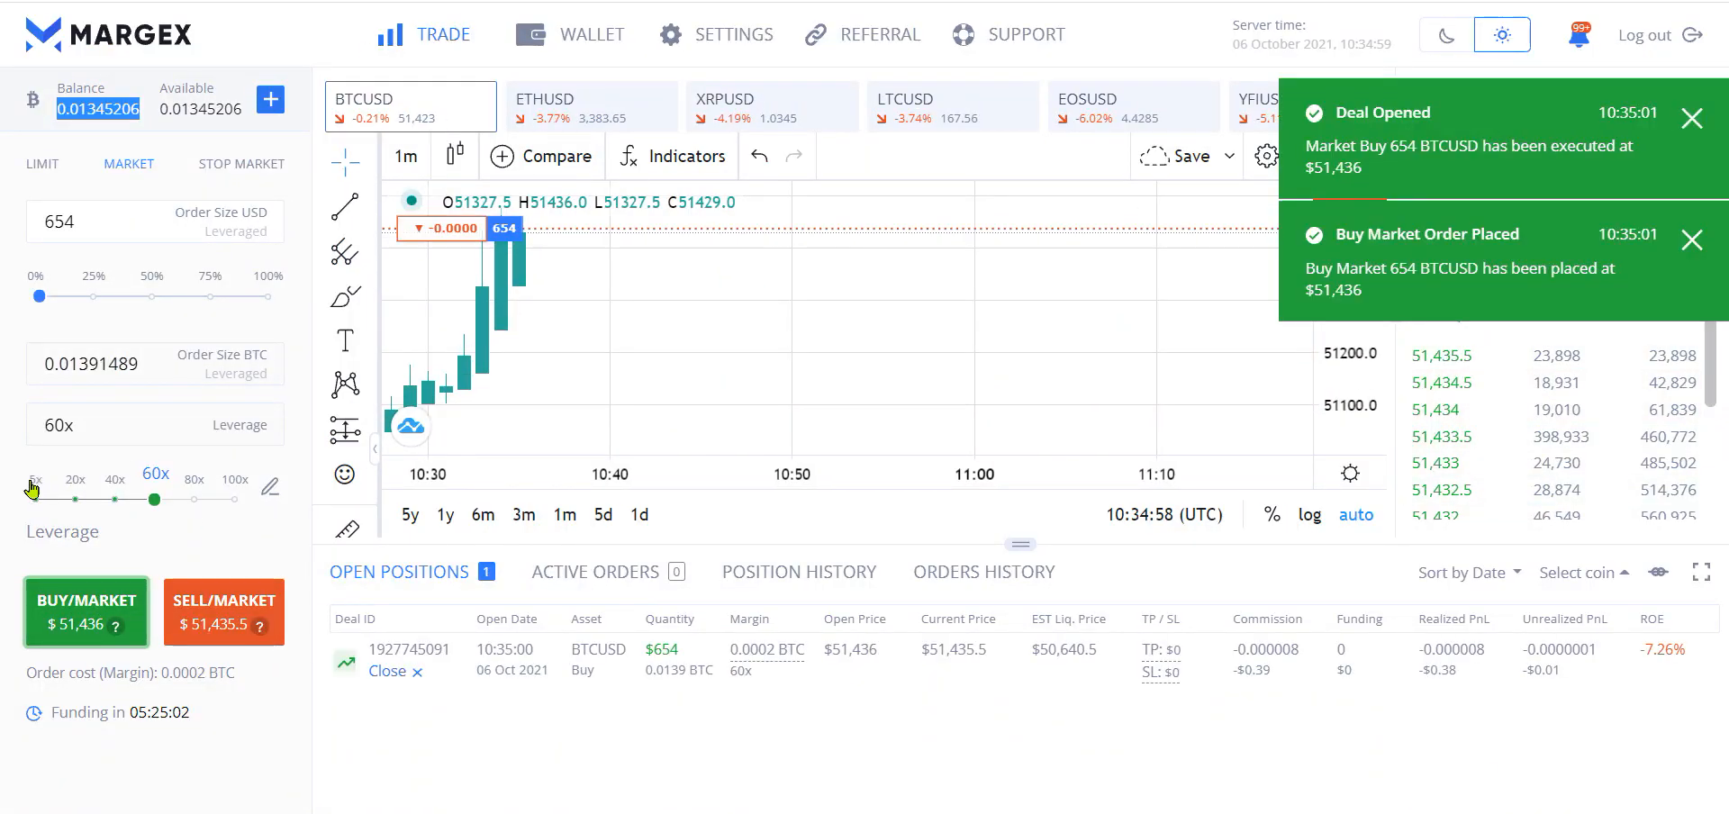
drag(205, 296, 263, 296)
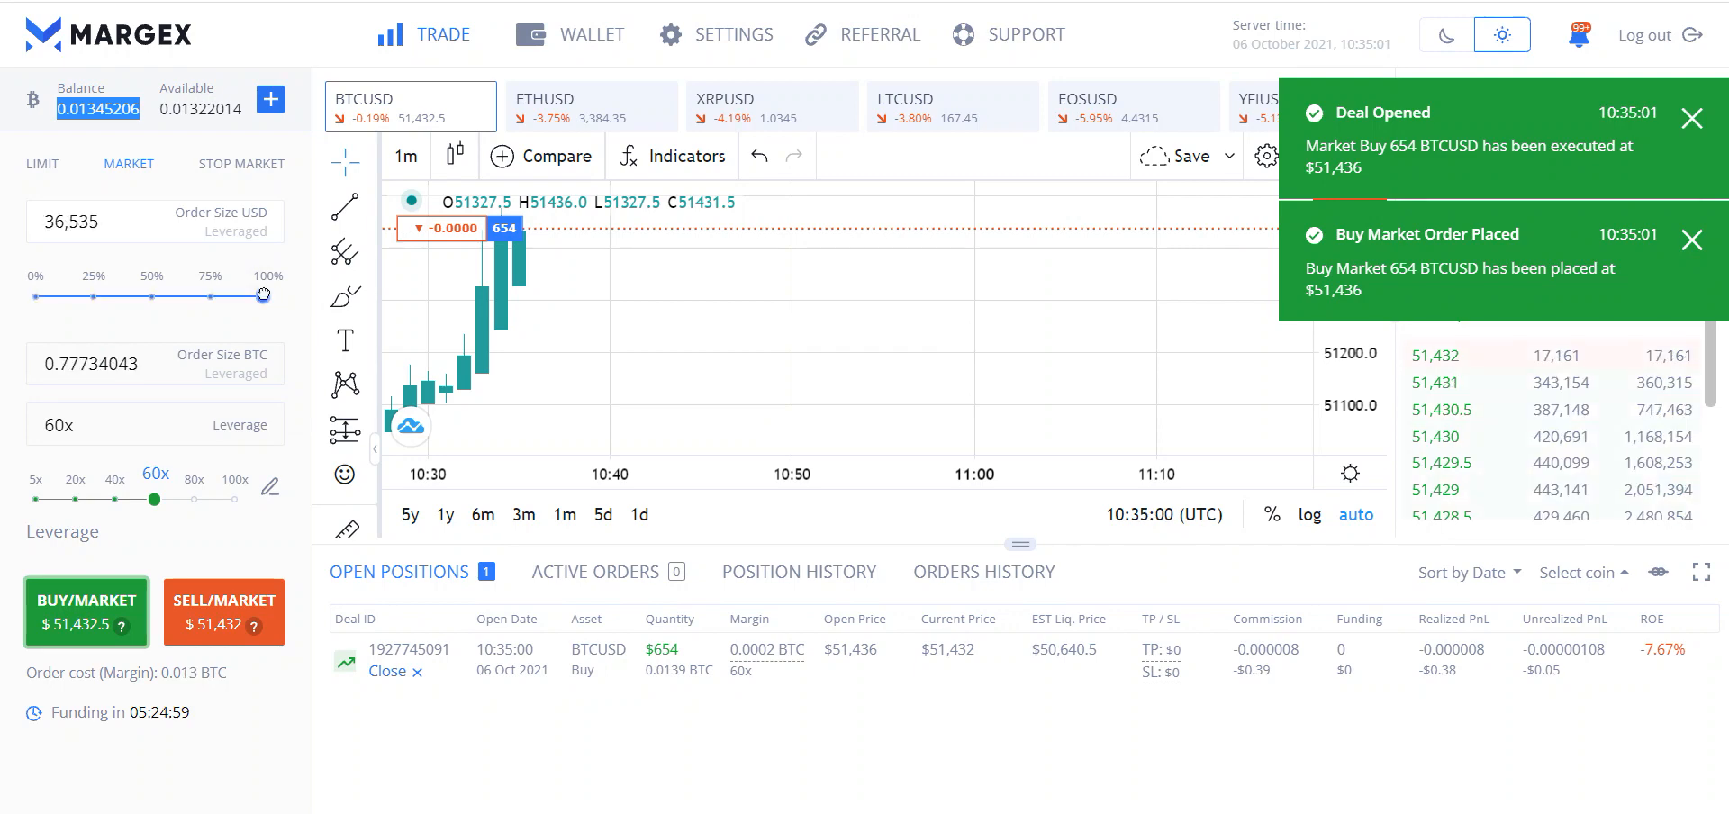